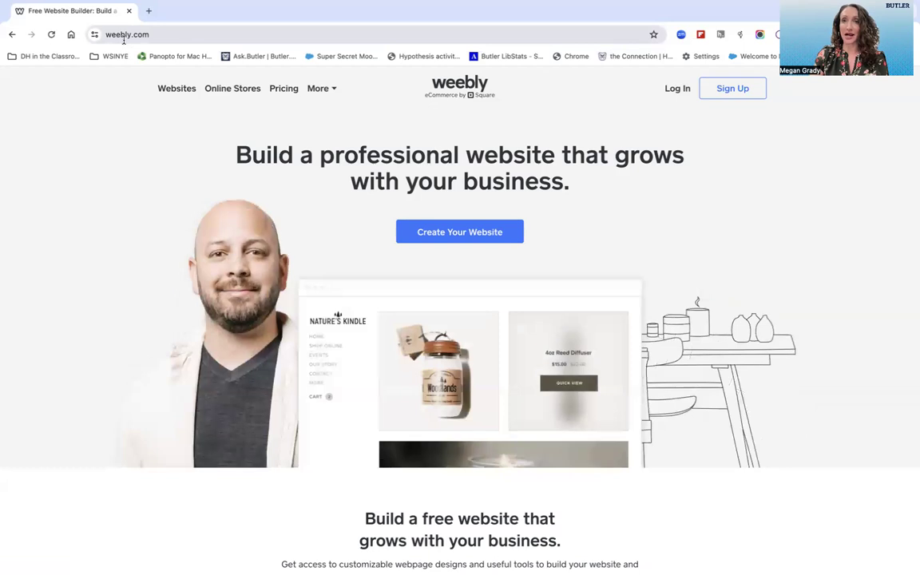
{"action": "mouse_move", "coordinate": [783, 195]}
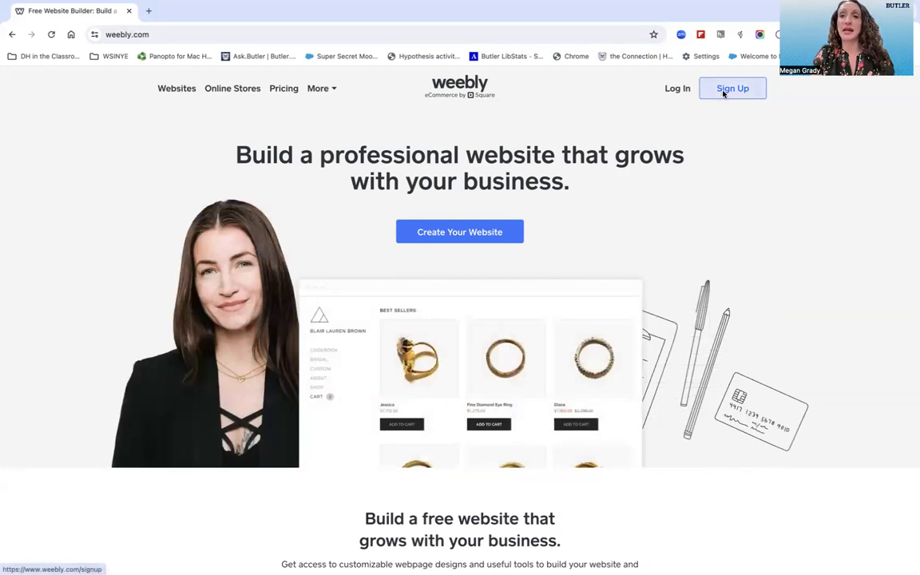
{"action": "left_click", "coordinate": [731, 87]}
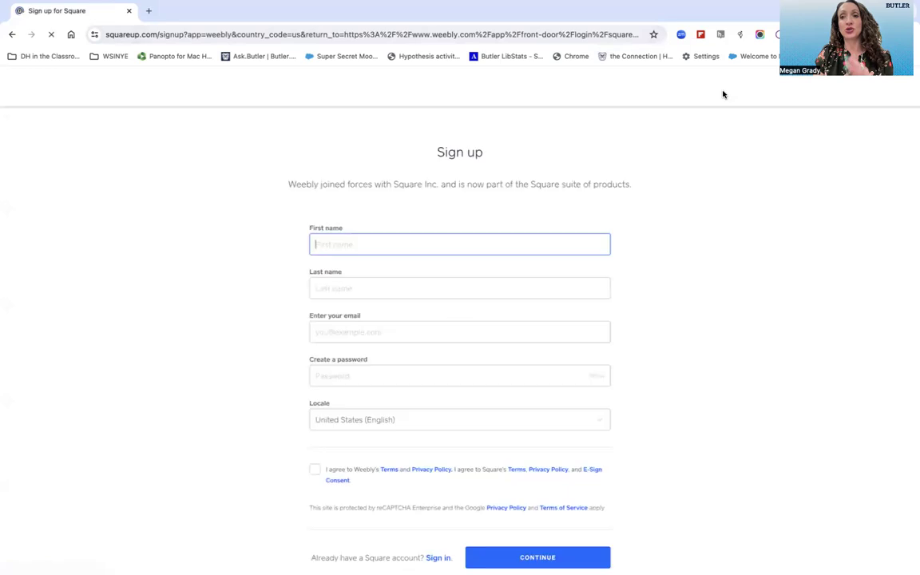
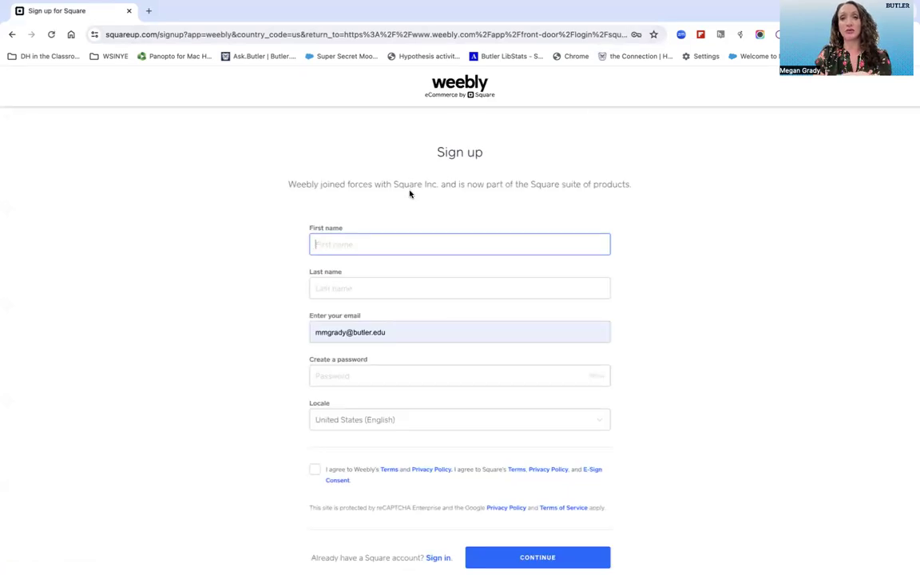
{"action": "left_click", "coordinate": [460, 245]}
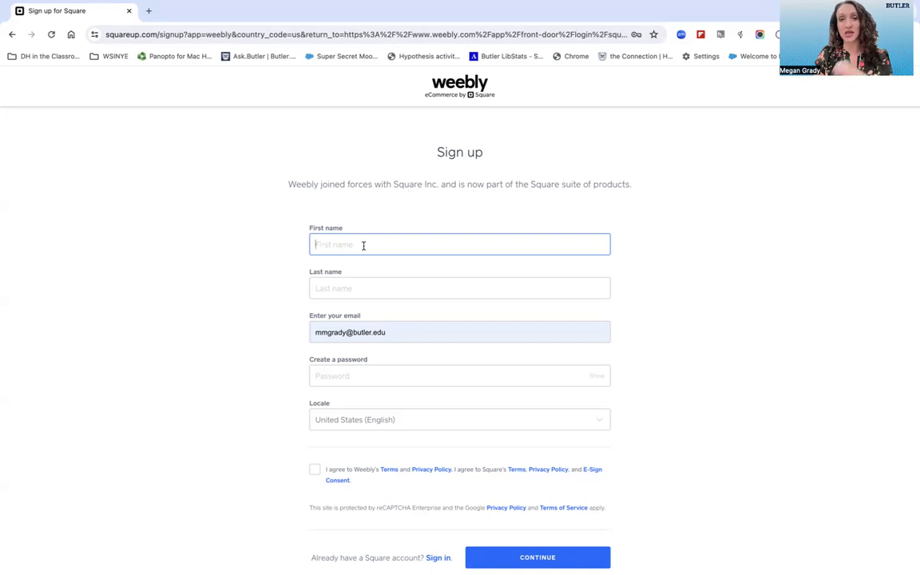
{"action": "scroll", "scroll_direction": "down", "scroll_amount": 3}
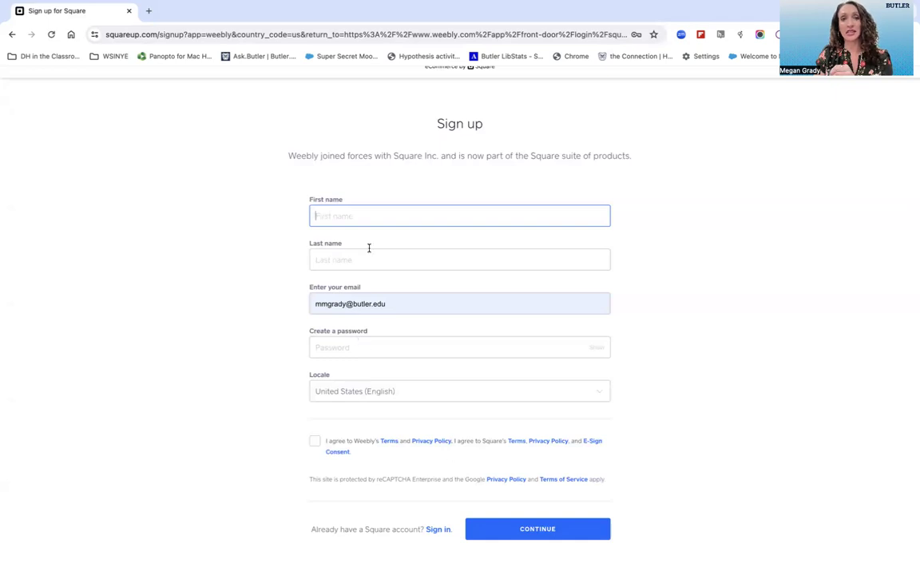
- Return to weebly.com and log into the existing account with the saved credentials
{"action": "left_click", "coordinate": [12, 35]}
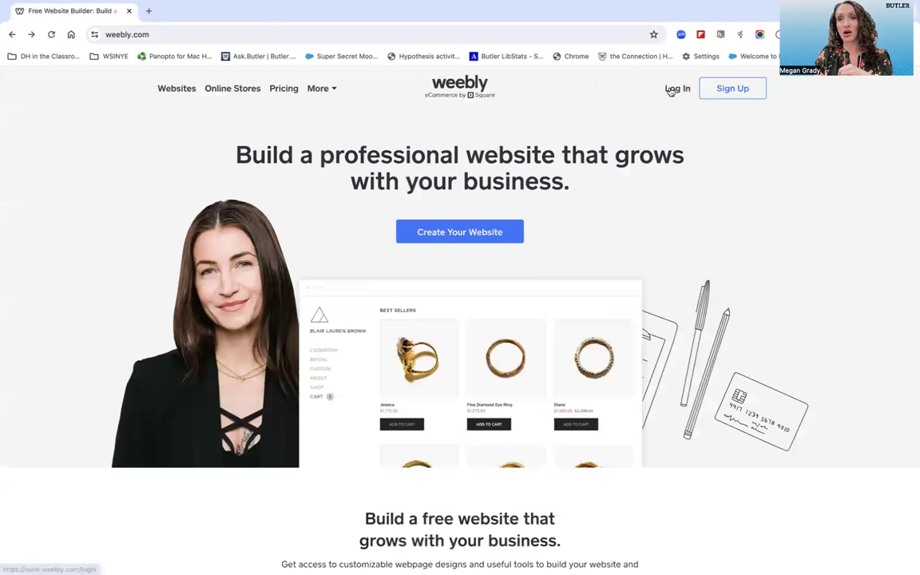
{"action": "left_click", "coordinate": [677, 88]}
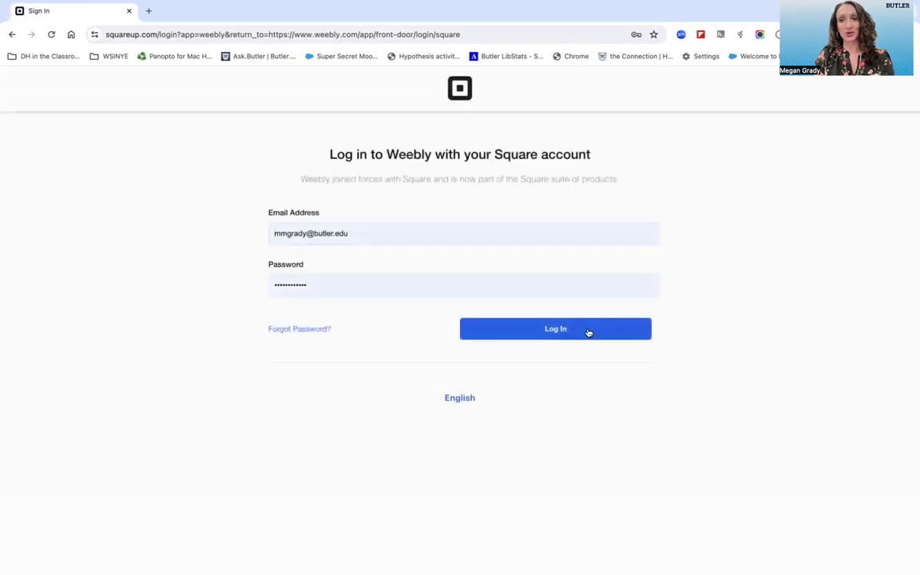
{"action": "left_click", "coordinate": [555, 329]}
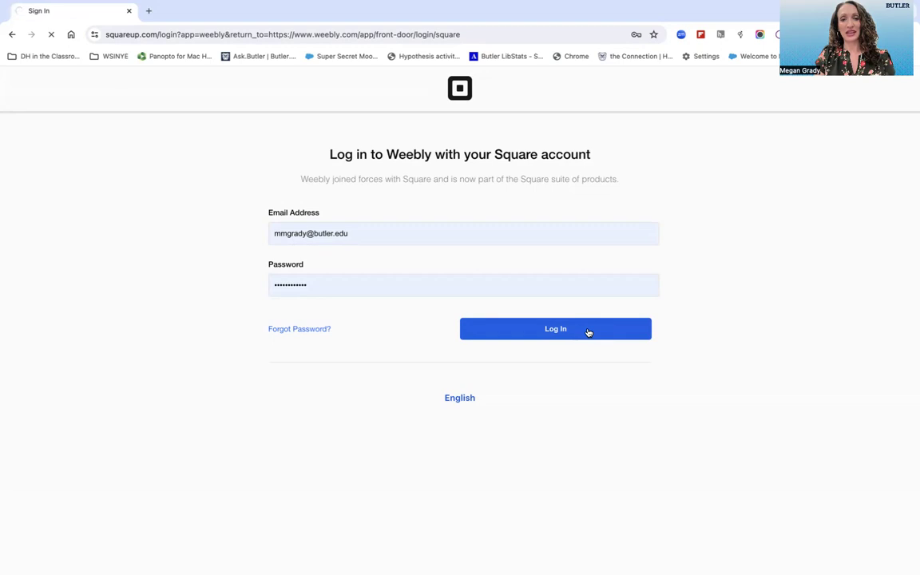
{"action": "left_click", "coordinate": [556, 329]}
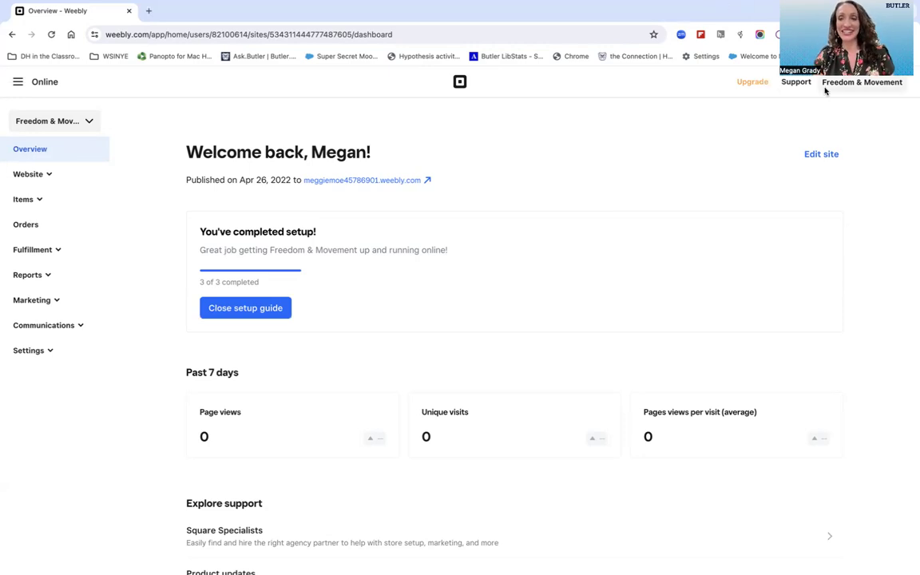
- Add a new site to the account from the account menu, reaching theme selection
{"action": "left_click", "coordinate": [863, 81]}
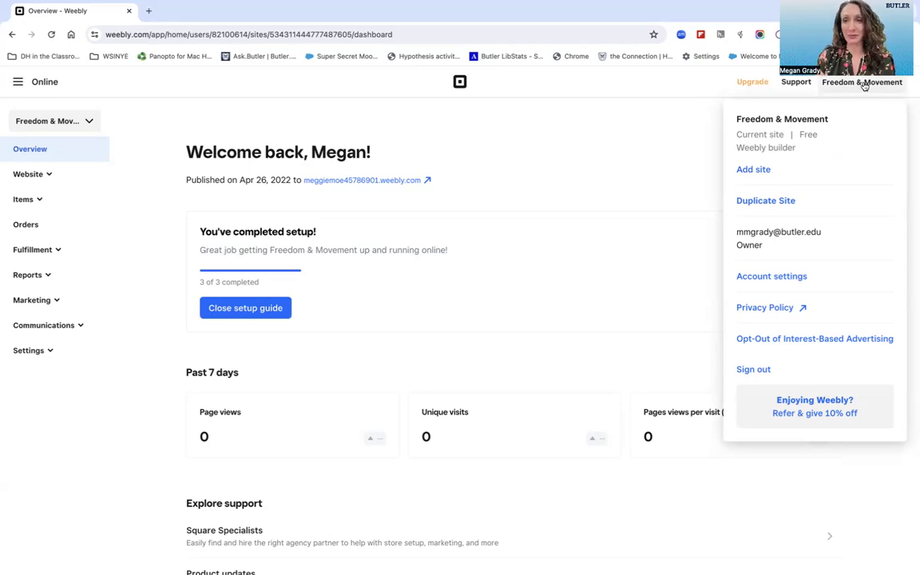
{"action": "left_click", "coordinate": [752, 169]}
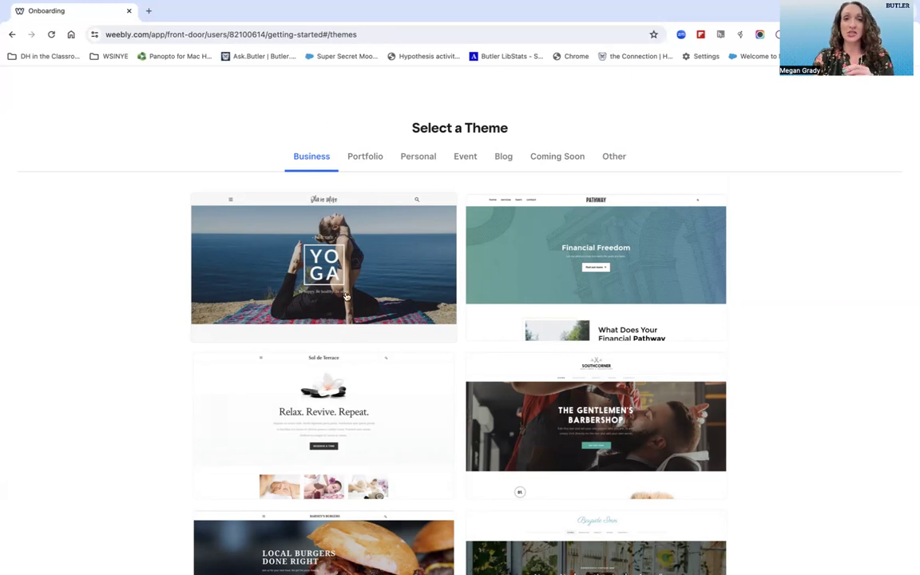
- Browse Portfolio, Blog and Business theme categories and scroll through the business themes
{"action": "left_click", "coordinate": [365, 157]}
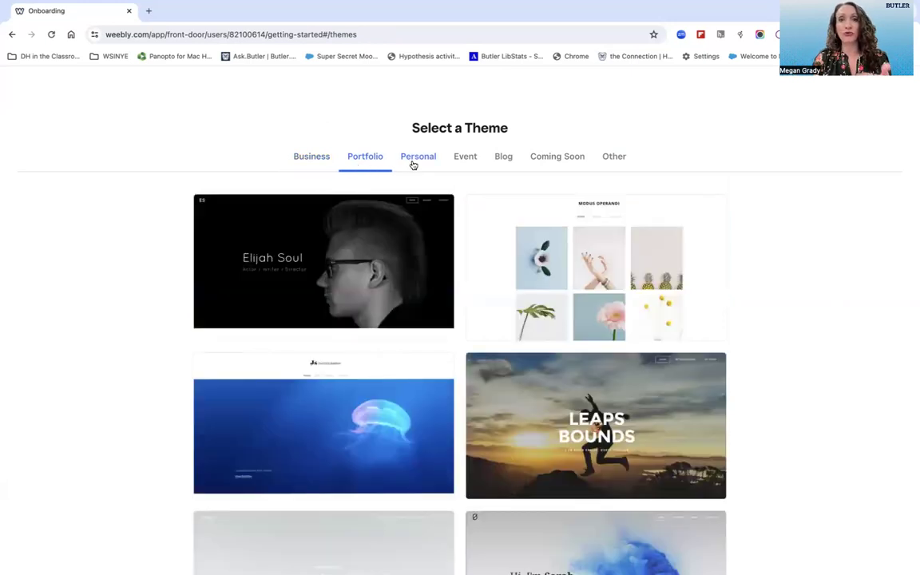
{"action": "left_click", "coordinate": [503, 156]}
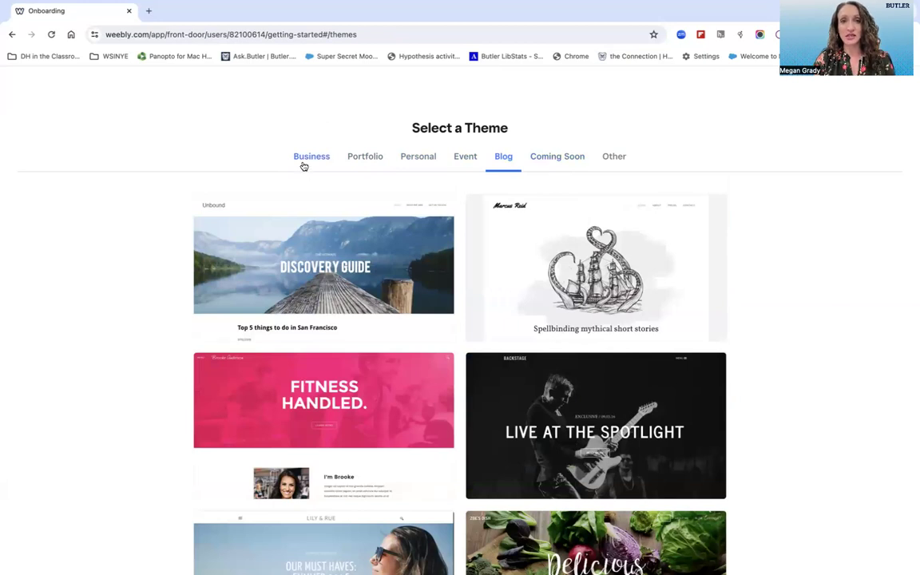
{"action": "left_click", "coordinate": [312, 157]}
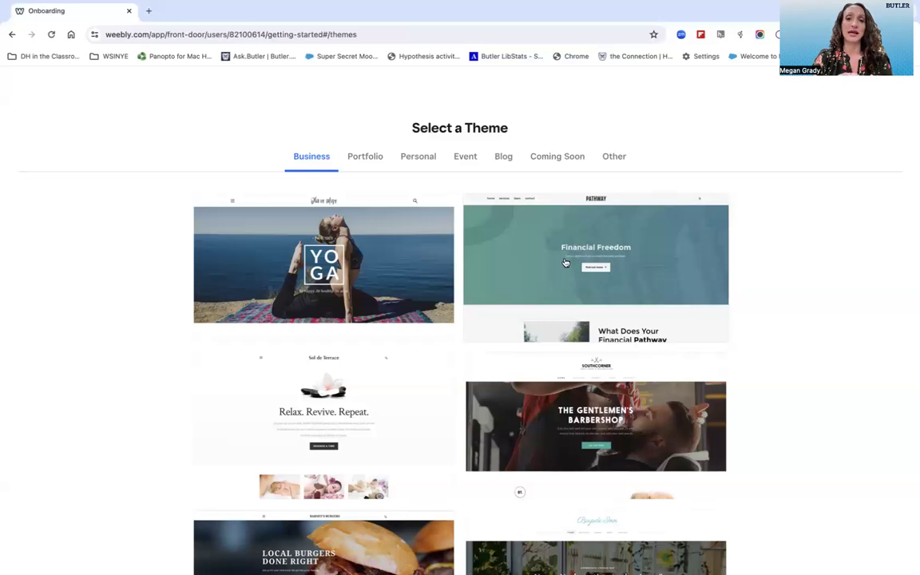
{"action": "scroll", "scroll_direction": "down", "scroll_amount": 3}
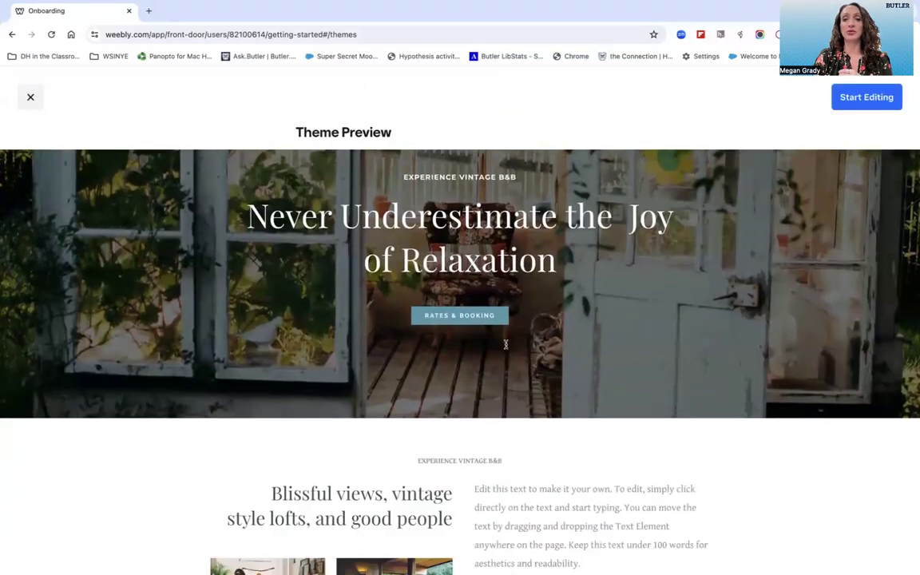
{"action": "scroll", "scroll_direction": "down", "scroll_amount": 3}
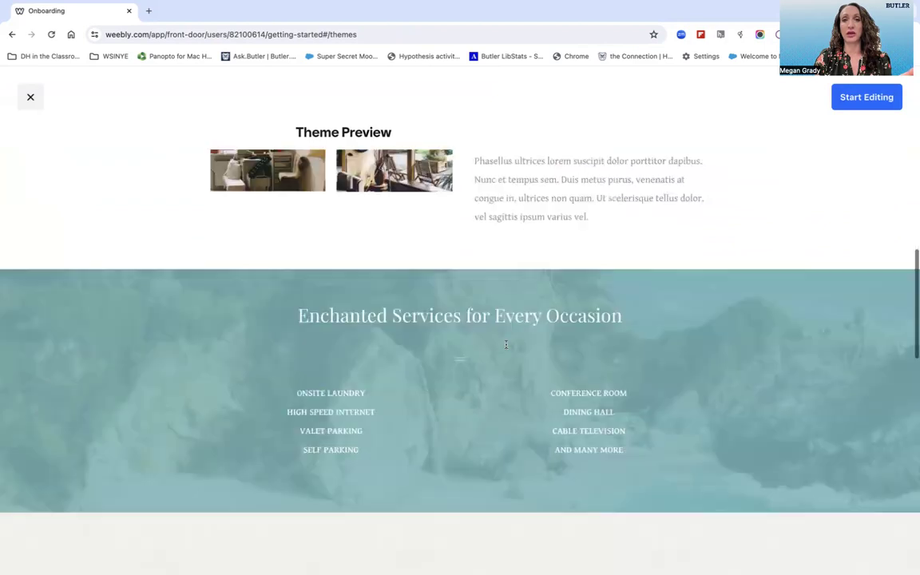
{"action": "scroll", "scroll_direction": "down", "scroll_amount": 3}
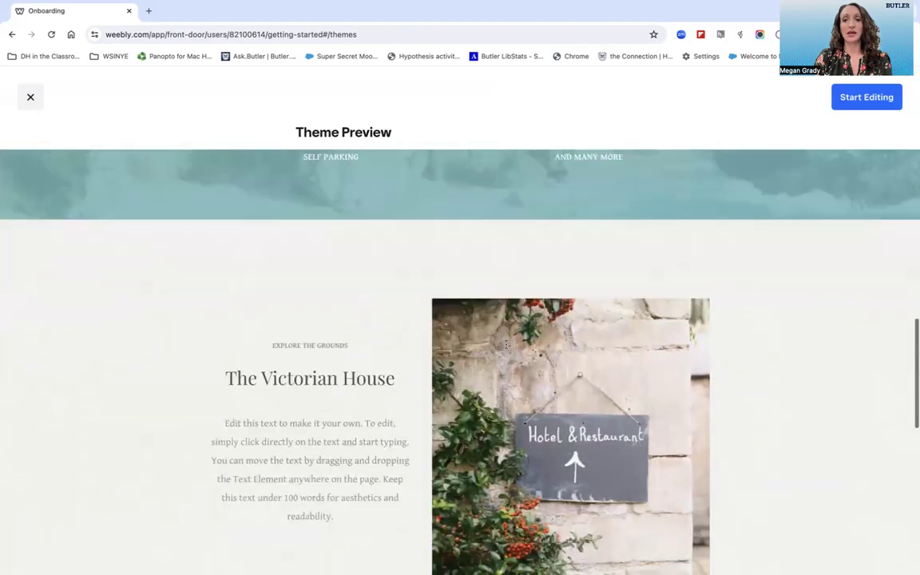
{"action": "scroll", "scroll_direction": "down", "scroll_amount": 3}
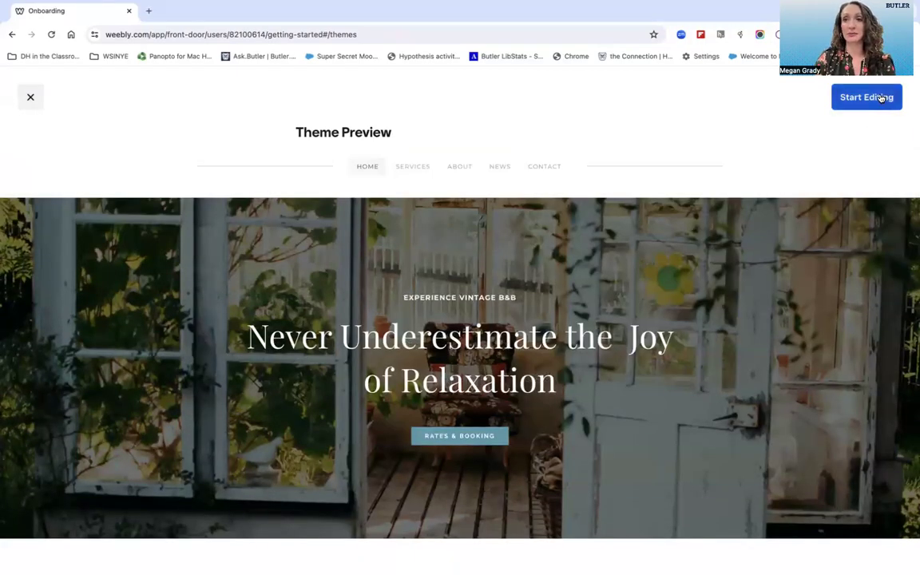
- Start editing the theme and search domain availability for the site name megangrady337
{"action": "left_click", "coordinate": [866, 97]}
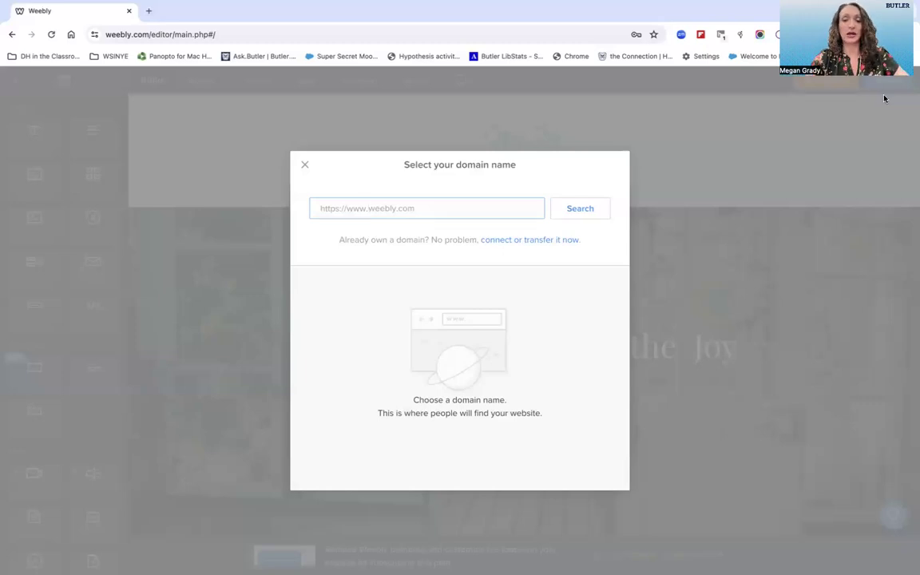
{"action": "type", "text": "megan"}
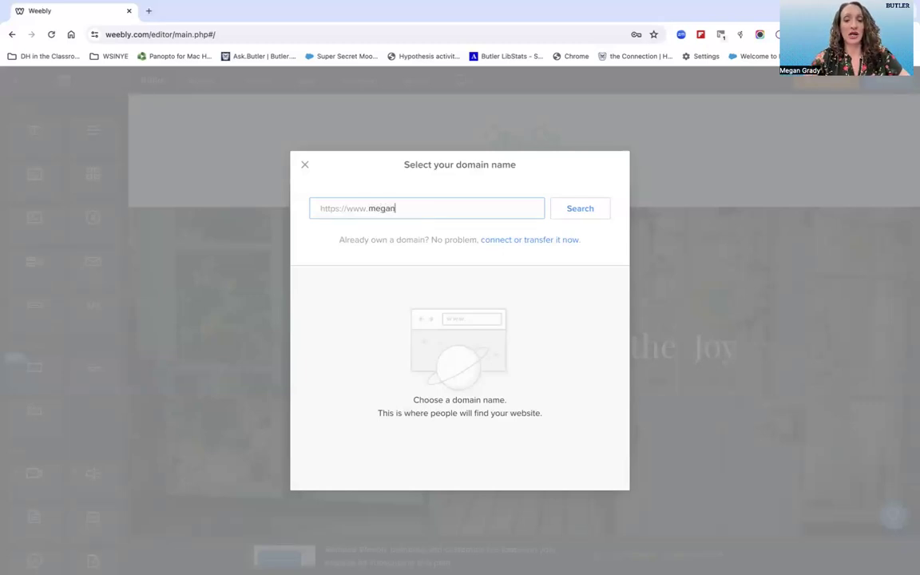
{"action": "type", "text": "grady"}
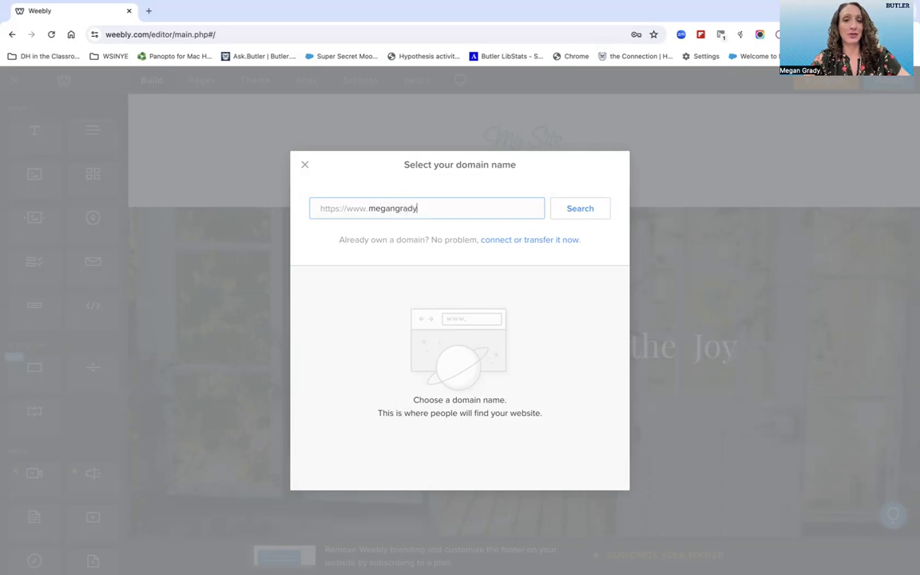
{"action": "type", "text": "33"}
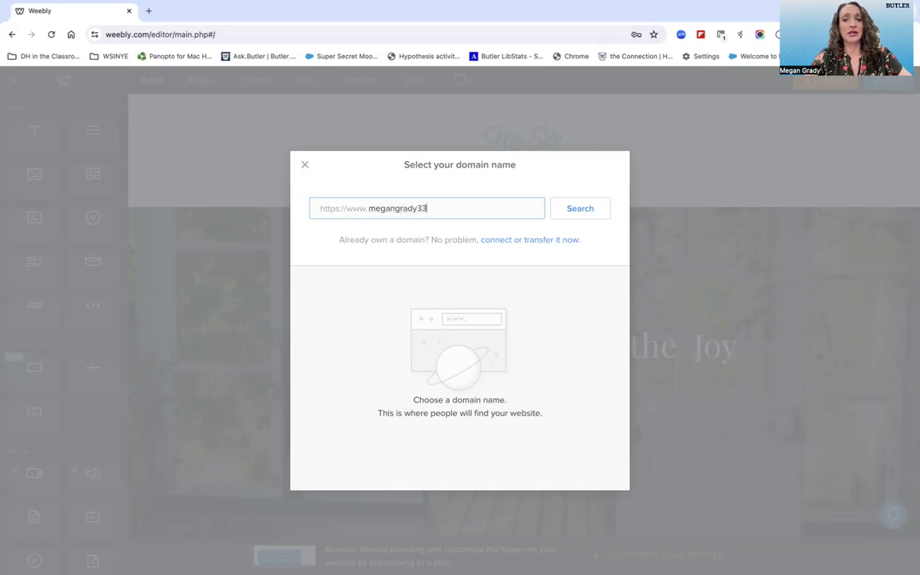
{"action": "type", "text": "7"}
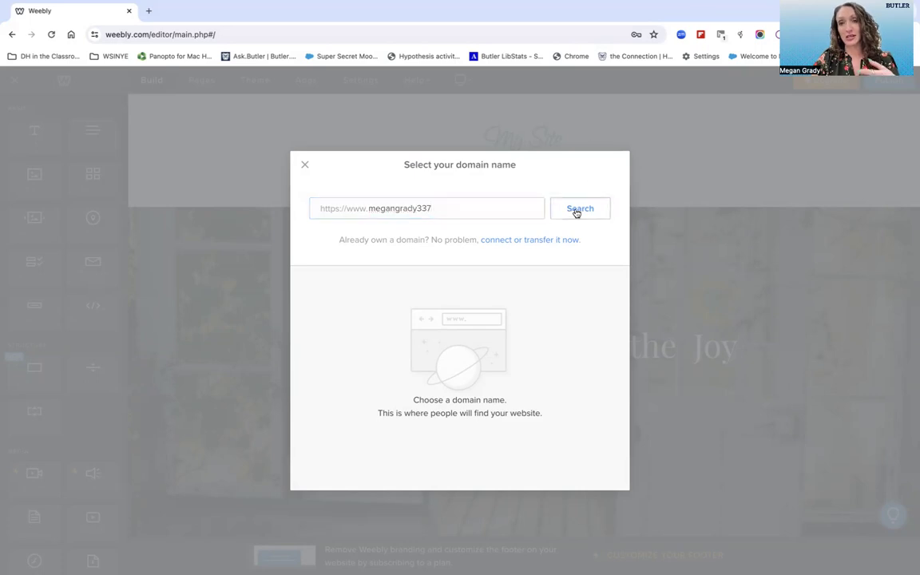
{"action": "left_click", "coordinate": [580, 207]}
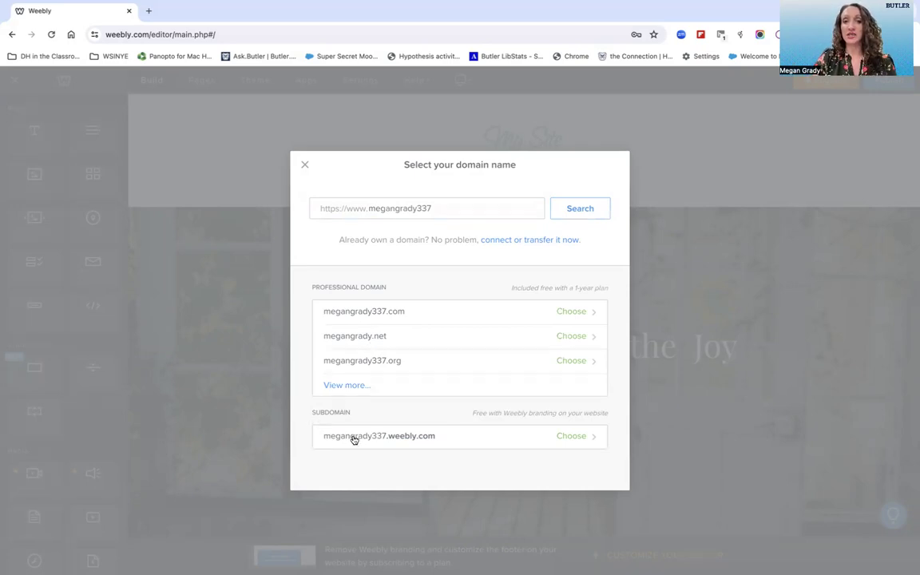
{"action": "mouse_move", "coordinate": [364, 457]}
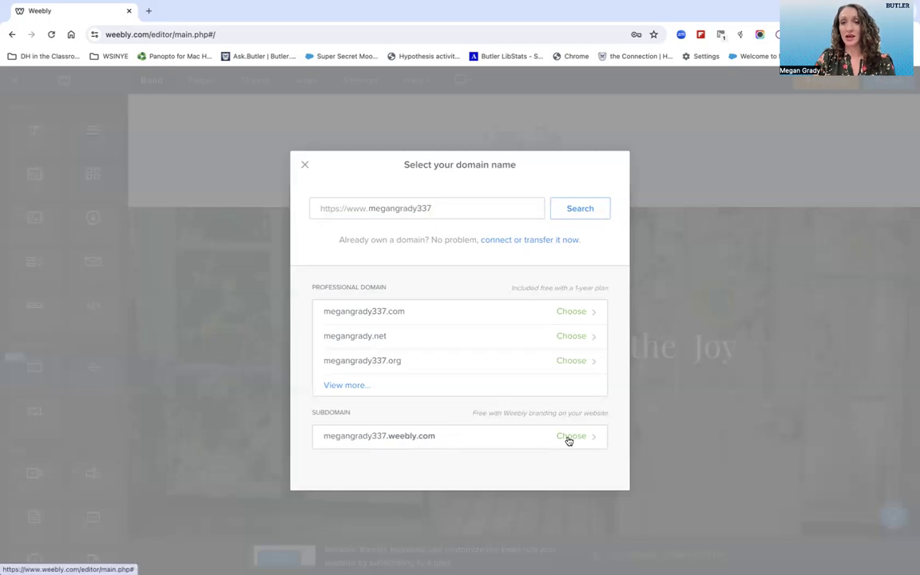
- Choose the free weebly.com subdomain, pass the reconnect-apps prompt and reload the editor
{"action": "left_click", "coordinate": [572, 435]}
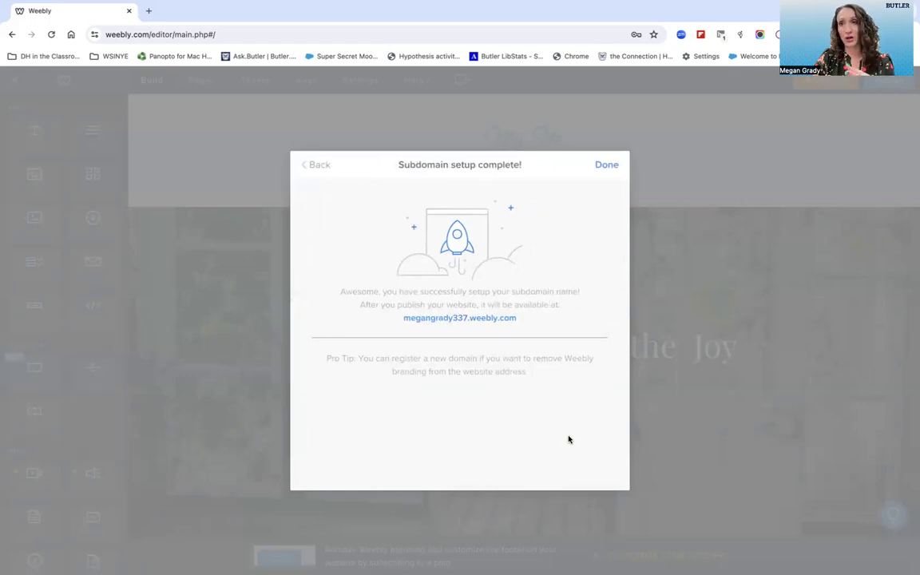
{"action": "mouse_move", "coordinate": [600, 220]}
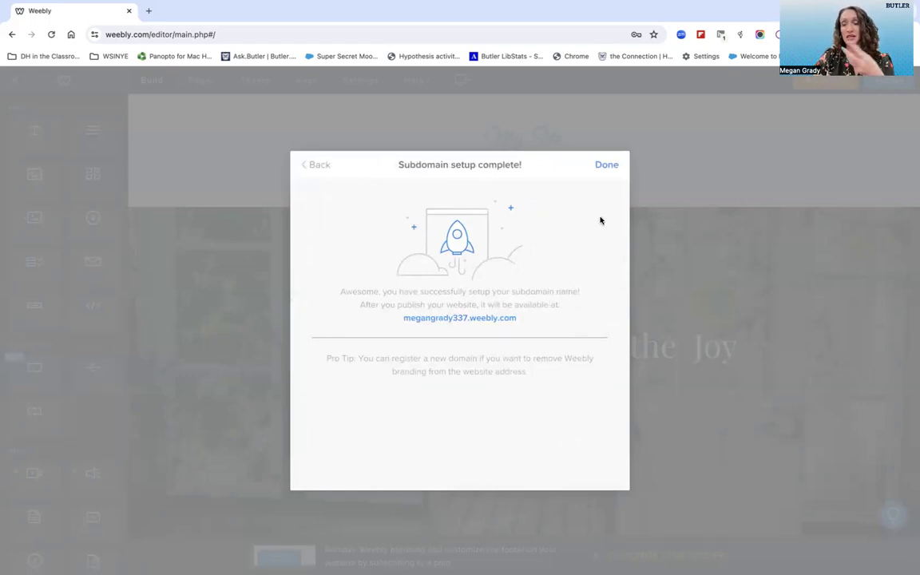
{"action": "left_click", "coordinate": [606, 165]}
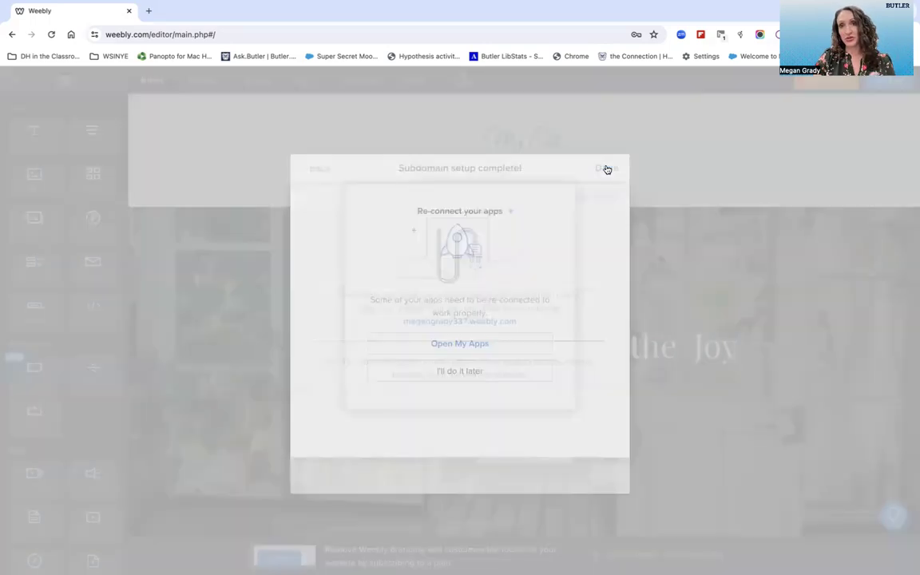
{"action": "left_click", "coordinate": [607, 170]}
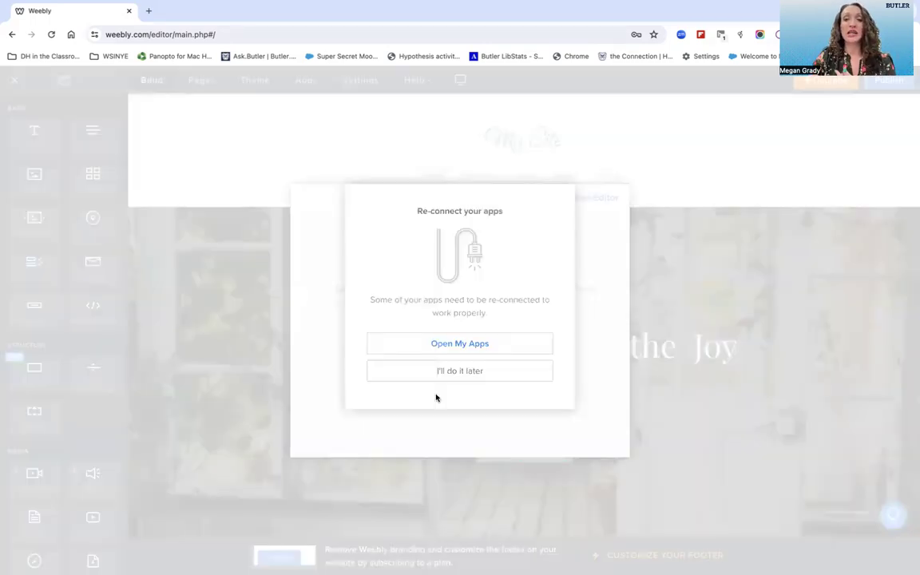
{"action": "left_click", "coordinate": [460, 343]}
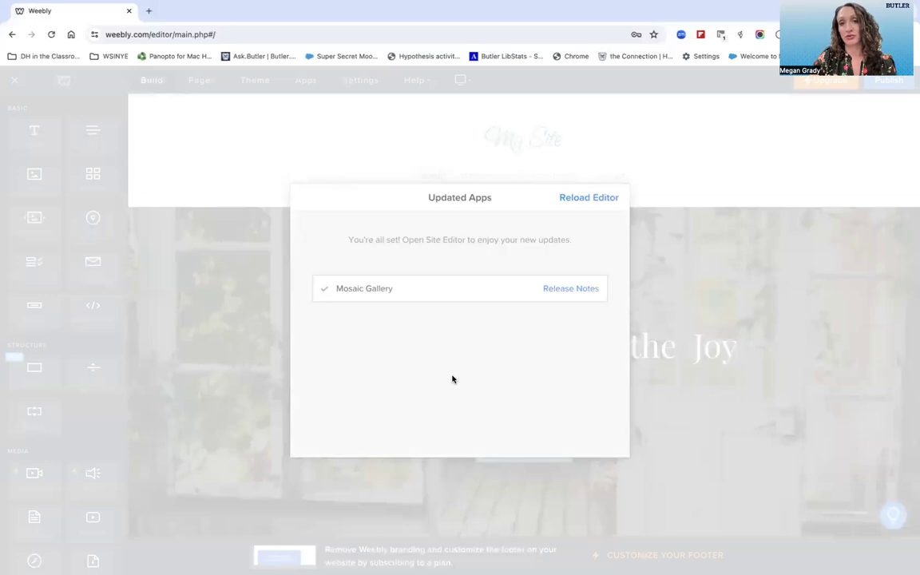
{"action": "mouse_move", "coordinate": [517, 284]}
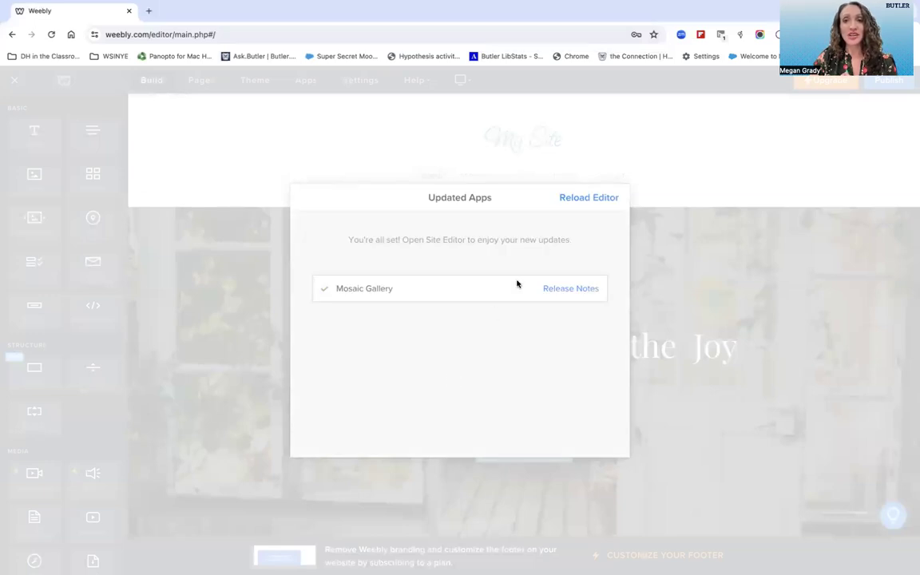
{"action": "mouse_move", "coordinate": [588, 198]}
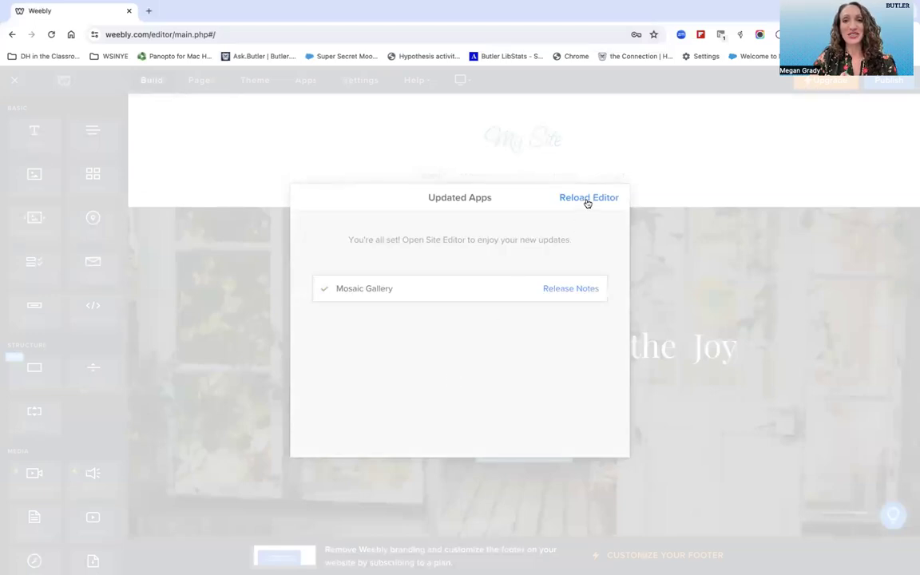
{"action": "left_click", "coordinate": [588, 198]}
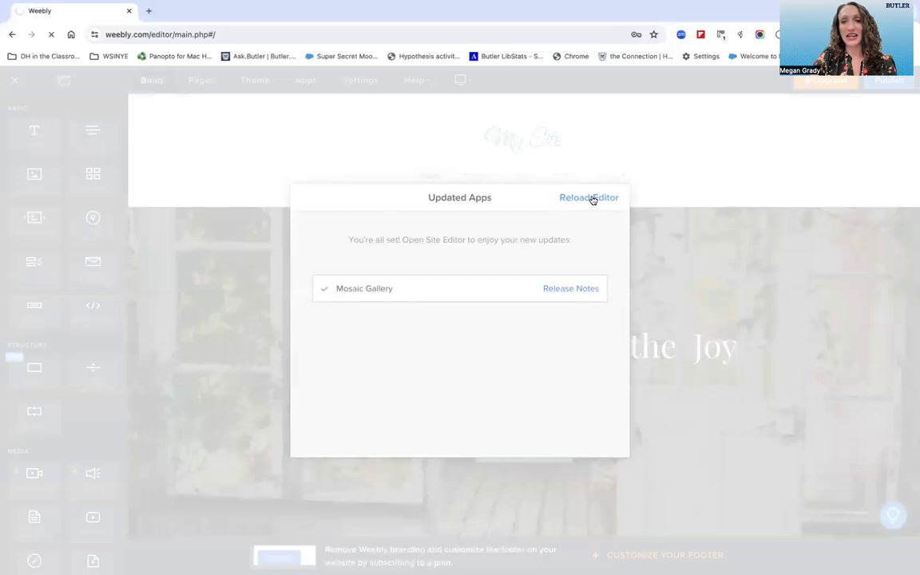
{"action": "left_click", "coordinate": [588, 198]}
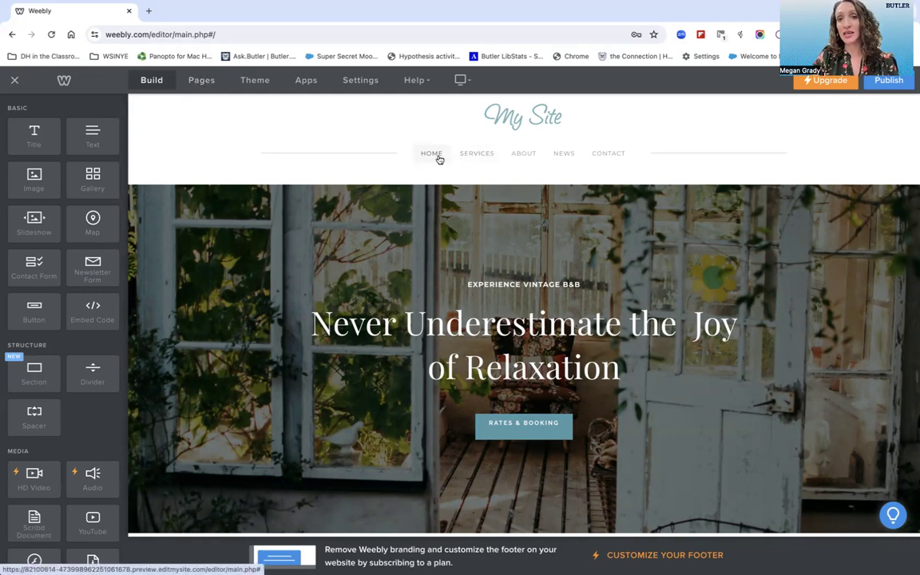
{"action": "left_click", "coordinate": [476, 153]}
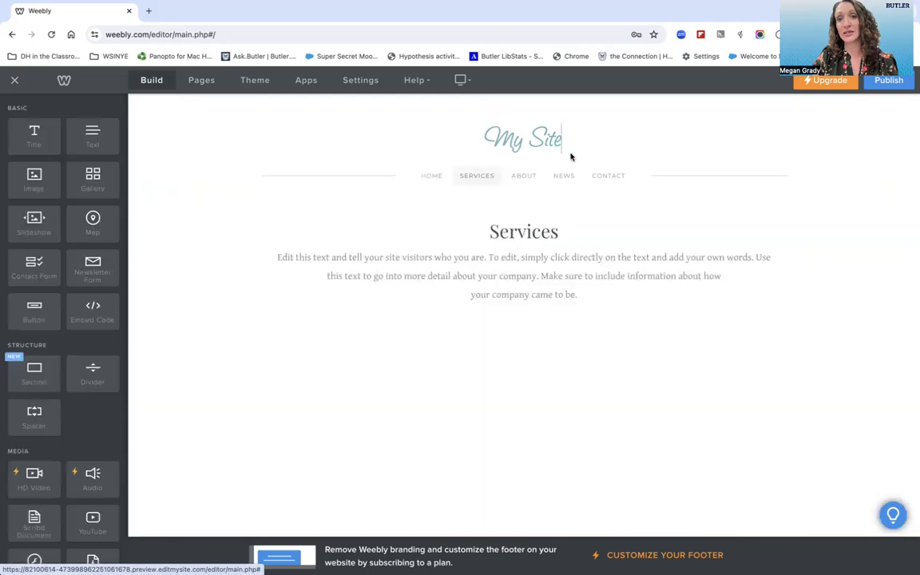
{"action": "left_click", "coordinate": [564, 176]}
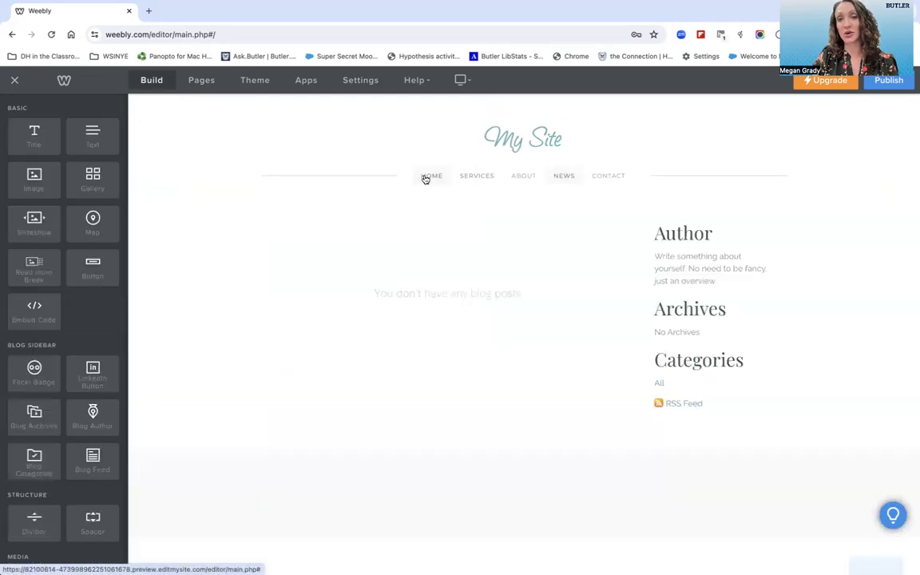
{"action": "left_click", "coordinate": [524, 174]}
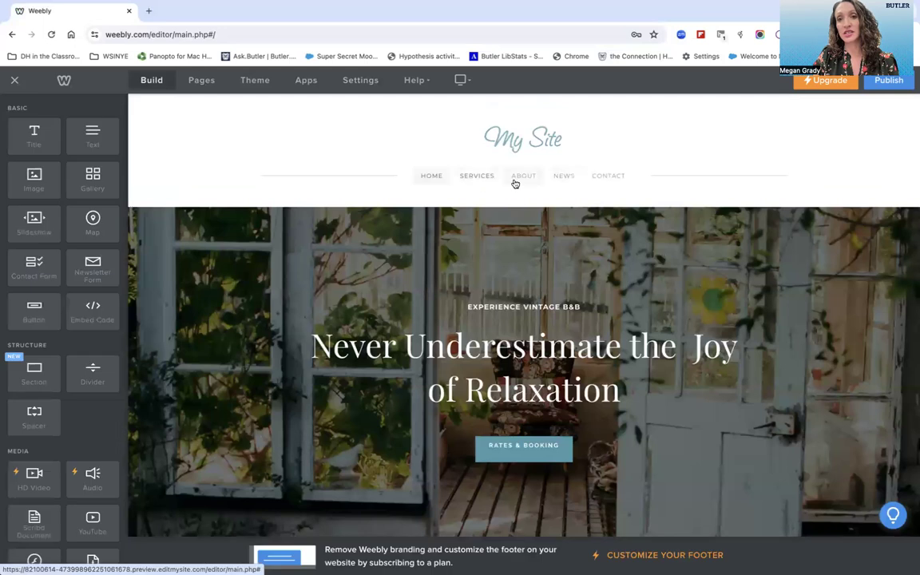
{"action": "mouse_move", "coordinate": [607, 176]}
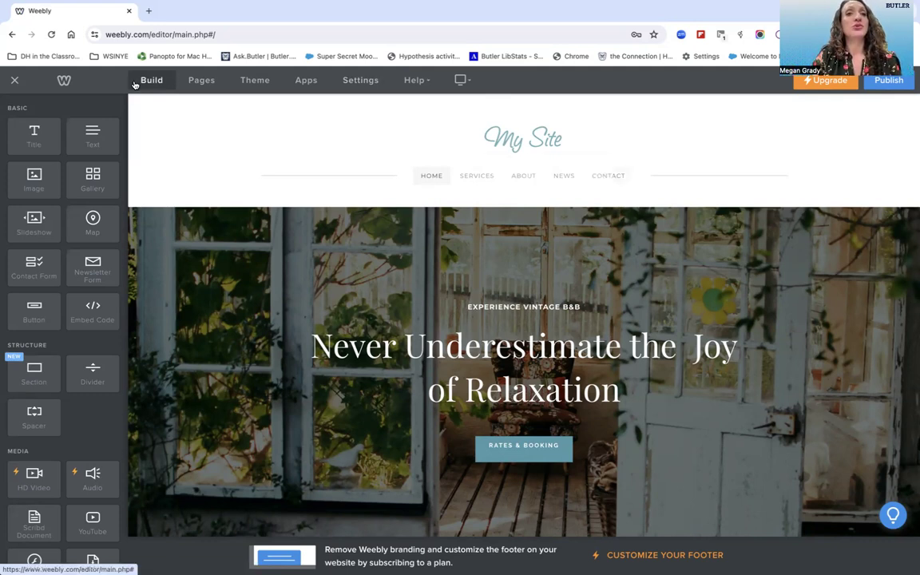
- Delete the About, News and Contact pages from the Pages list
{"action": "left_click", "coordinate": [201, 80]}
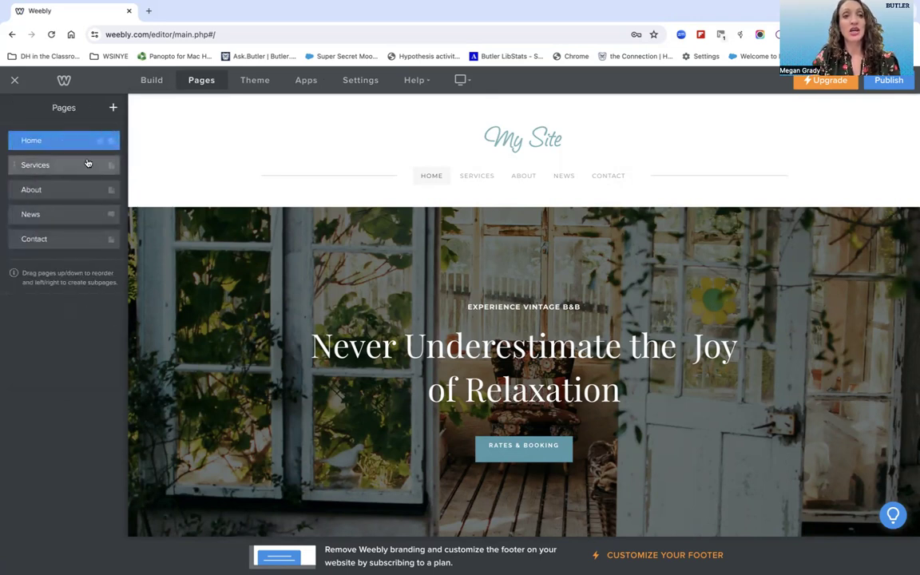
{"action": "mouse_move", "coordinate": [72, 193]}
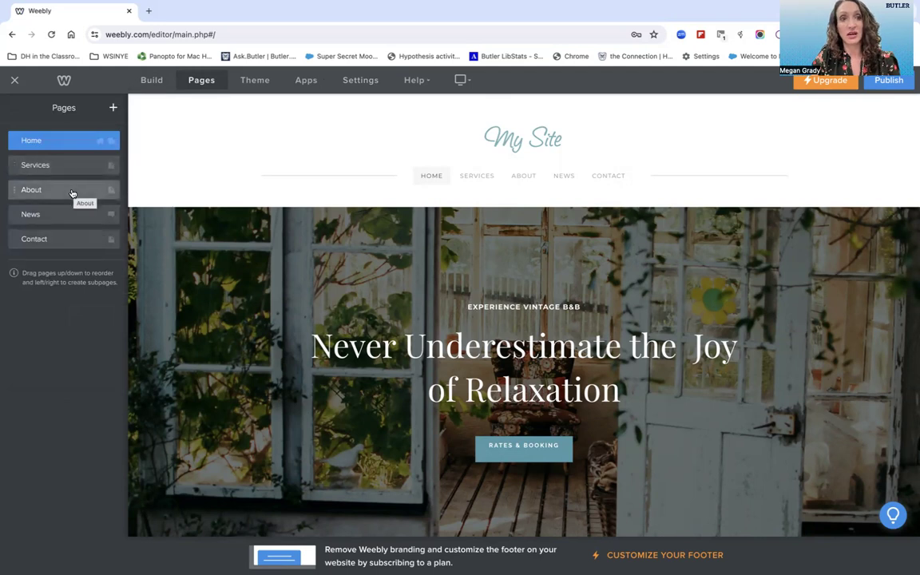
{"action": "left_click", "coordinate": [32, 189]}
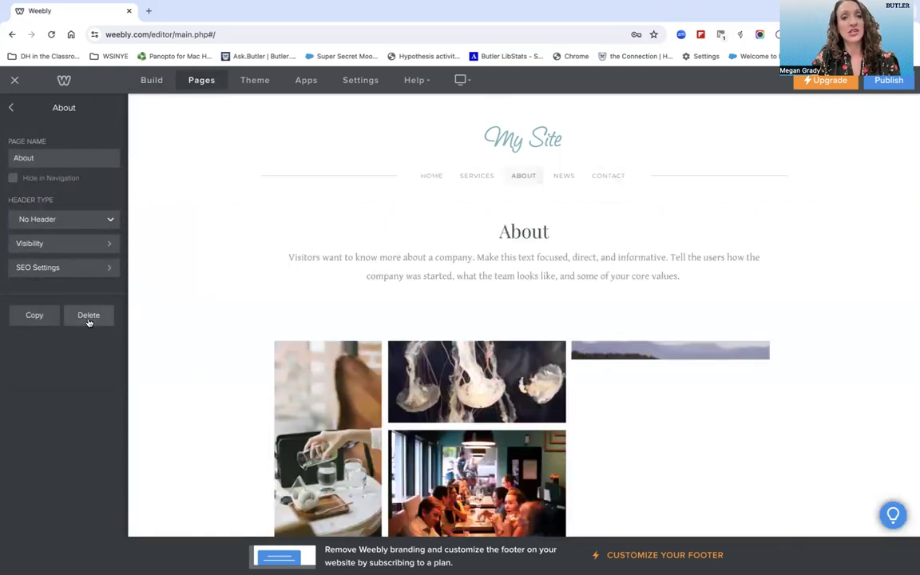
{"action": "left_click", "coordinate": [88, 314]}
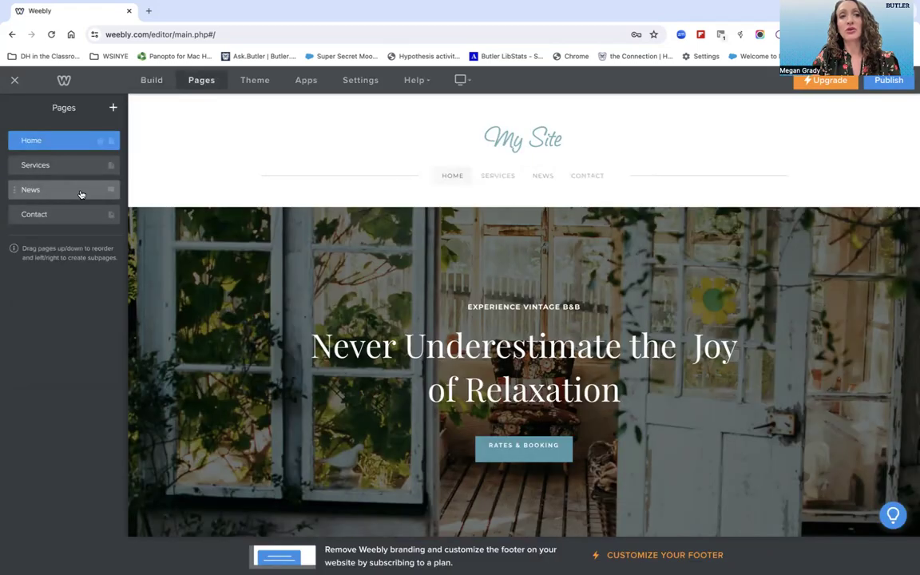
{"action": "left_click", "coordinate": [31, 189]}
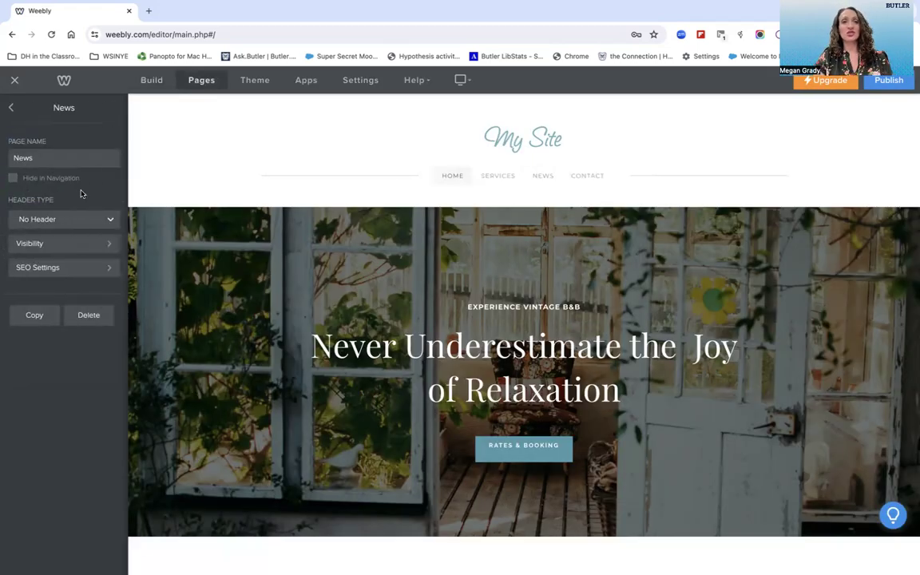
{"action": "left_click", "coordinate": [543, 176]}
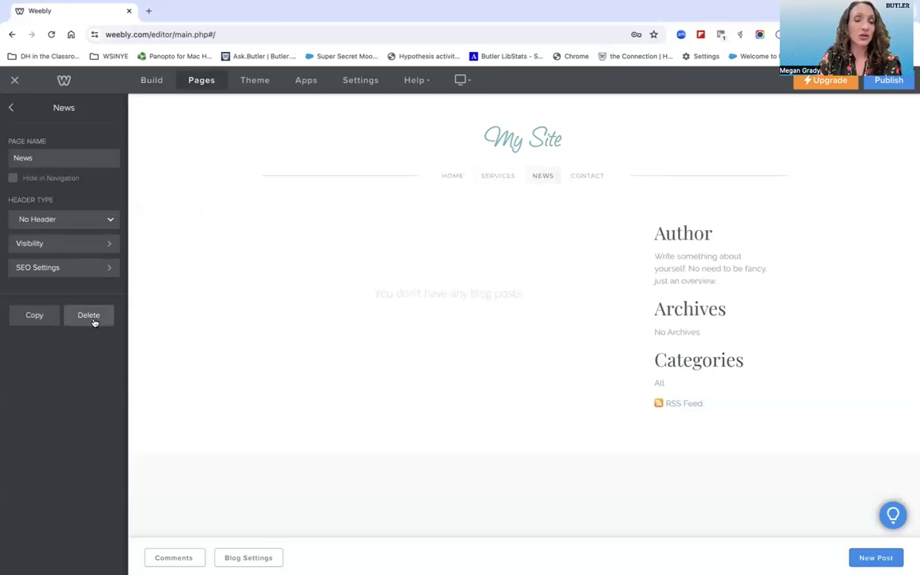
{"action": "left_click", "coordinate": [89, 315]}
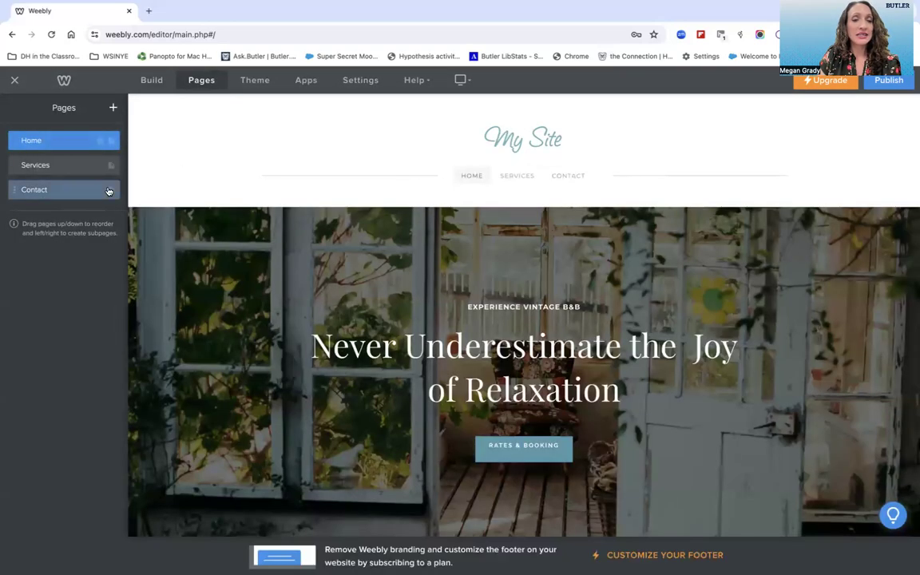
{"action": "left_click", "coordinate": [33, 189]}
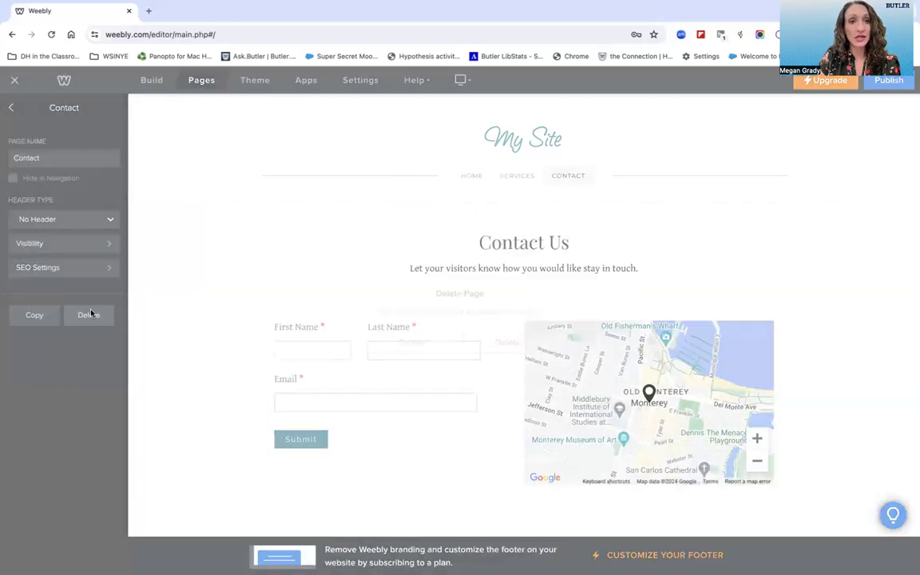
{"action": "left_click", "coordinate": [11, 107]}
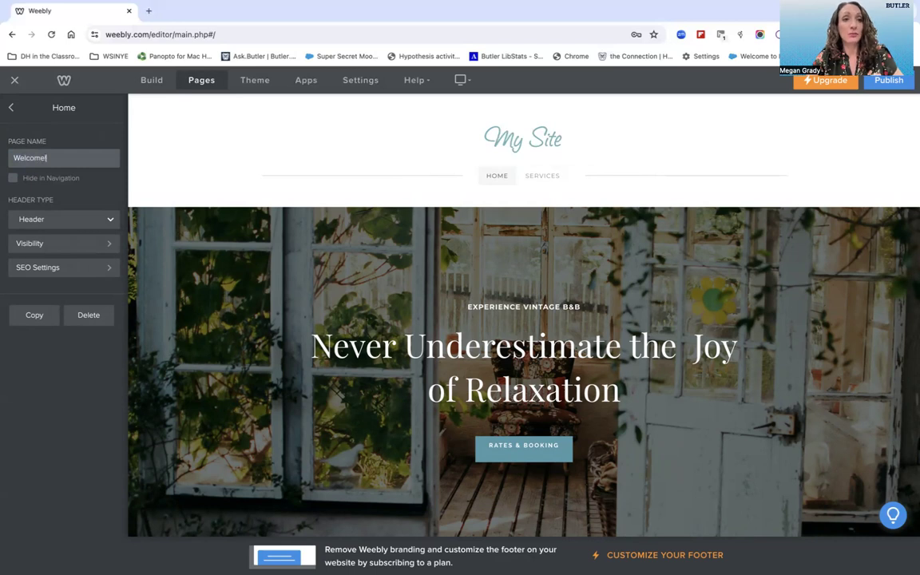
{"action": "mouse_move", "coordinate": [55, 370]}
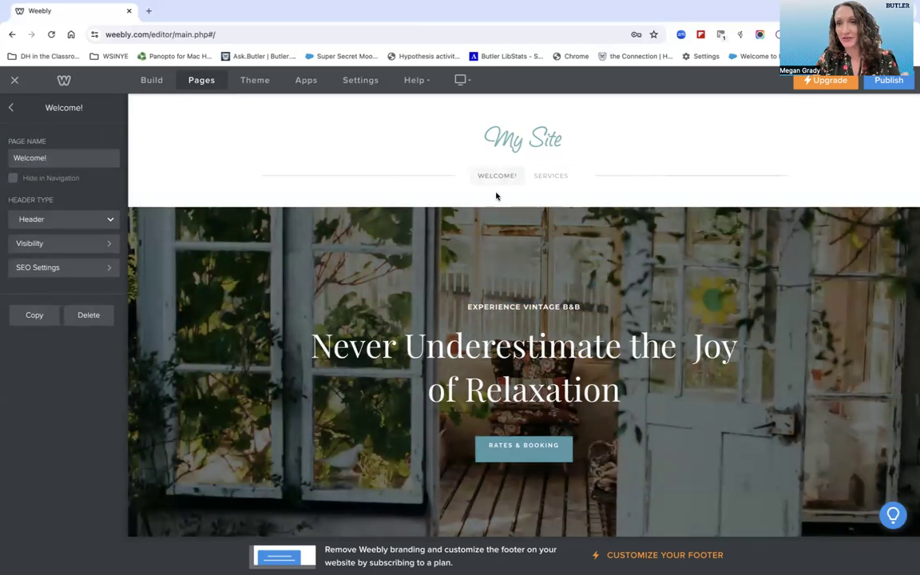
{"action": "mouse_move", "coordinate": [162, 175]}
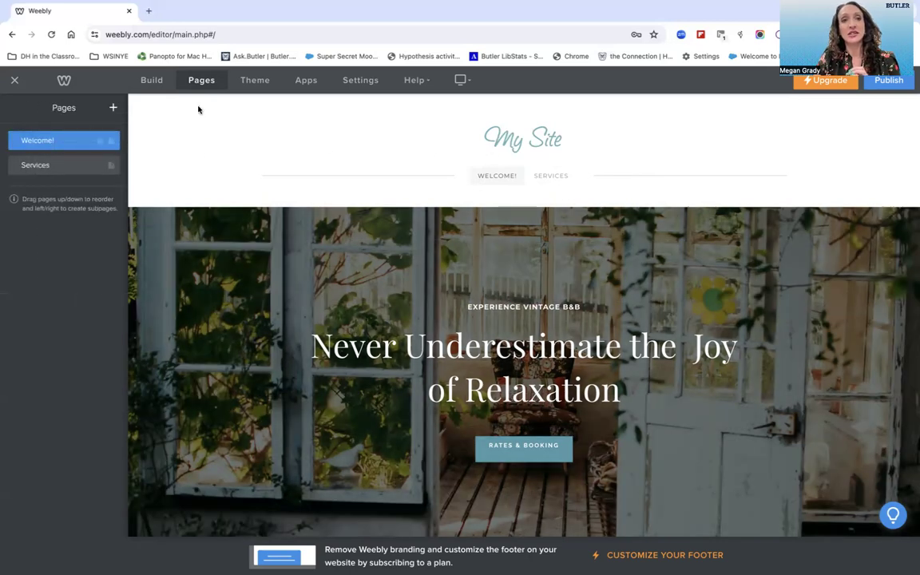
{"action": "mouse_move", "coordinate": [51, 194]}
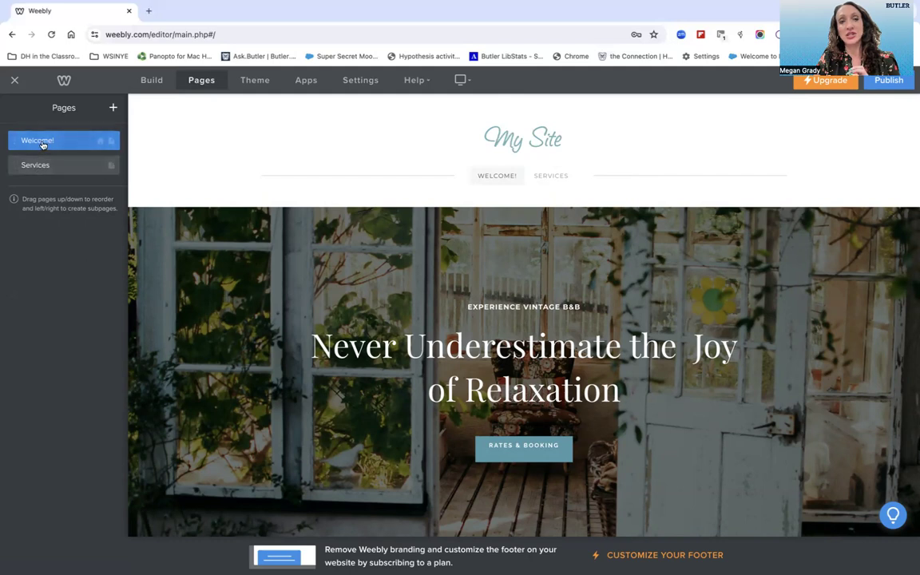
- Rename the Home page to Welcome! and return to the page-building tools
{"action": "left_click", "coordinate": [38, 141]}
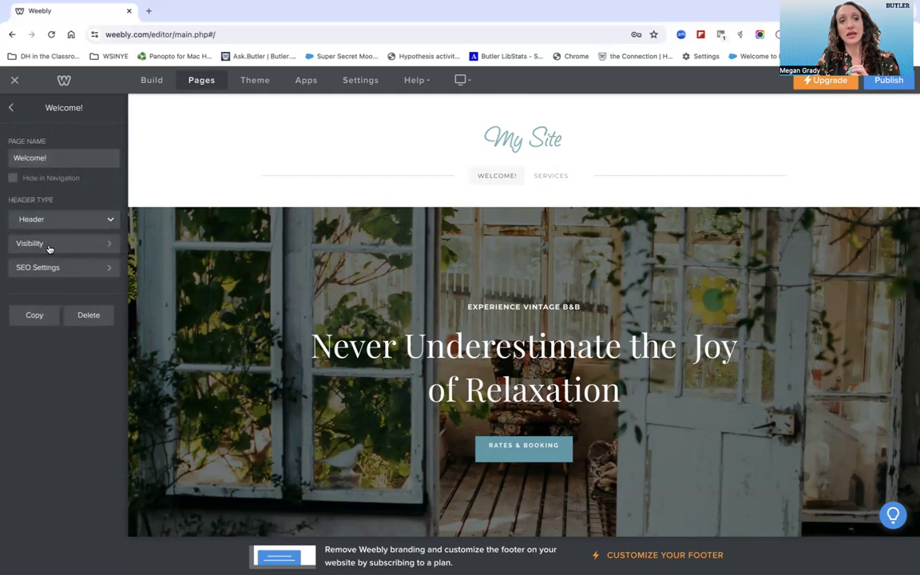
{"action": "left_click", "coordinate": [64, 218]}
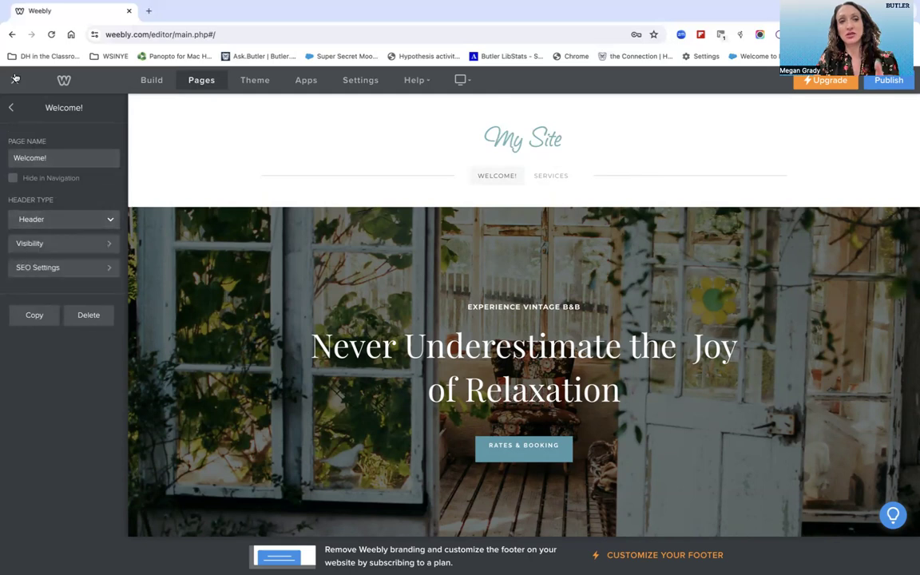
{"action": "left_click", "coordinate": [12, 107]}
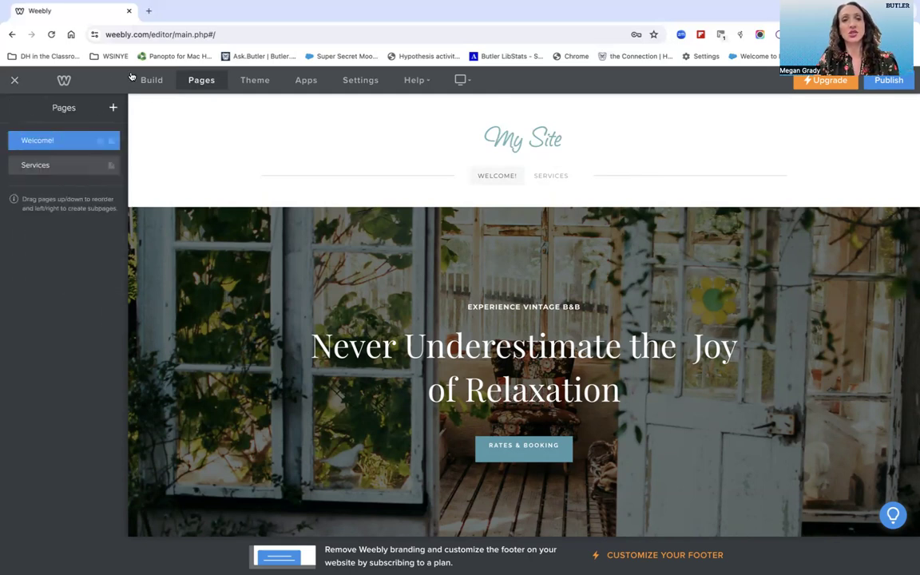
{"action": "left_click", "coordinate": [150, 80]}
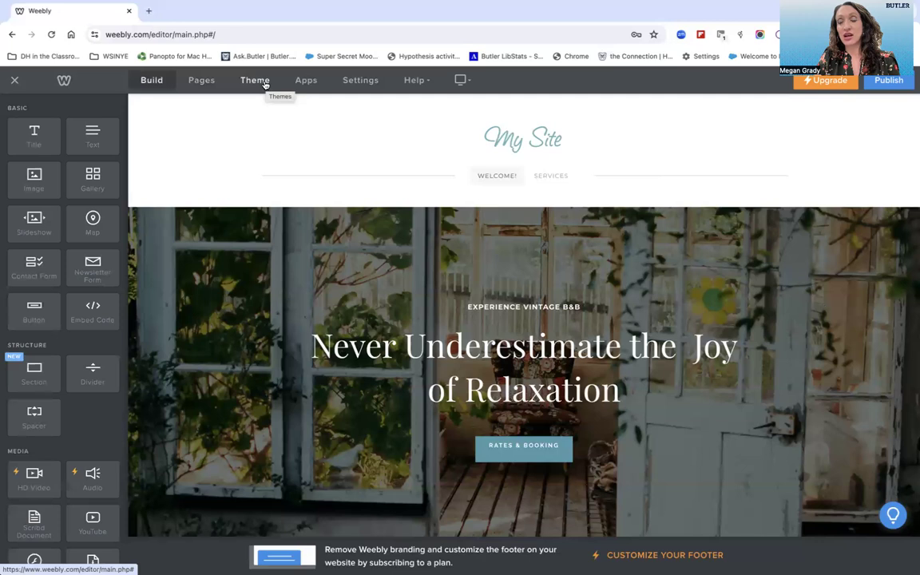
{"action": "left_click", "coordinate": [256, 80]}
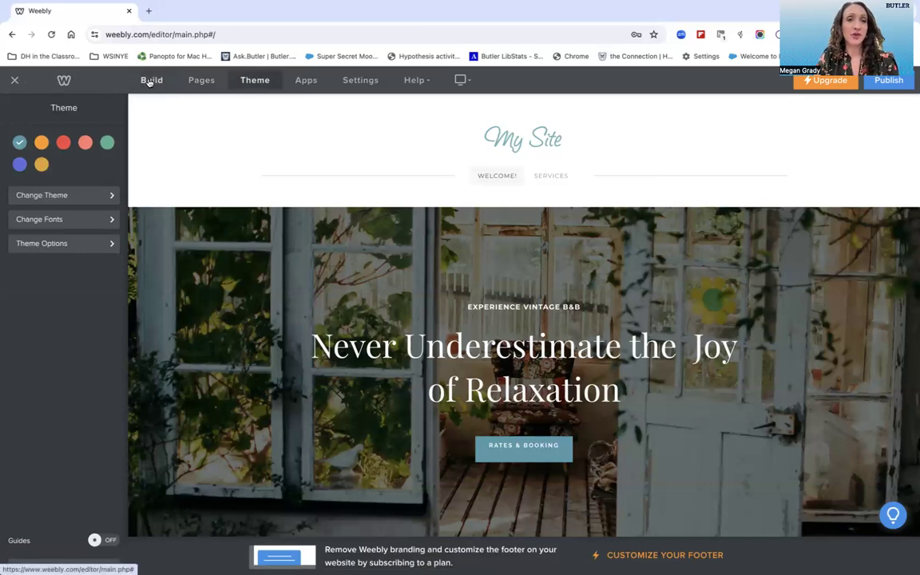
{"action": "left_click", "coordinate": [150, 80]}
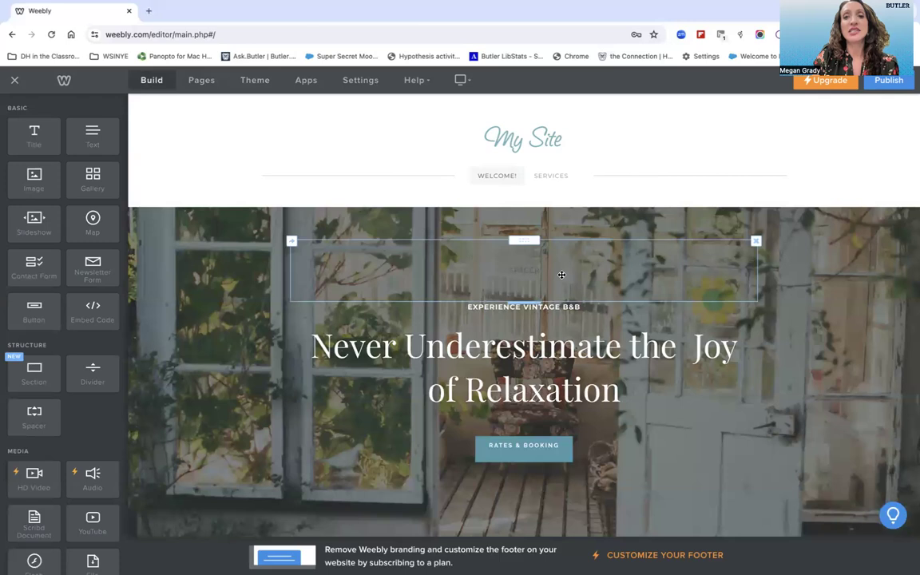
{"action": "mouse_move", "coordinate": [561, 275]}
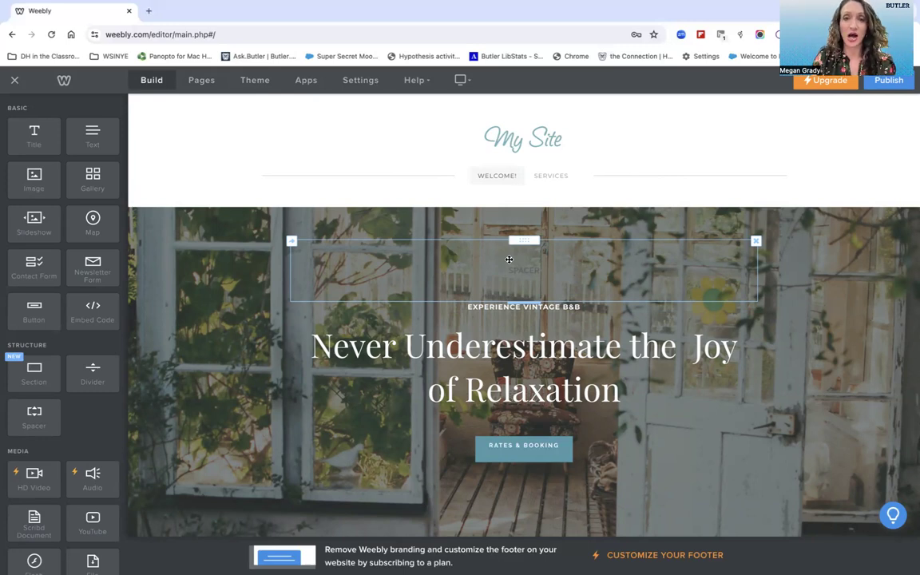
{"action": "mouse_move", "coordinate": [471, 281]}
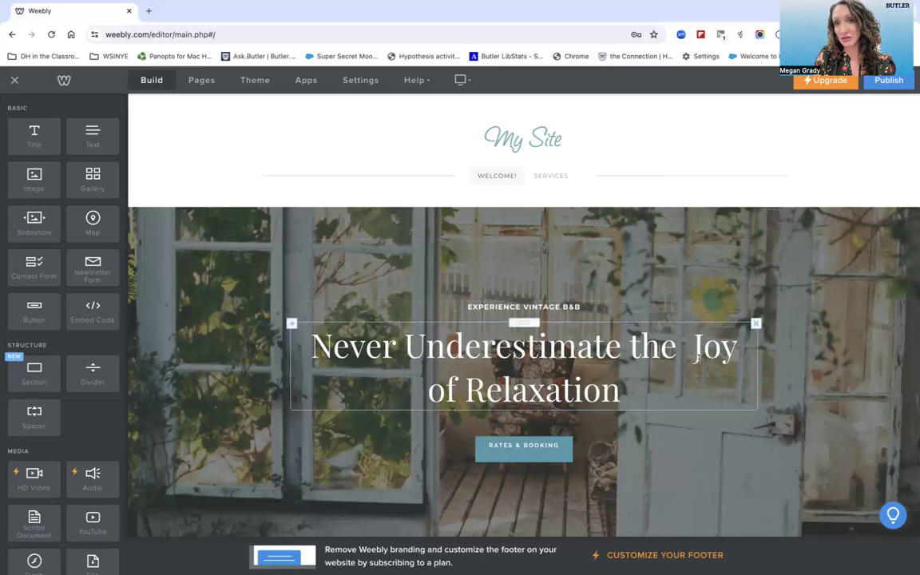
- Set the header title to 'Business and Professional Writing', centred and smaller to fit one line
{"action": "scroll", "scroll_direction": "down", "scroll_amount": 3}
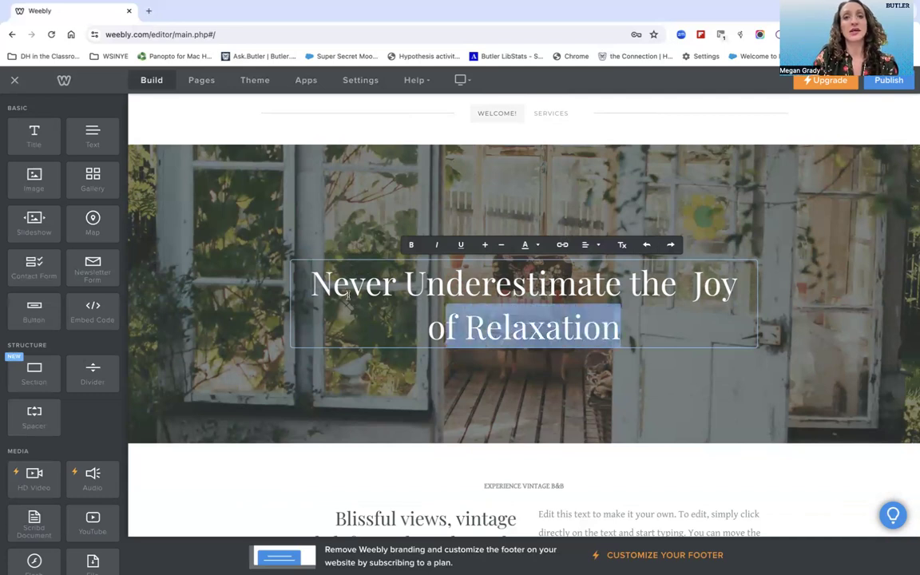
{"action": "type", "text": "Business and"}
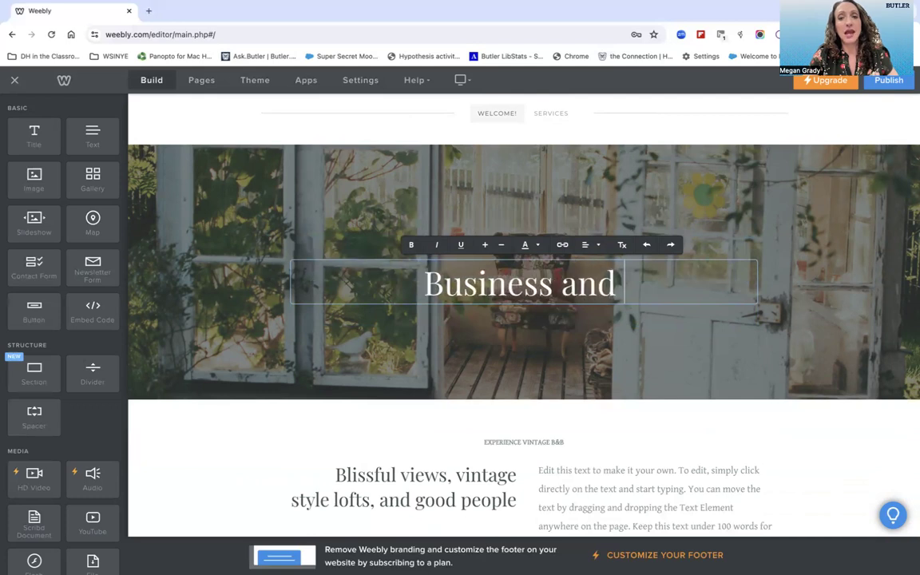
{"action": "type", "text": "Professional Writing"}
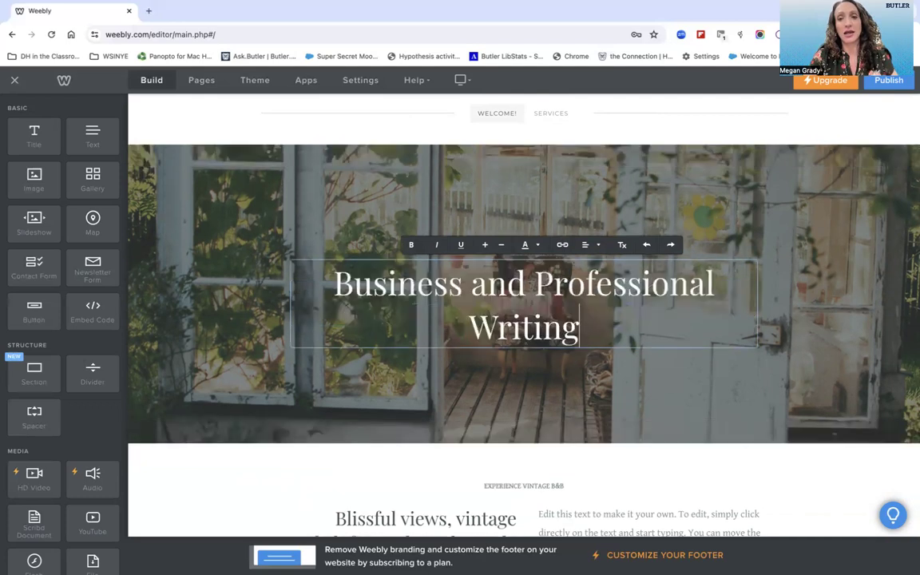
{"action": "left_click", "coordinate": [584, 244]}
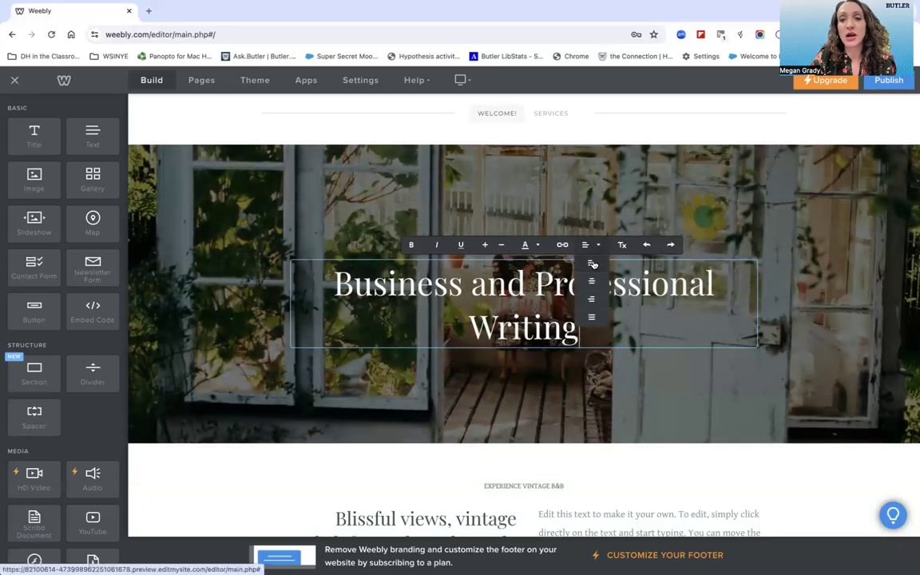
{"action": "left_click", "coordinate": [591, 265]}
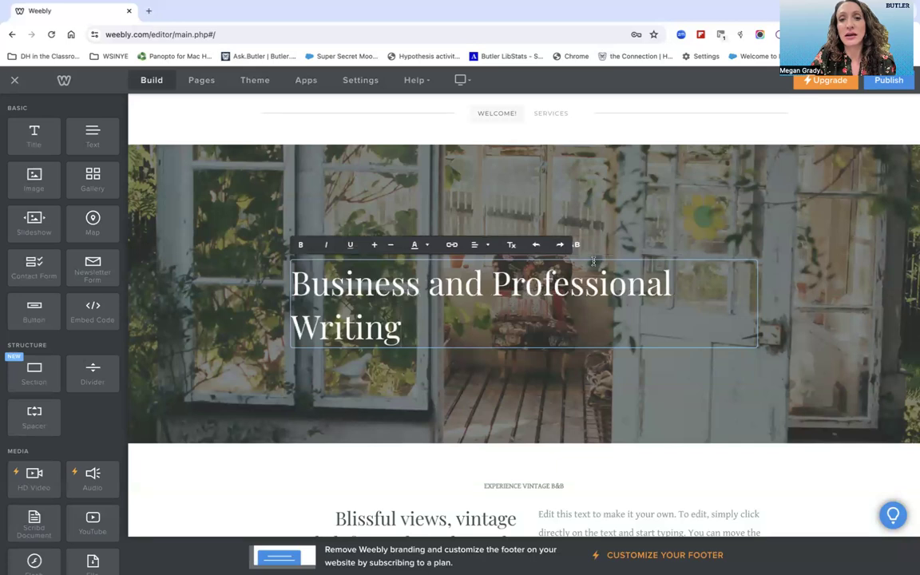
{"action": "left_click", "coordinate": [474, 244]}
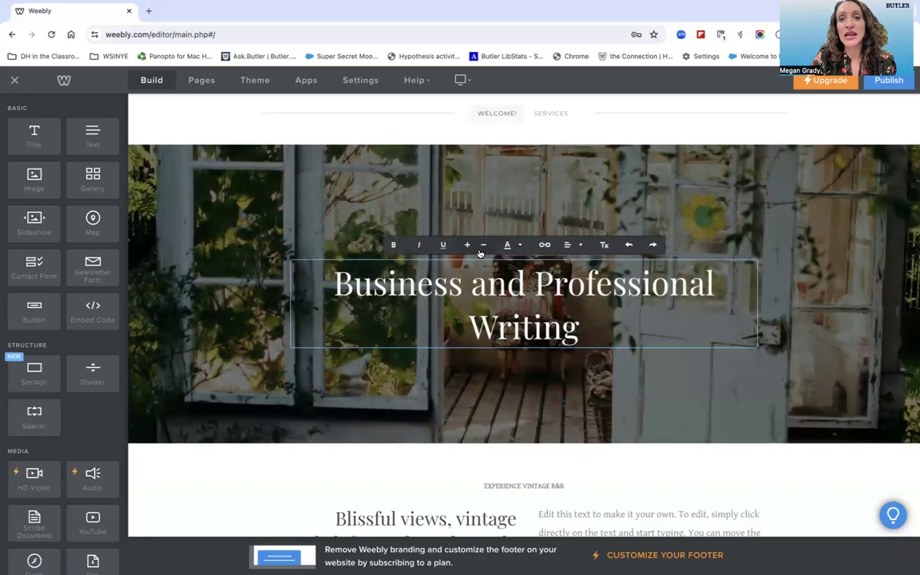
{"action": "left_click", "coordinate": [579, 326]}
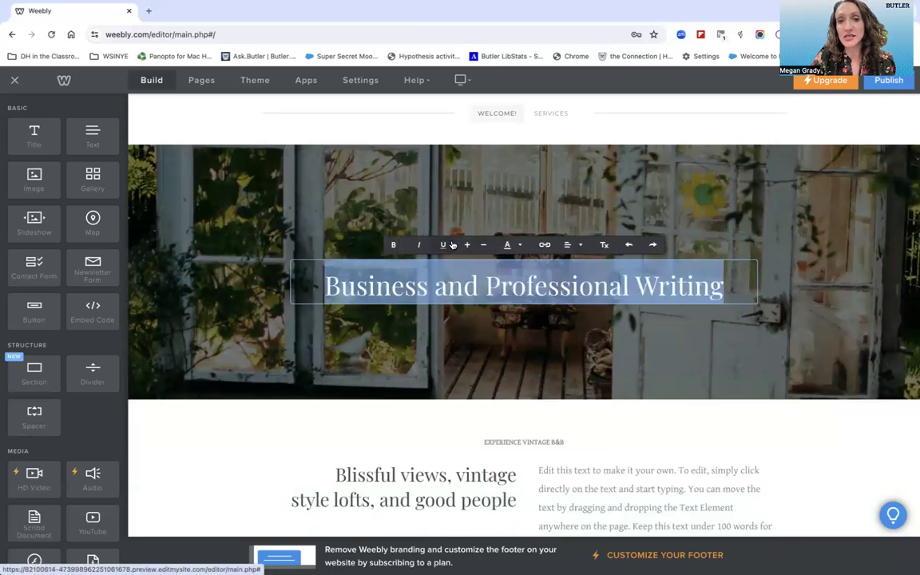
{"action": "mouse_move", "coordinate": [440, 245]}
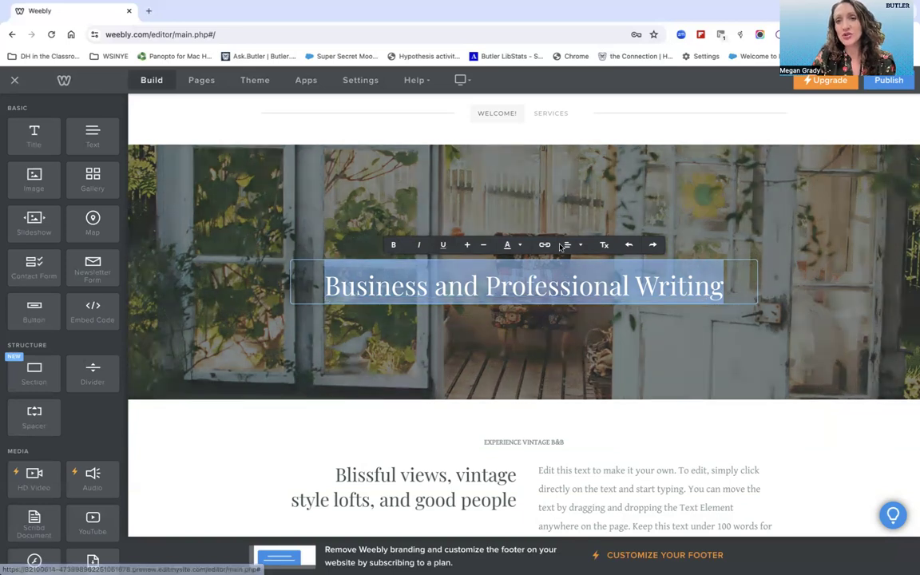
{"action": "mouse_move", "coordinate": [543, 244]}
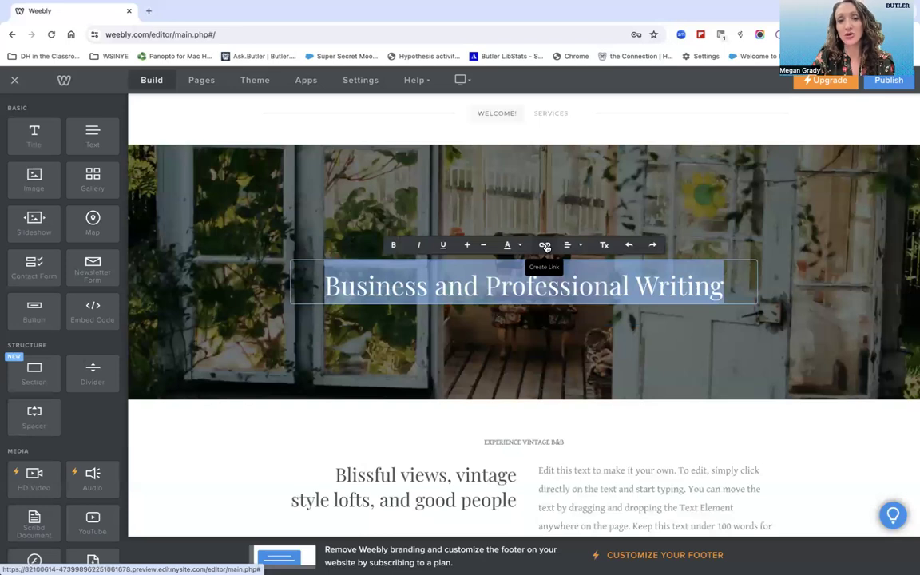
{"action": "mouse_move", "coordinate": [391, 444]}
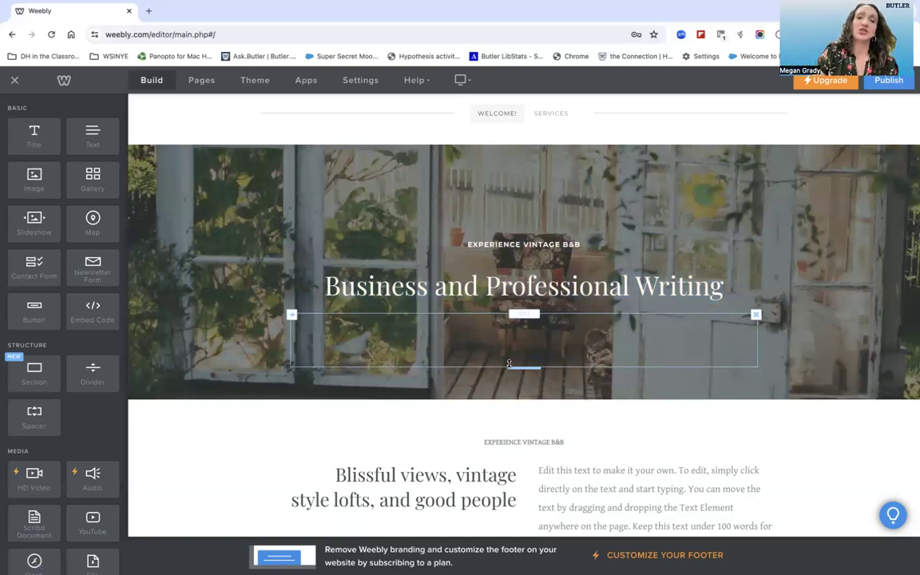
- Replace the header background, reaching the Image URL option of the upload dialog
{"action": "scroll", "scroll_direction": "down", "scroll_amount": 3}
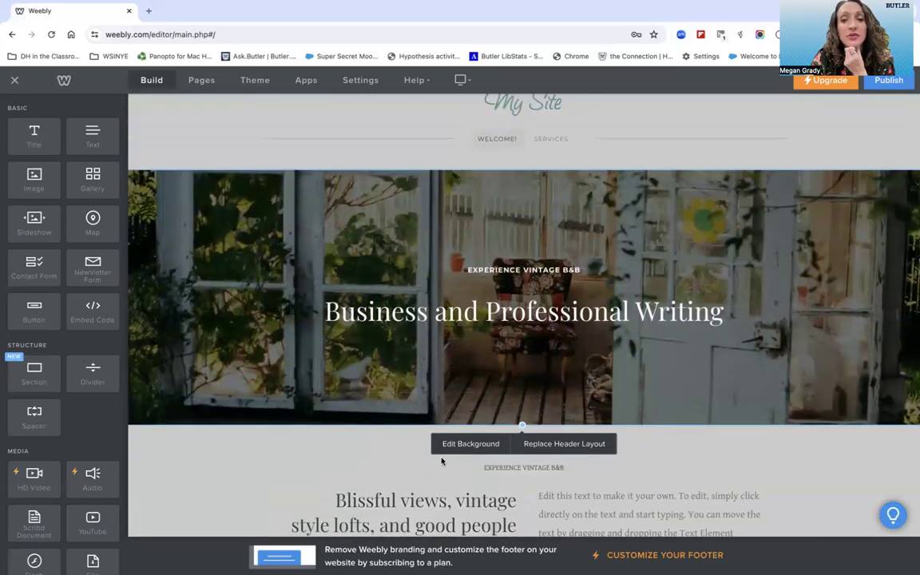
{"action": "left_click", "coordinate": [470, 444]}
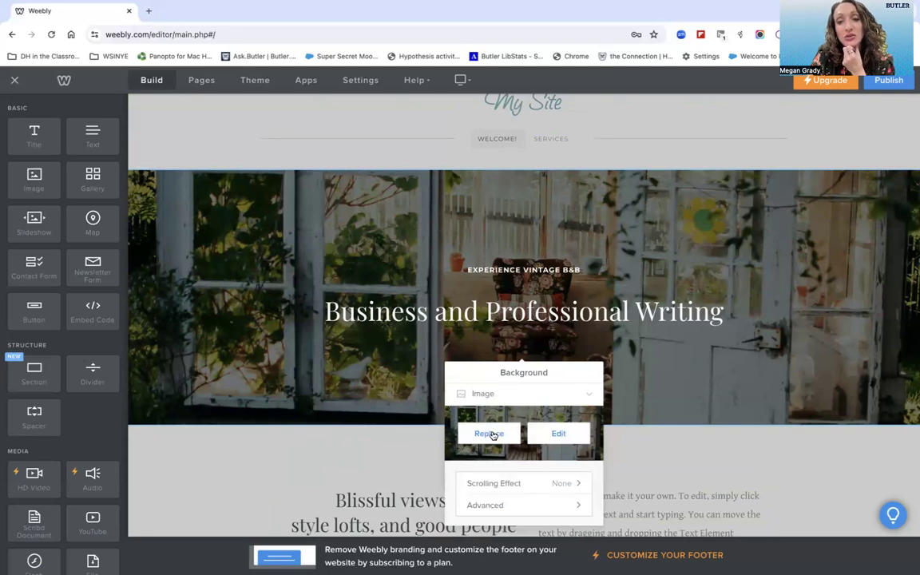
{"action": "left_click", "coordinate": [489, 433]}
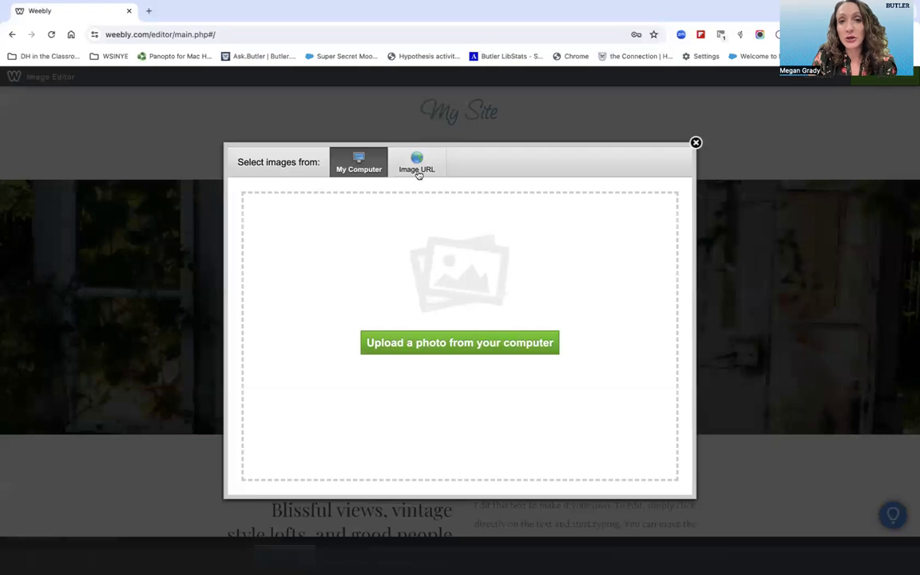
{"action": "left_click", "coordinate": [415, 162]}
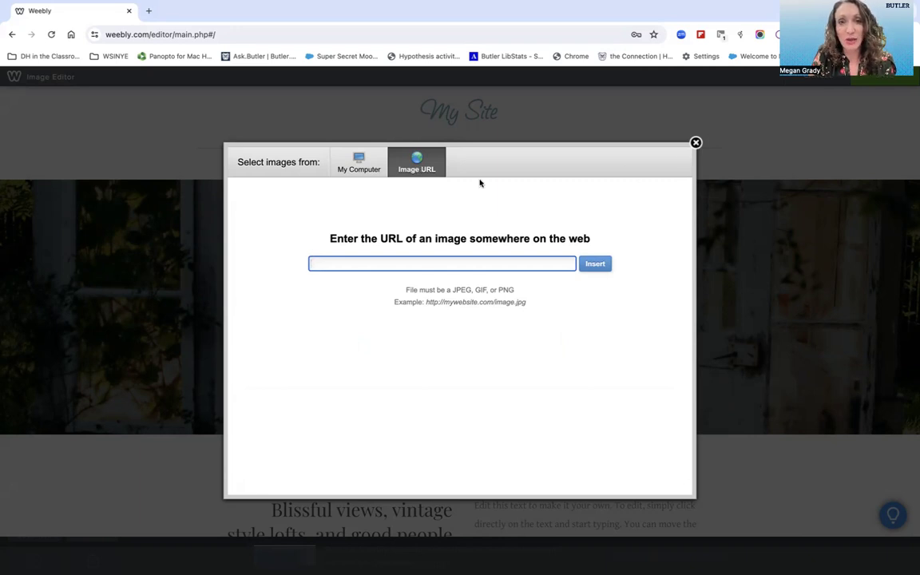
- Pick the businessmen stock photo from the background gallery and confirm it as the header background
{"action": "left_click", "coordinate": [358, 163]}
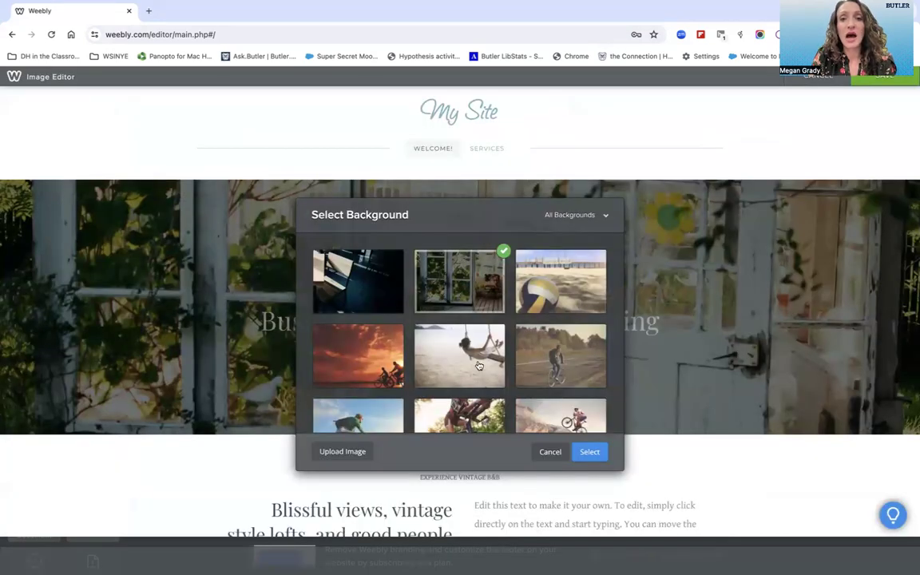
{"action": "scroll", "scroll_direction": "down", "scroll_amount": 3}
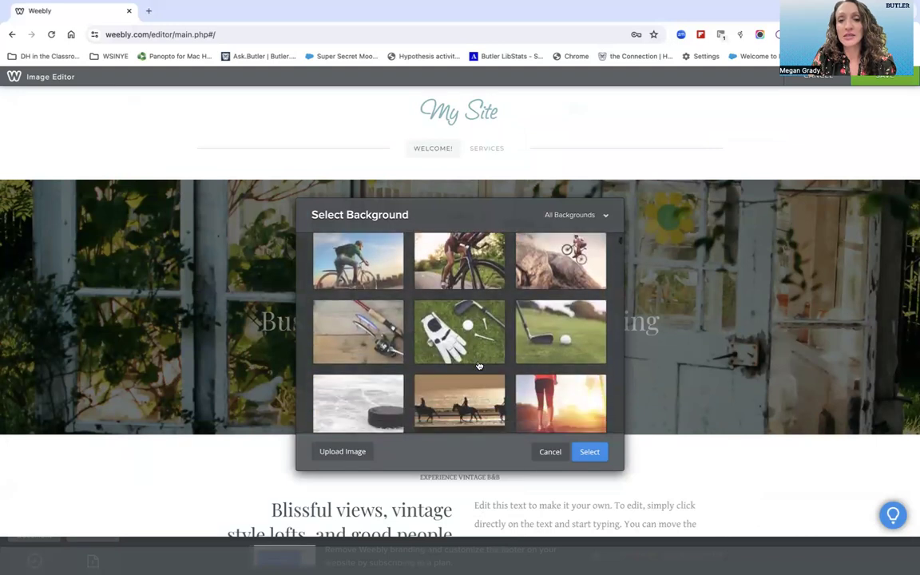
{"action": "scroll", "scroll_direction": "down", "scroll_amount": 3}
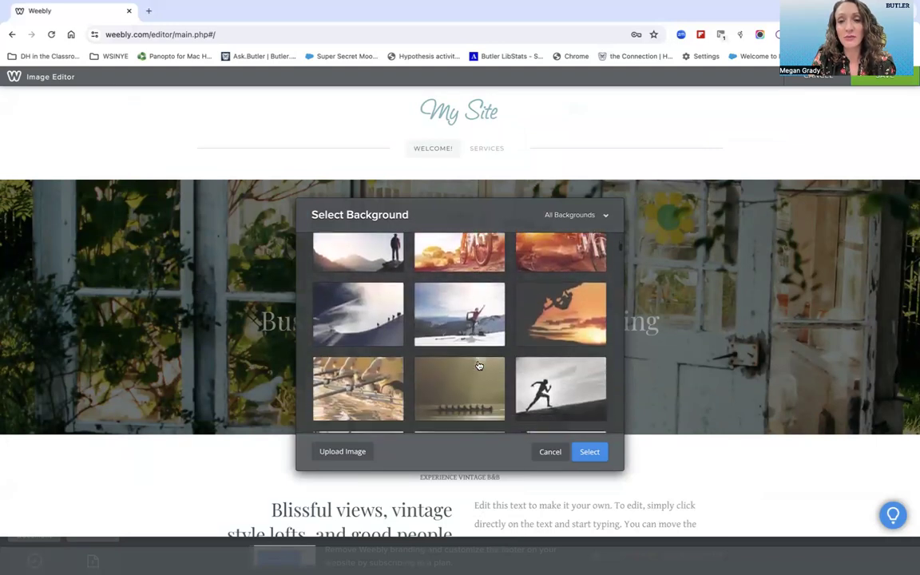
{"action": "scroll", "scroll_direction": "down", "scroll_amount": 3}
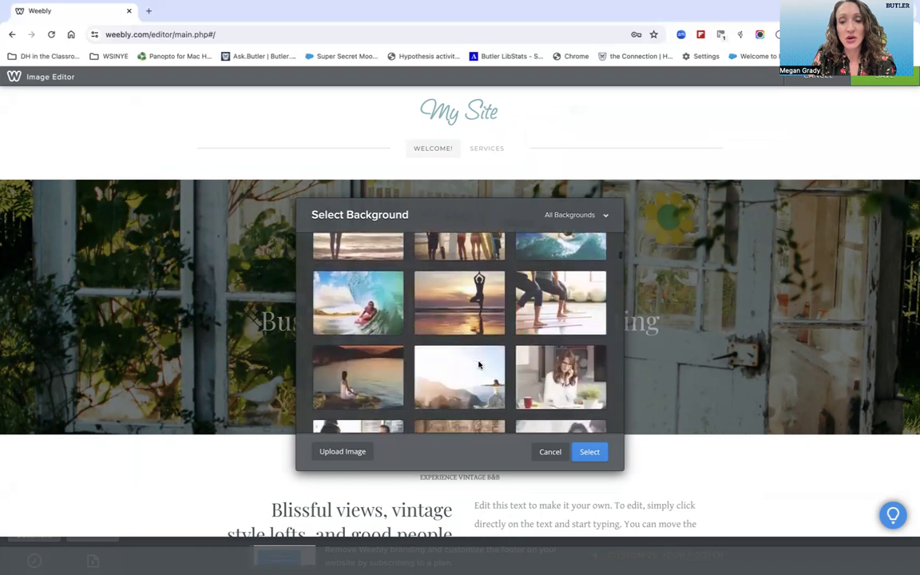
{"action": "scroll", "scroll_direction": "down", "scroll_amount": 3}
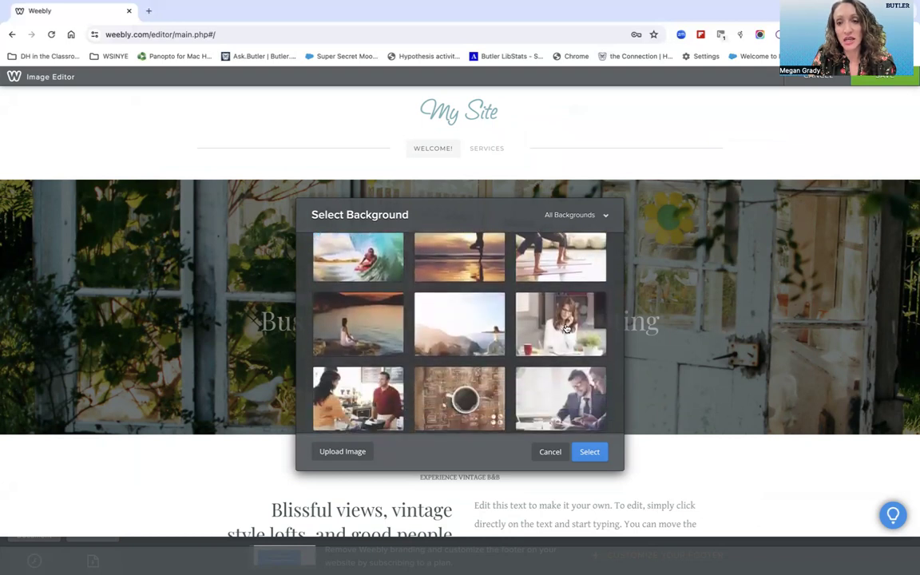
{"action": "scroll", "scroll_direction": "down", "scroll_amount": 3}
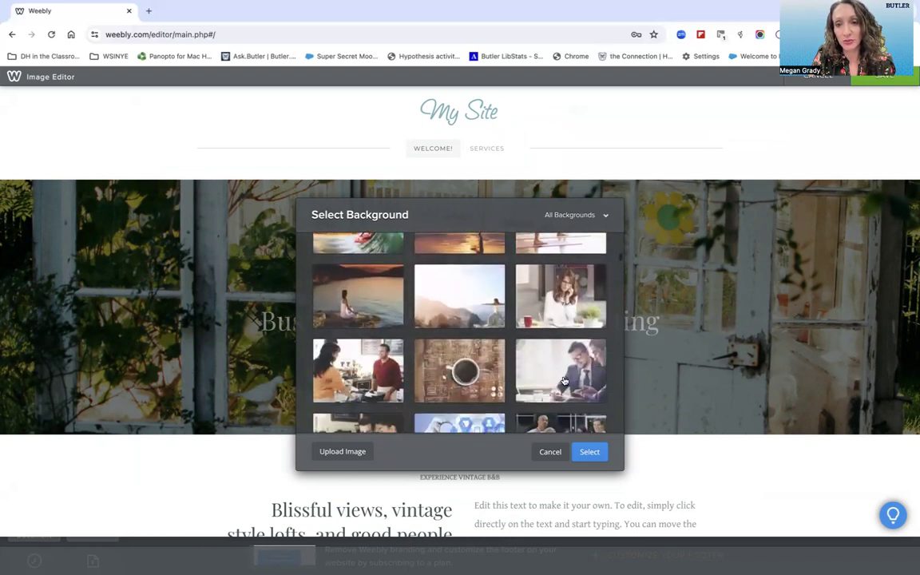
{"action": "left_click", "coordinate": [559, 371]}
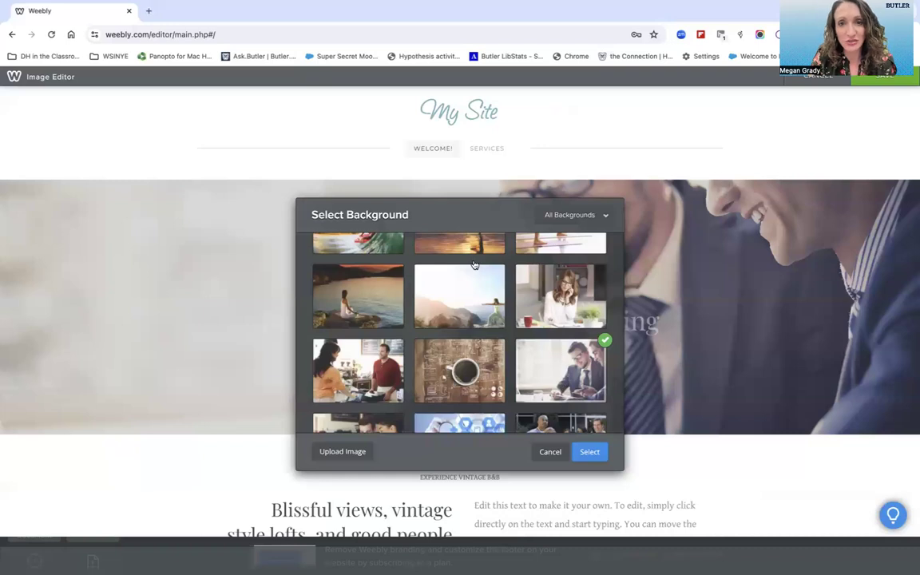
{"action": "mouse_move", "coordinate": [390, 189]}
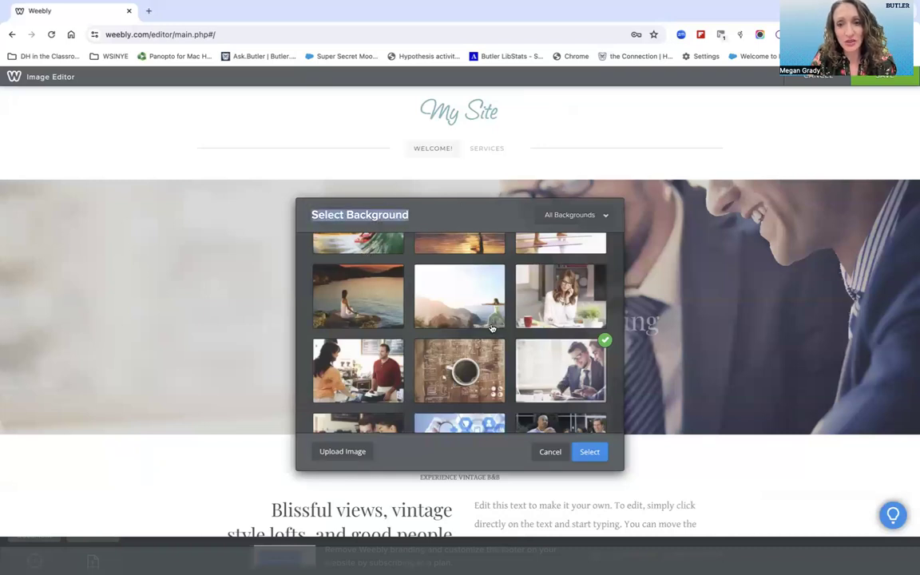
{"action": "scroll", "scroll_direction": "down", "scroll_amount": 3}
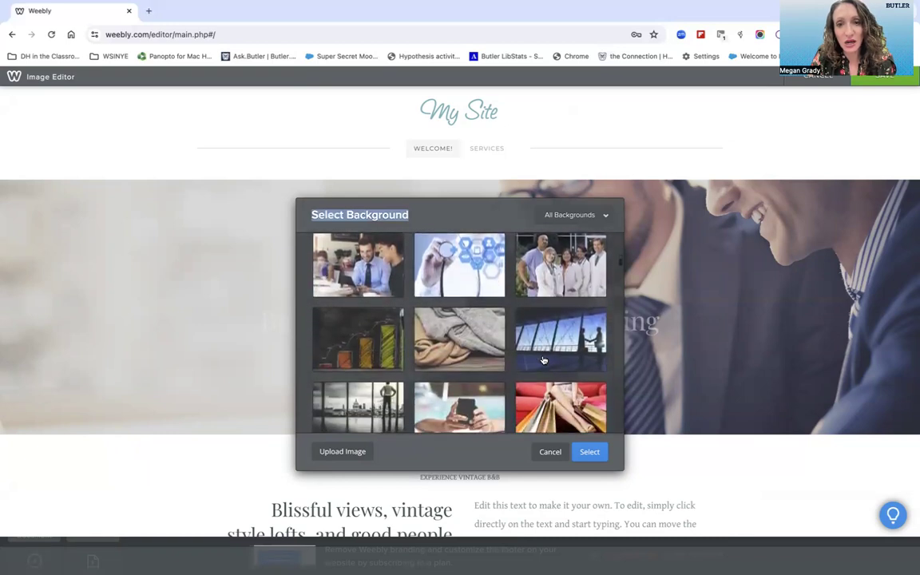
{"action": "scroll", "scroll_direction": "down", "scroll_amount": 3}
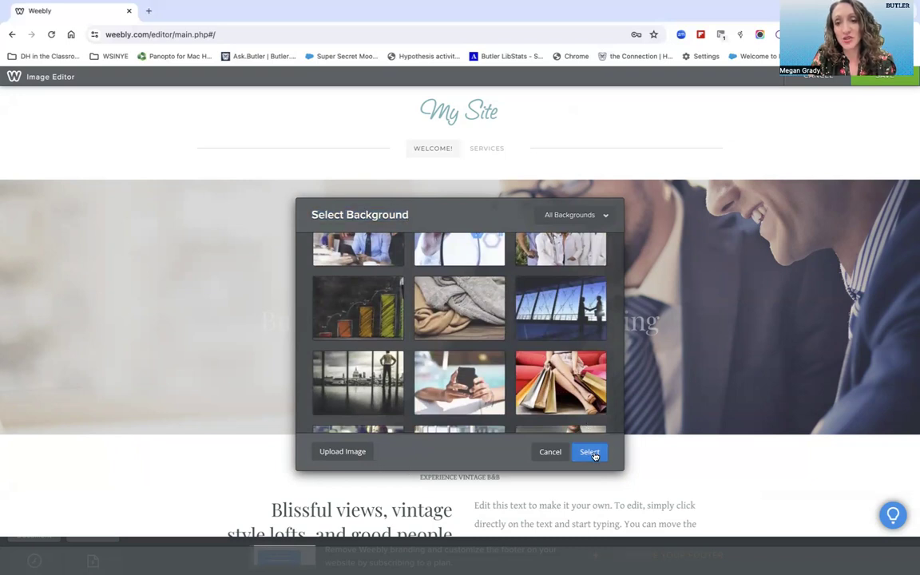
{"action": "left_click", "coordinate": [589, 451]}
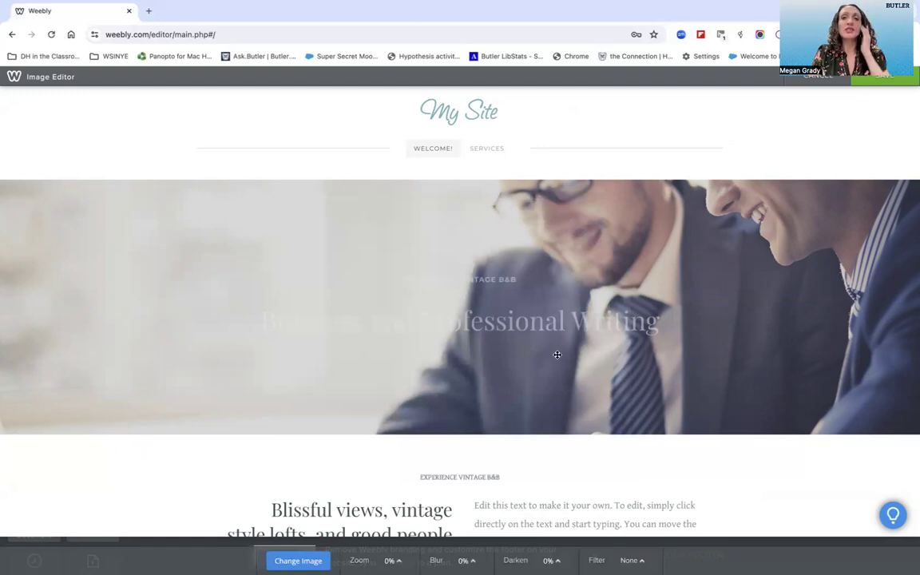
{"action": "mouse_move", "coordinate": [532, 325]}
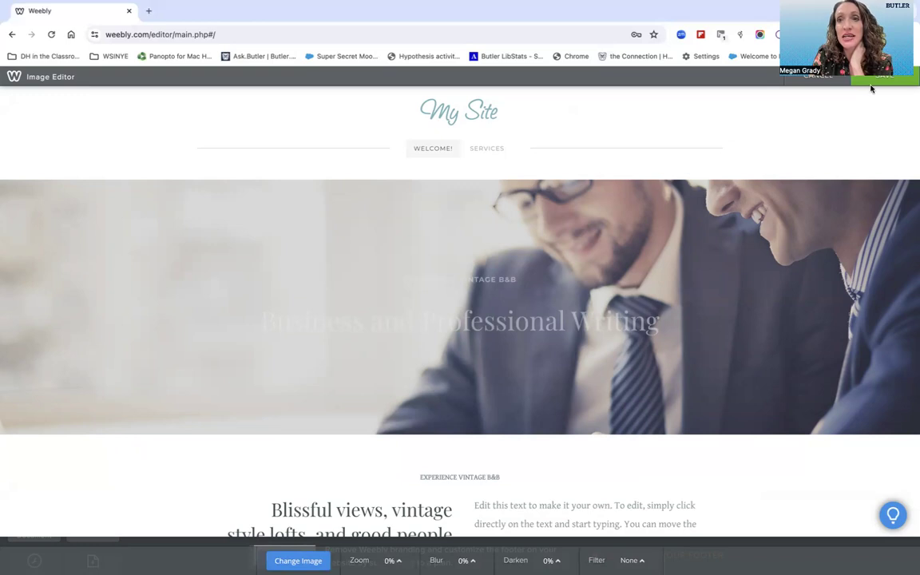
{"action": "mouse_move", "coordinate": [511, 322]}
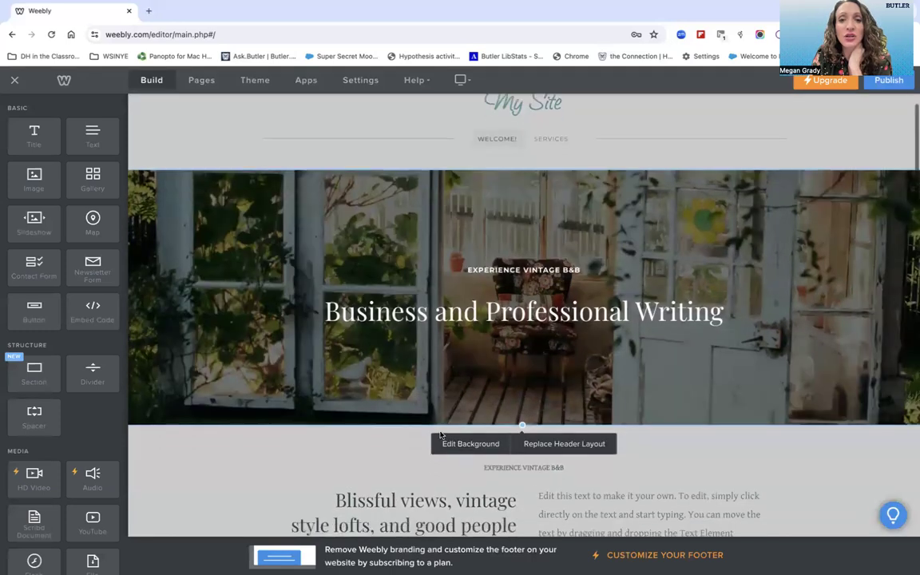
- Switch the header background from an image to a gradient and bring up the gradient editor
{"action": "left_click", "coordinate": [469, 444]}
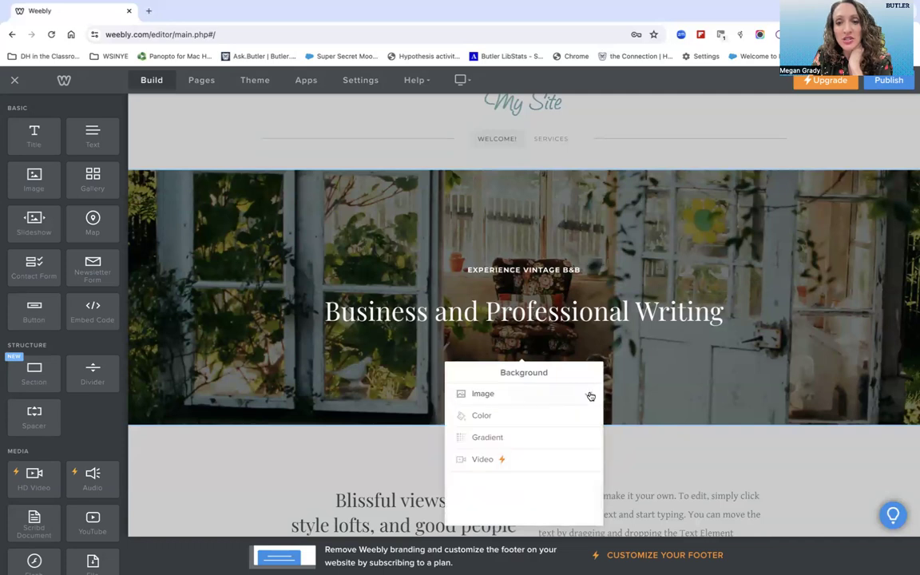
{"action": "left_click", "coordinate": [487, 438]}
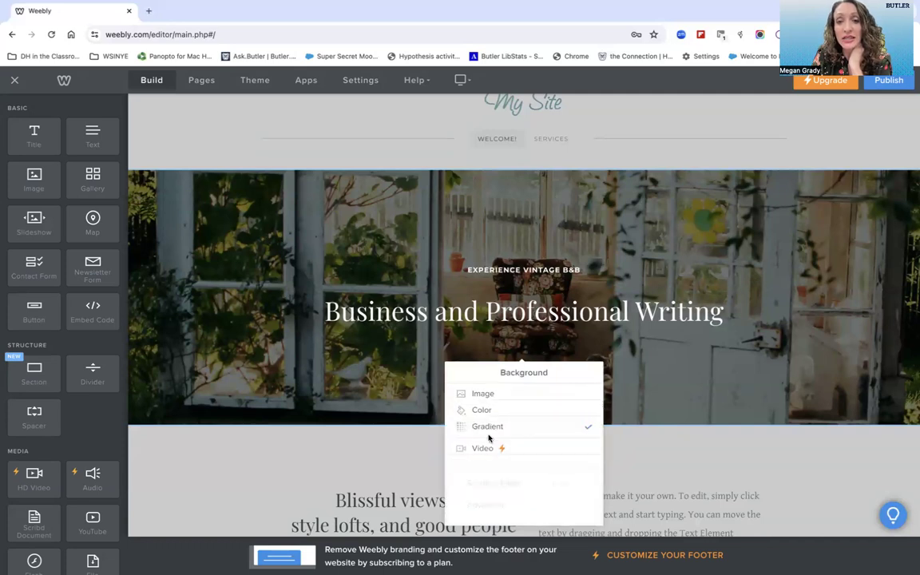
{"action": "left_click", "coordinate": [487, 424]}
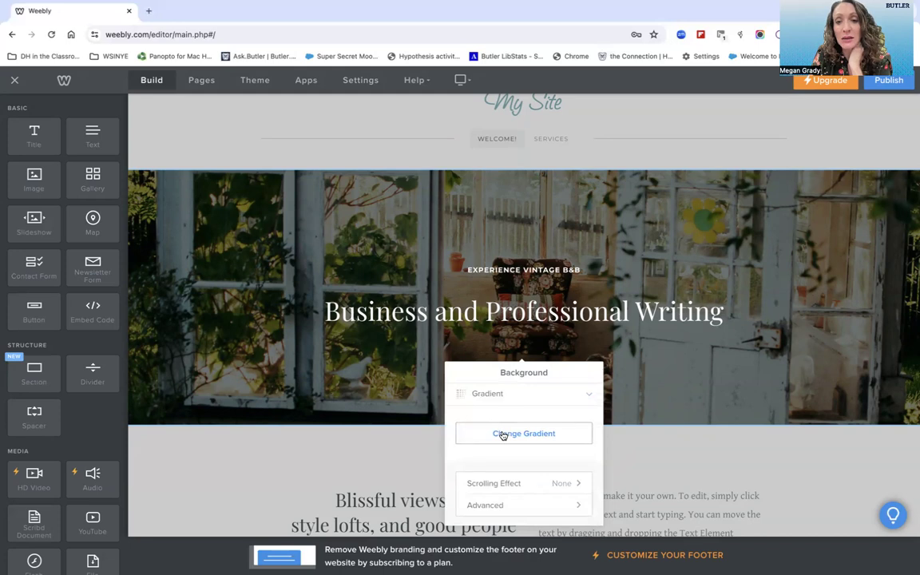
{"action": "left_click", "coordinate": [523, 433]}
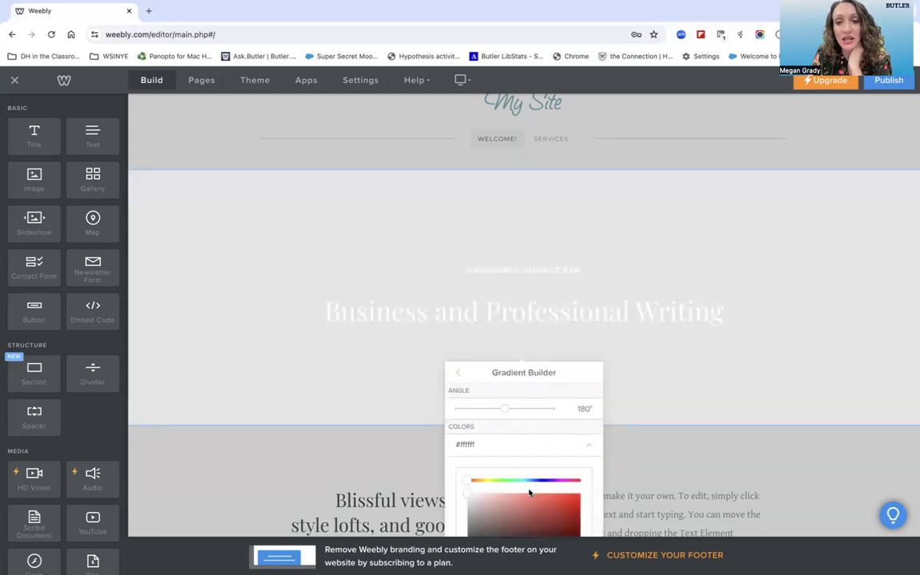
- Set the gradient colour to a purple shade via red, then blue, then fine-tuning
{"action": "left_click", "coordinate": [532, 511]}
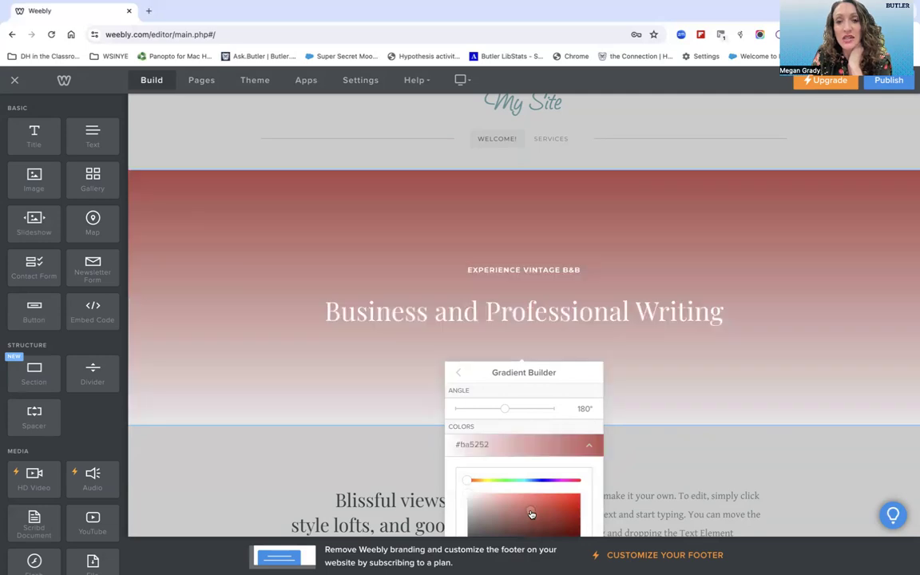
{"action": "left_click", "coordinate": [540, 481]}
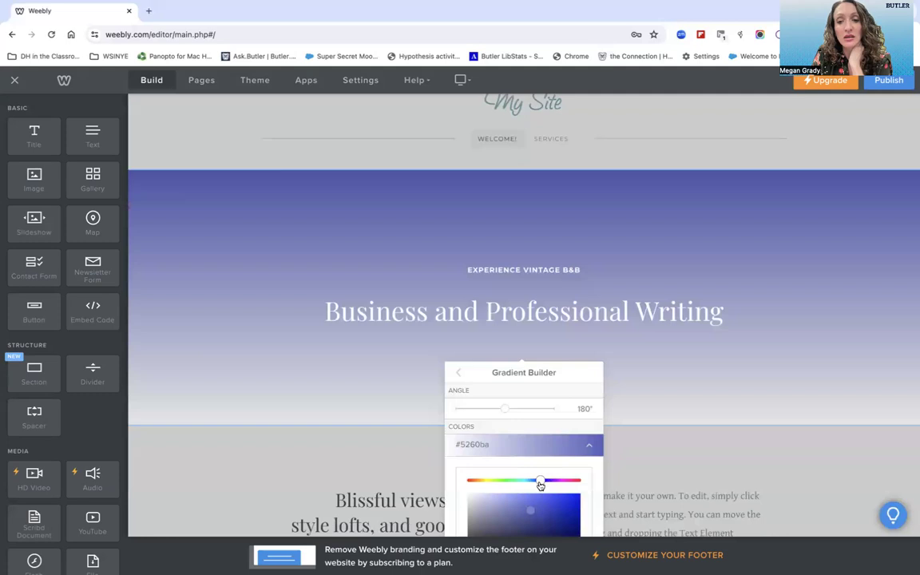
{"action": "left_click_drag", "start_coordinate": [540, 483], "coordinate": [550, 479]}
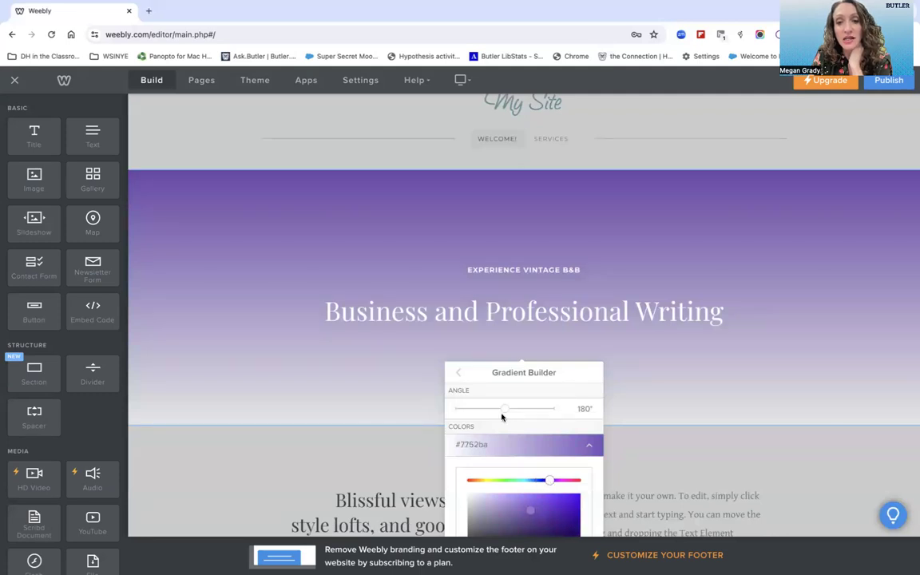
{"action": "left_click_drag", "start_coordinate": [503, 409], "coordinate": [489, 409]}
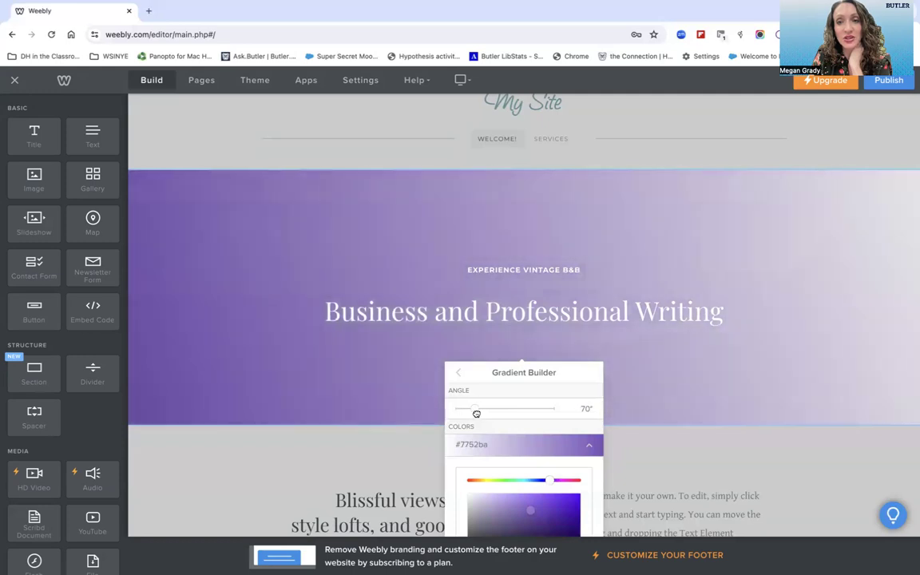
- Rotate the gradient angle so it fades top to bottom, light to purple
{"action": "left_click_drag", "start_coordinate": [476, 409], "coordinate": [500, 409]}
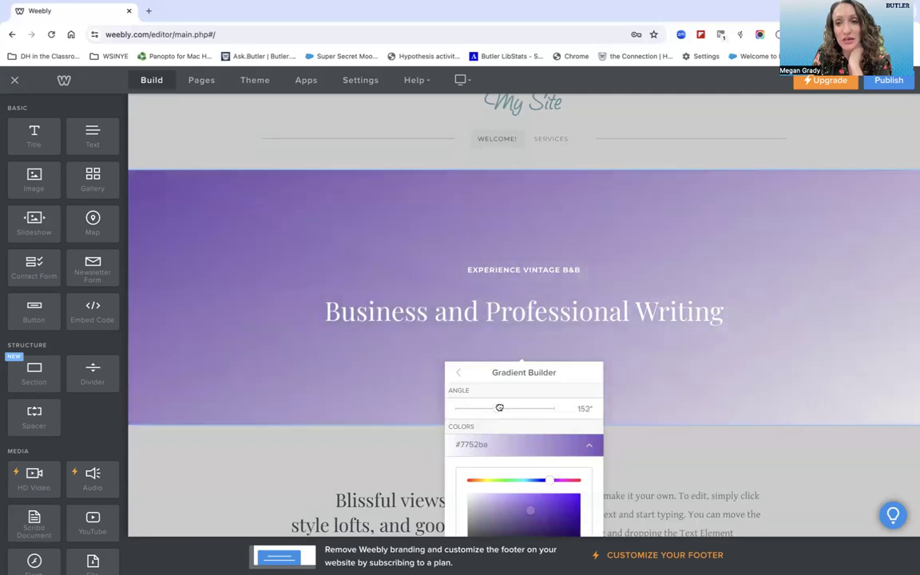
{"action": "left_click_drag", "start_coordinate": [500, 409], "coordinate": [524, 409]}
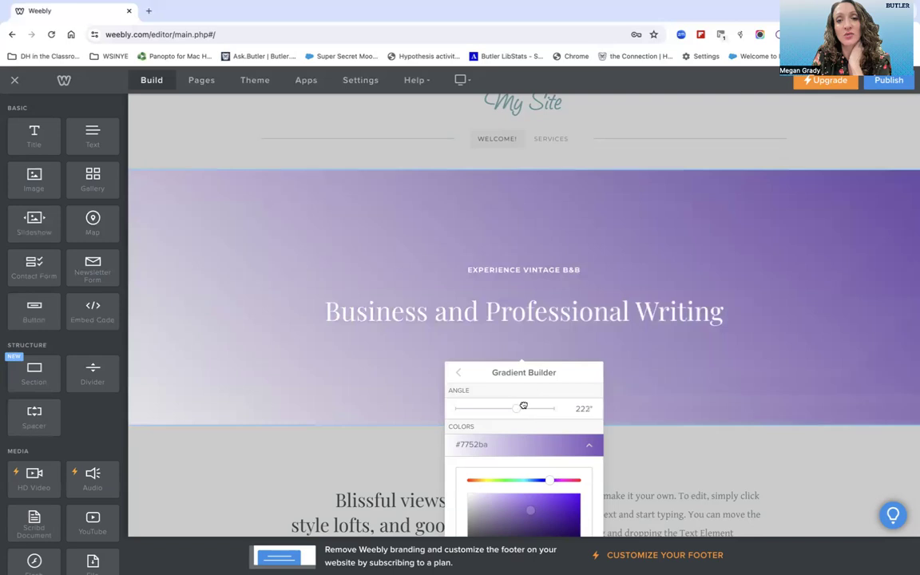
{"action": "left_click_drag", "start_coordinate": [524, 409], "coordinate": [558, 409]}
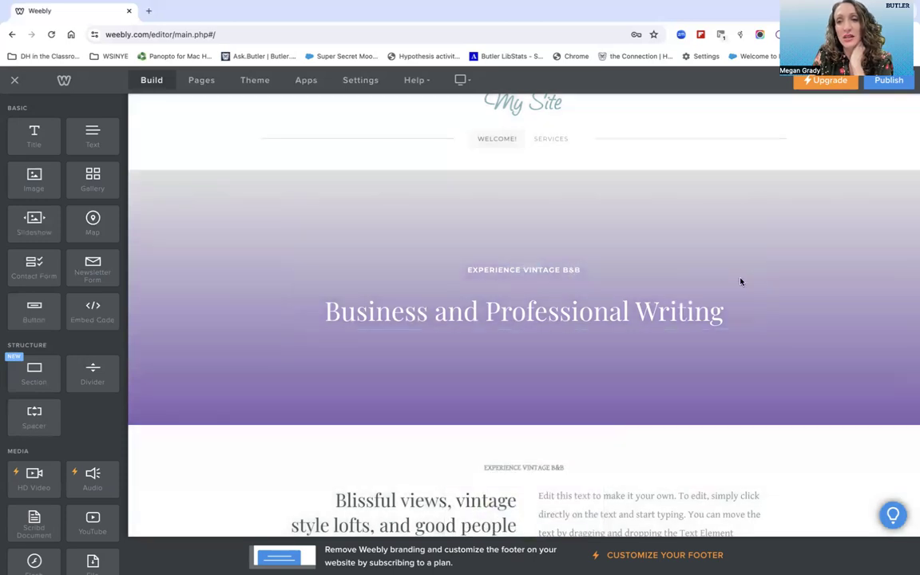
- Replace the header gradient with a solid blue background colour
{"action": "left_click", "coordinate": [755, 265]}
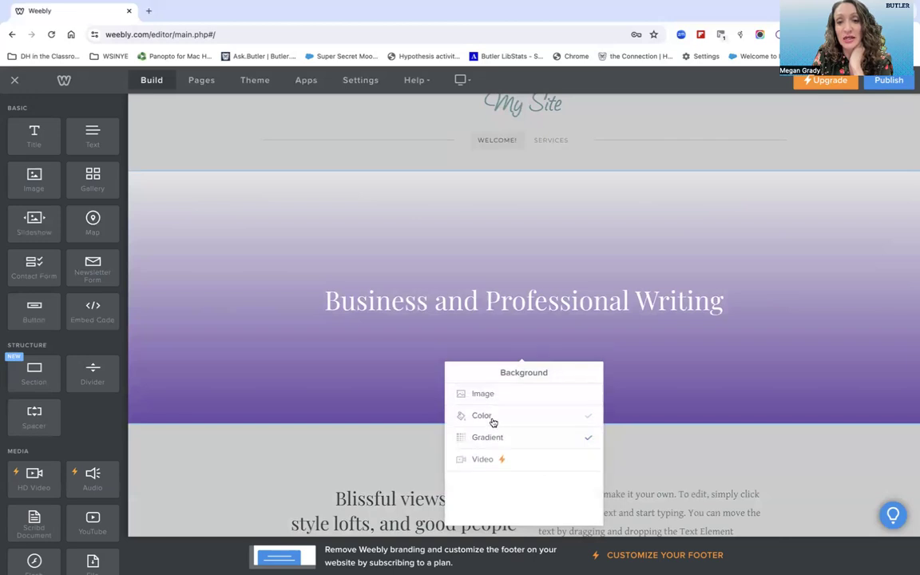
{"action": "left_click", "coordinate": [483, 415]}
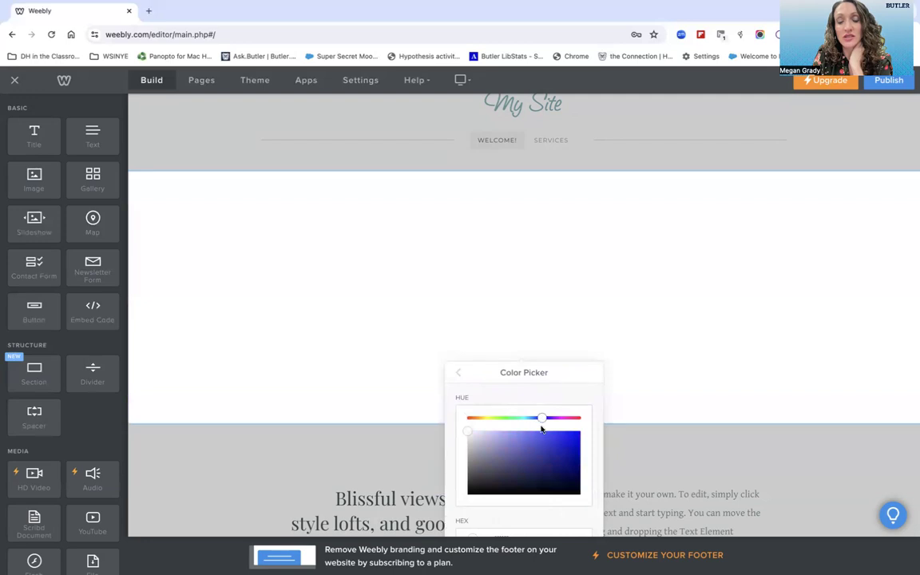
{"action": "left_click", "coordinate": [556, 451]}
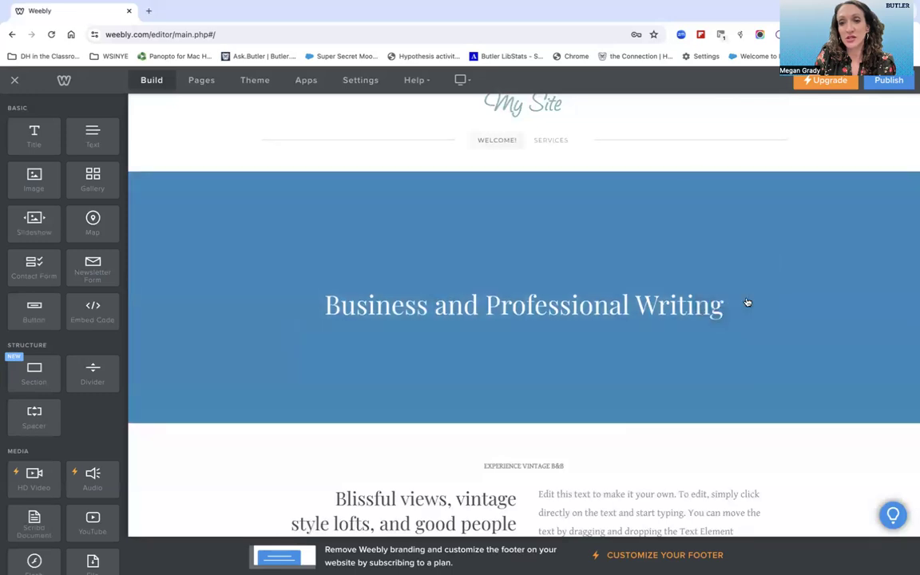
- Move down to the content section beneath the header and select it
{"action": "scroll", "scroll_direction": "down", "scroll_amount": 3}
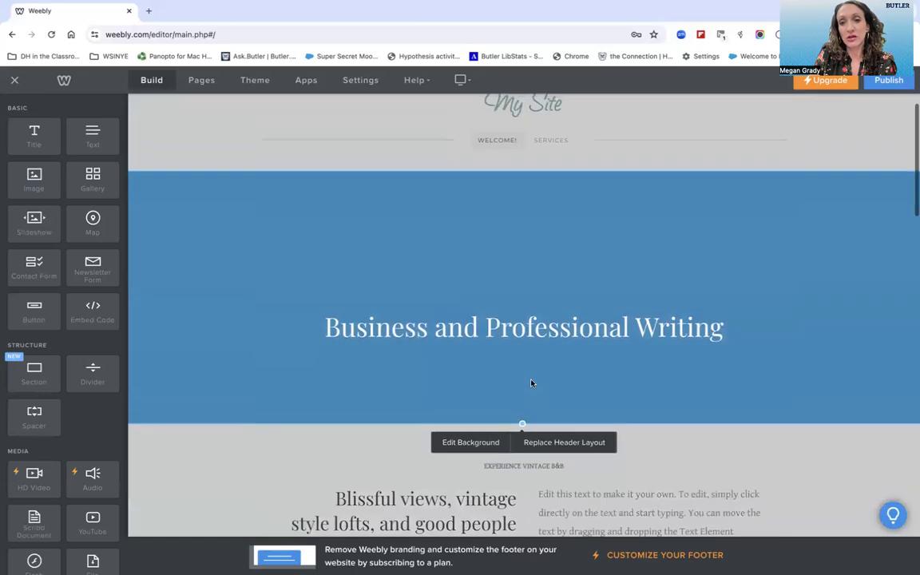
{"action": "left_click", "coordinate": [523, 466]}
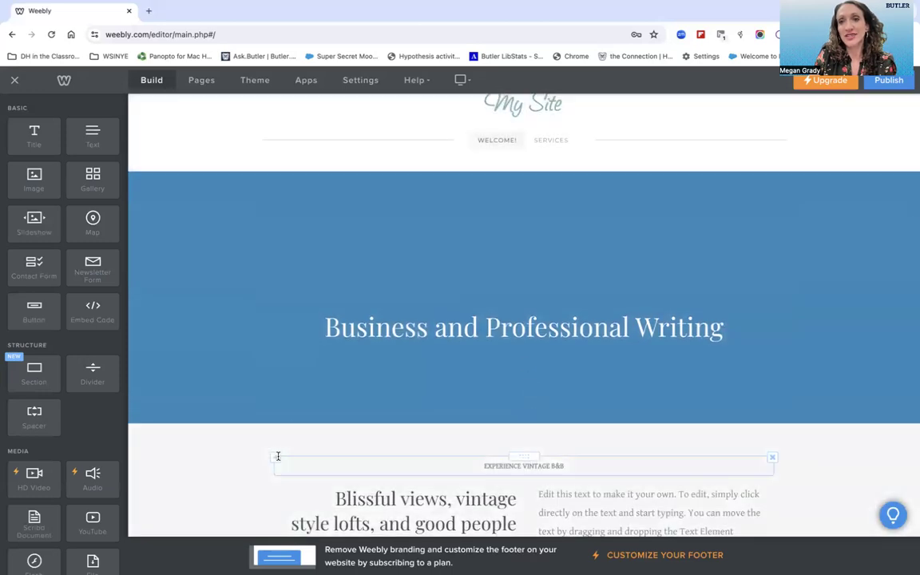
{"action": "scroll", "scroll_direction": "down", "scroll_amount": 3}
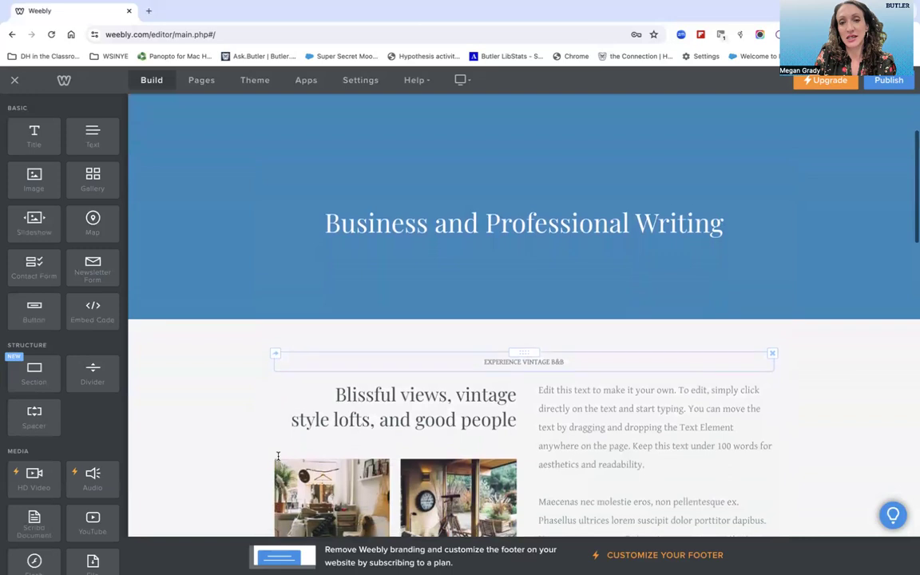
{"action": "scroll", "scroll_direction": "down", "scroll_amount": 3}
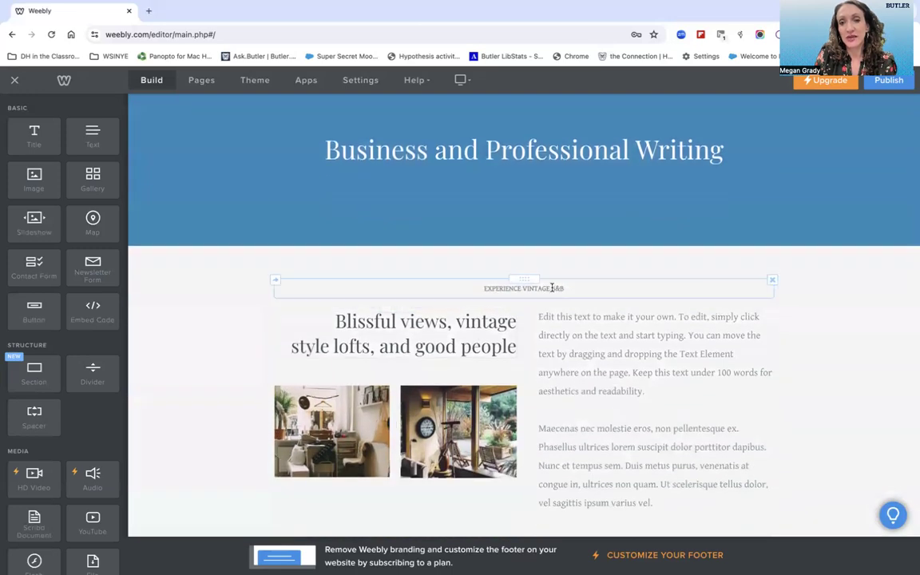
- Delete the small tagline text above the 'Blissful views' heading
{"action": "left_click", "coordinate": [524, 288]}
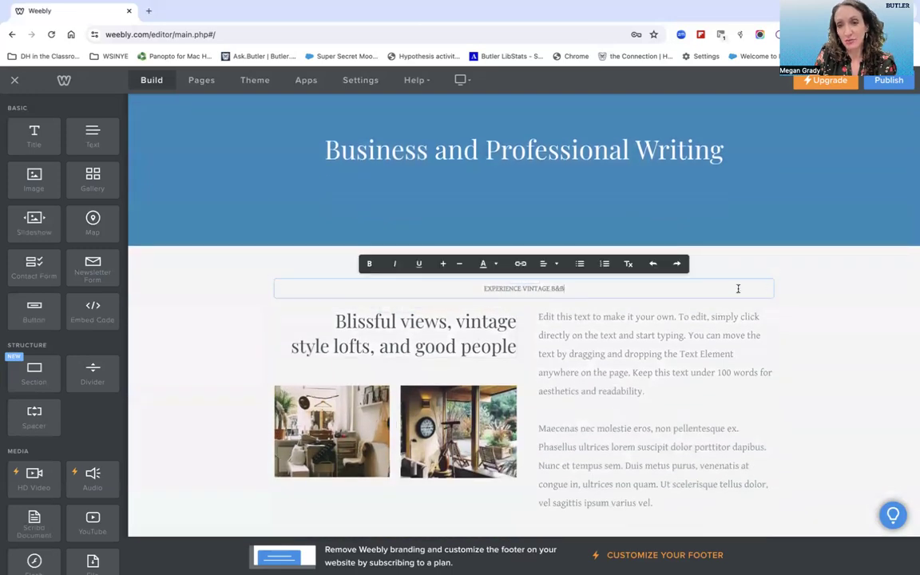
{"action": "left_click", "coordinate": [772, 280]}
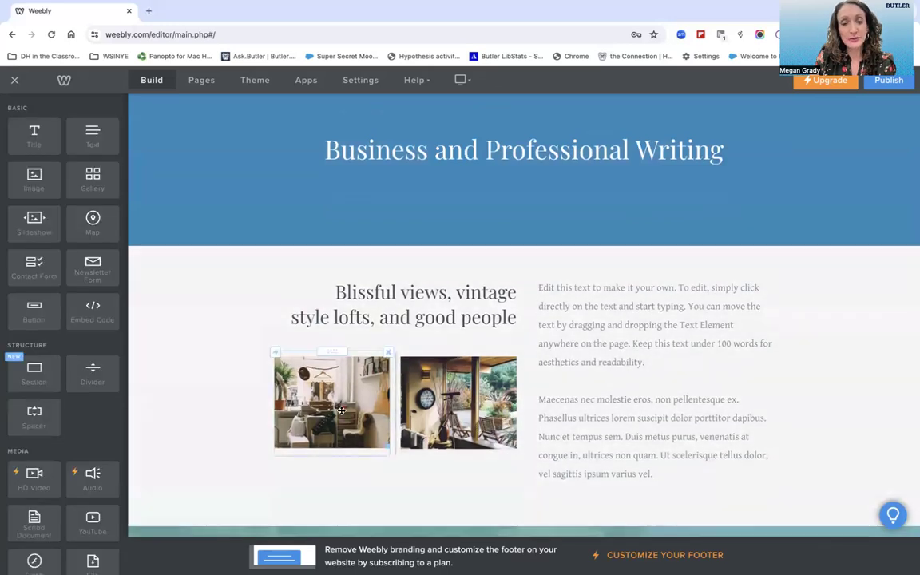
- Replace the first photo by uploading a porch image from the computer
{"action": "left_click", "coordinate": [332, 402]}
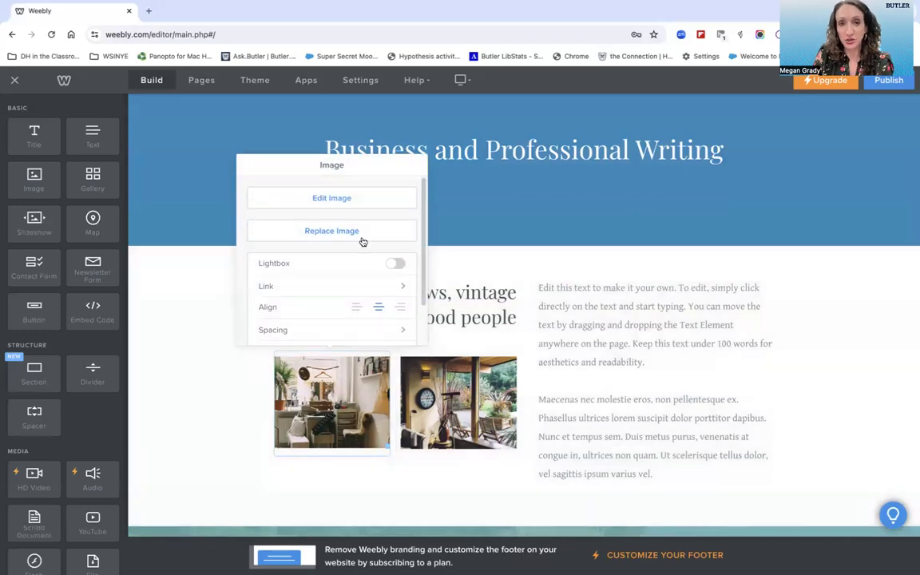
{"action": "left_click", "coordinate": [332, 230]}
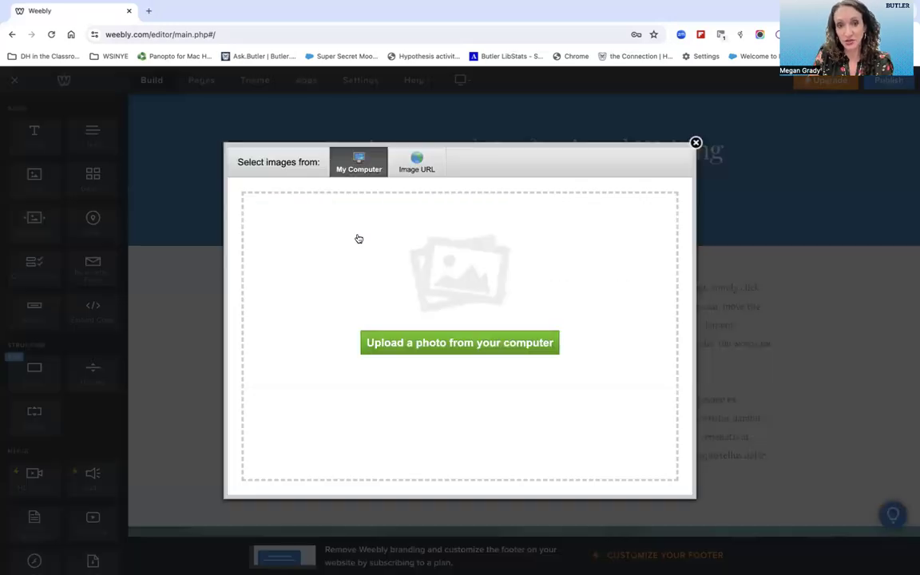
{"action": "left_click", "coordinate": [696, 142]}
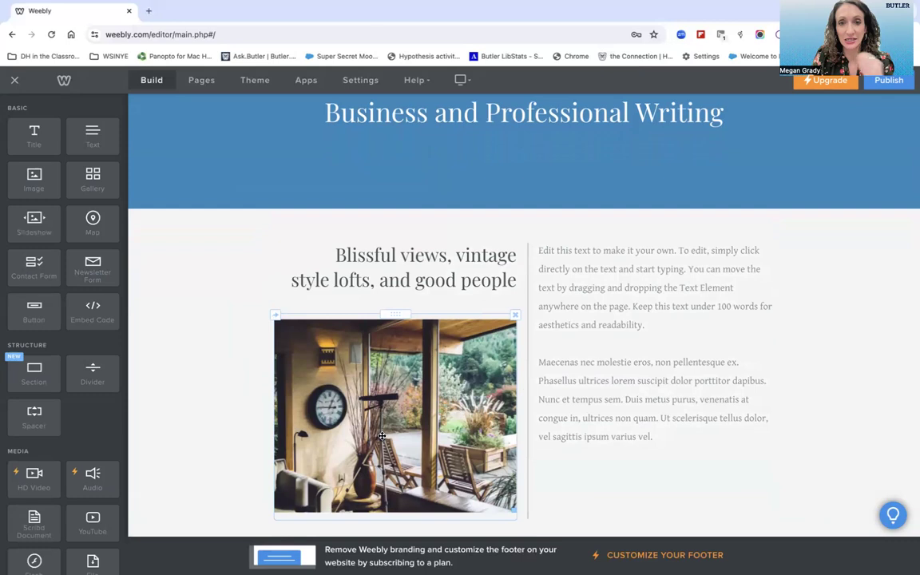
{"action": "mouse_move", "coordinate": [439, 320]}
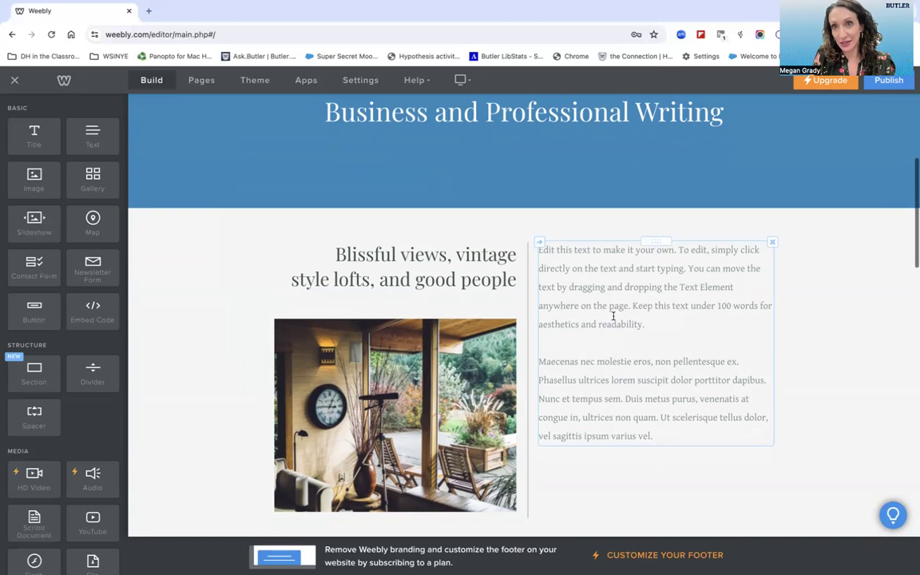
- Delete the placeholder paragraph and place a new empty text block right of the porch photo
{"action": "scroll", "scroll_direction": "down", "scroll_amount": 3}
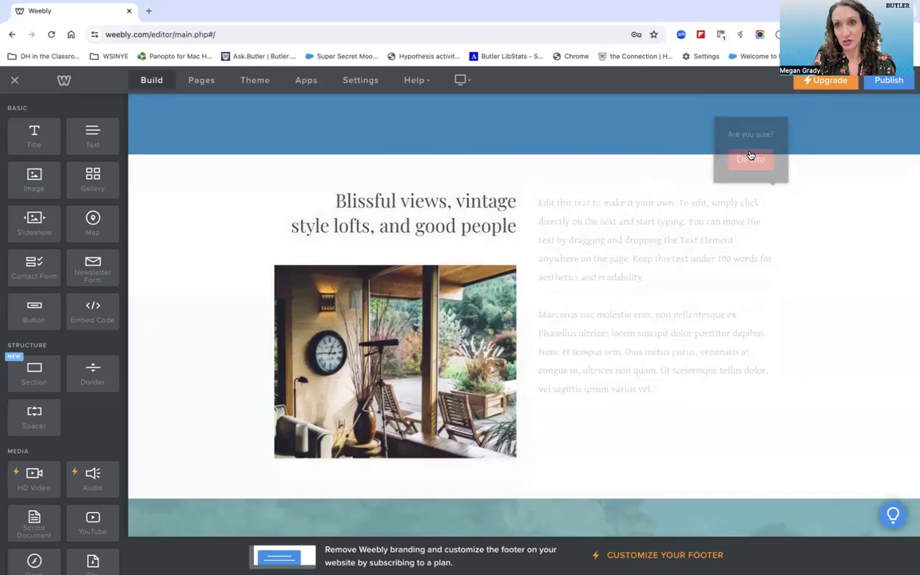
{"action": "left_click", "coordinate": [751, 160]}
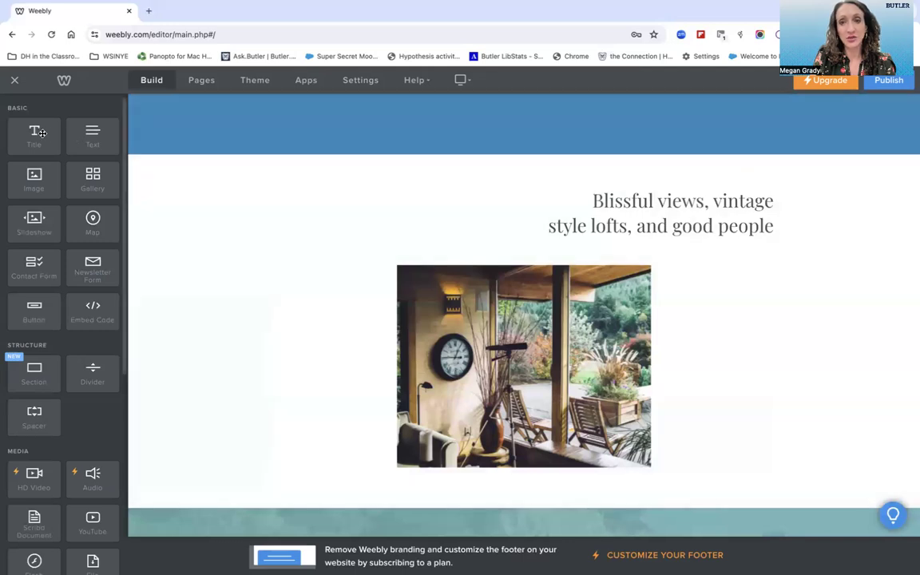
{"action": "mouse_move", "coordinate": [79, 181]}
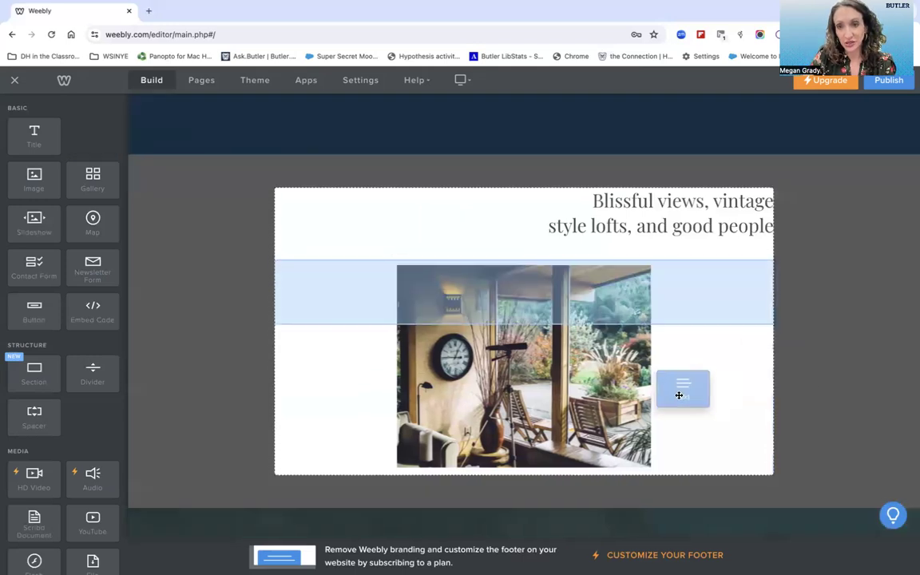
{"action": "left_click_drag", "start_coordinate": [684, 389], "coordinate": [779, 366]}
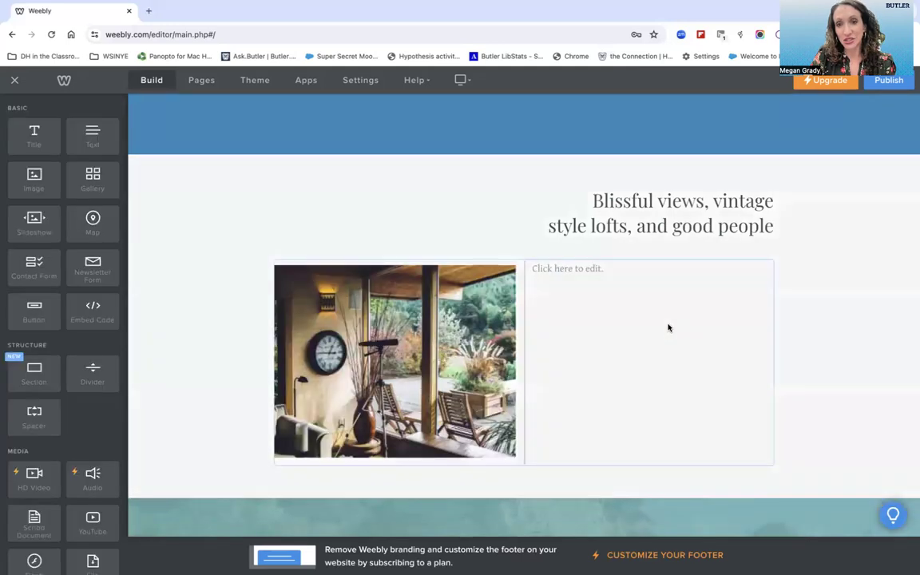
{"action": "left_click", "coordinate": [647, 268]}
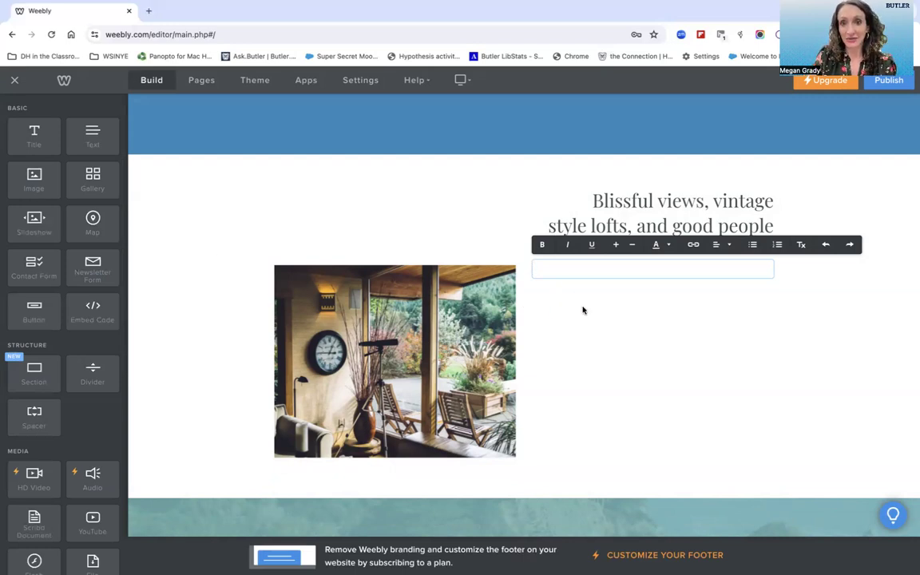
{"action": "mouse_move", "coordinate": [450, 320]}
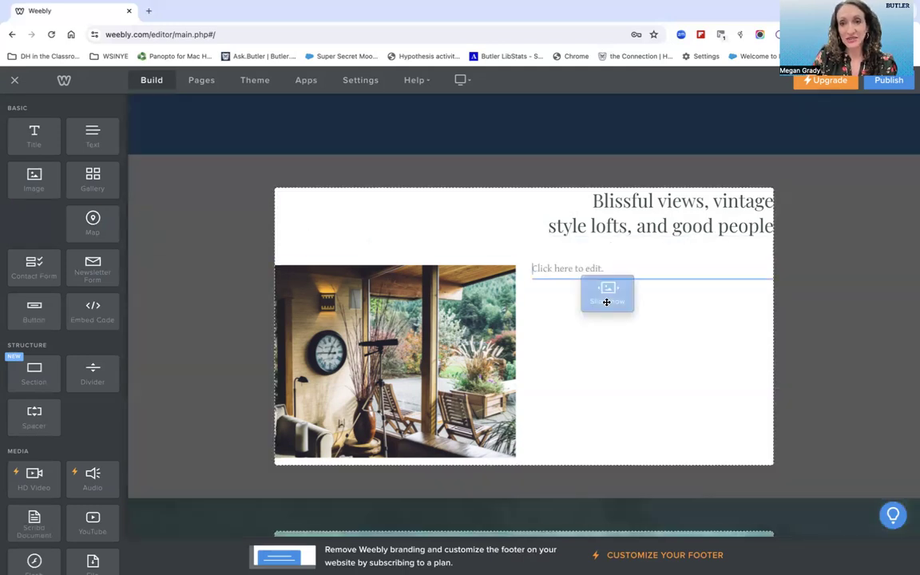
{"action": "left_click", "coordinate": [607, 296]}
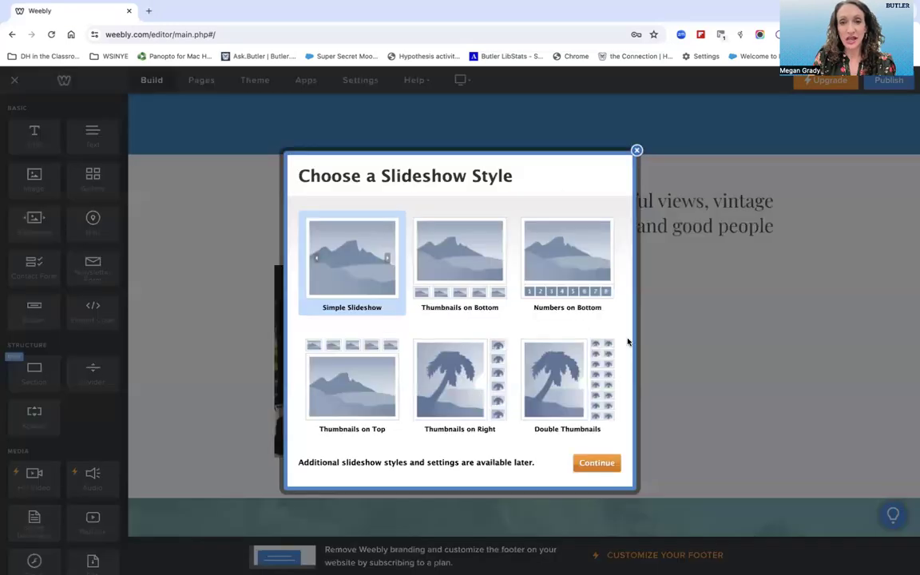
{"action": "mouse_move", "coordinate": [556, 323]}
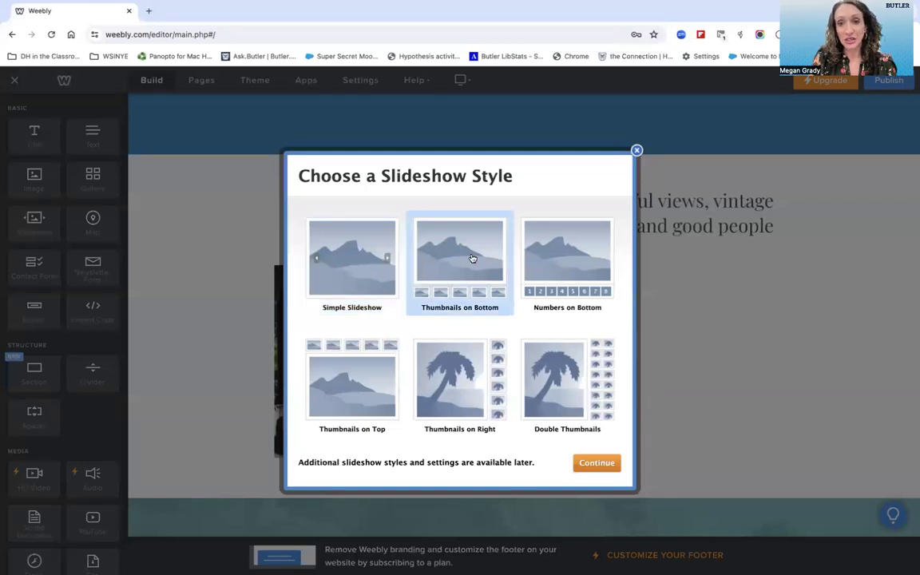
{"action": "left_click", "coordinate": [597, 464]}
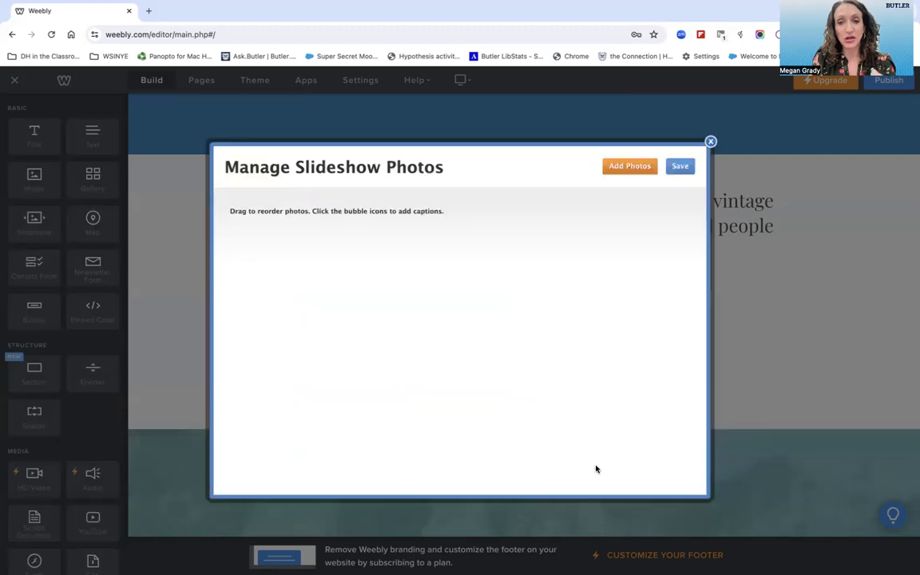
{"action": "mouse_move", "coordinate": [626, 183]}
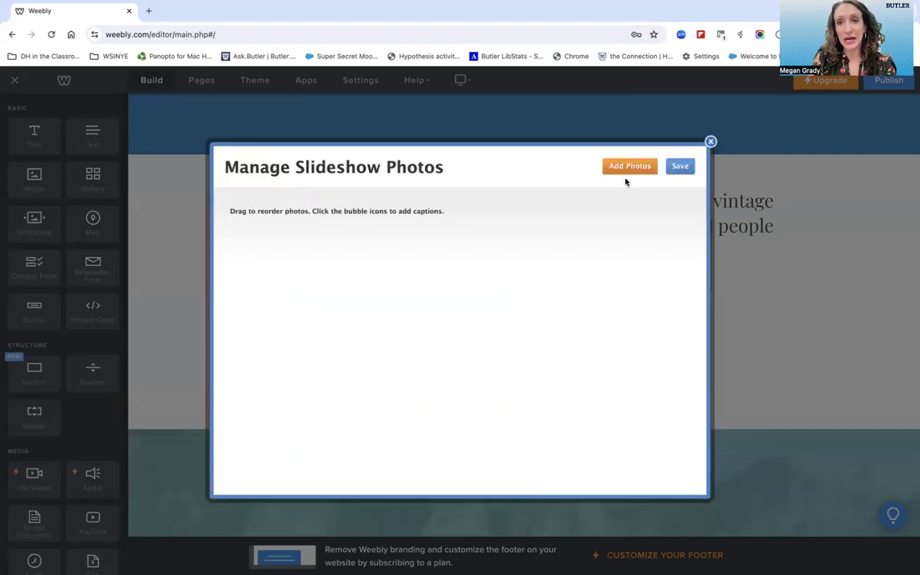
{"action": "mouse_move", "coordinate": [623, 178]}
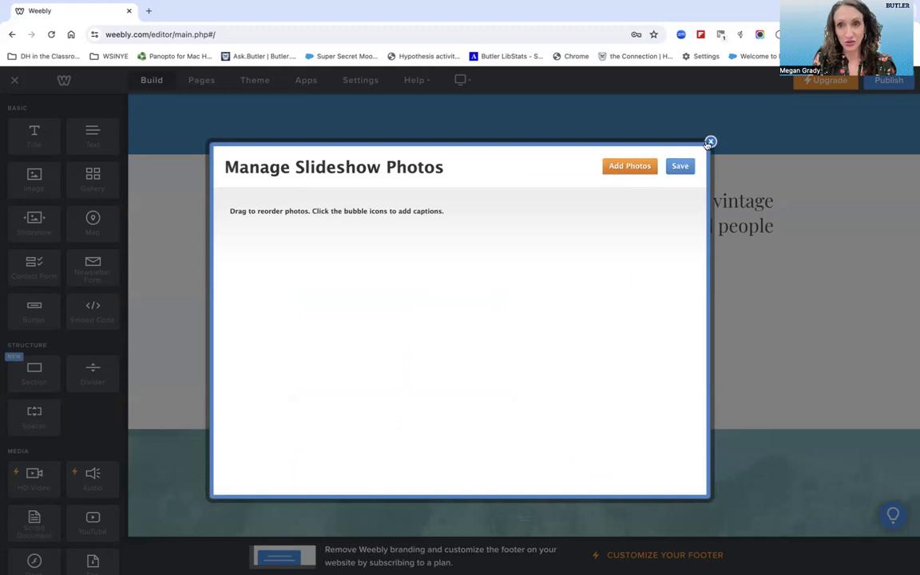
{"action": "left_click", "coordinate": [709, 142]}
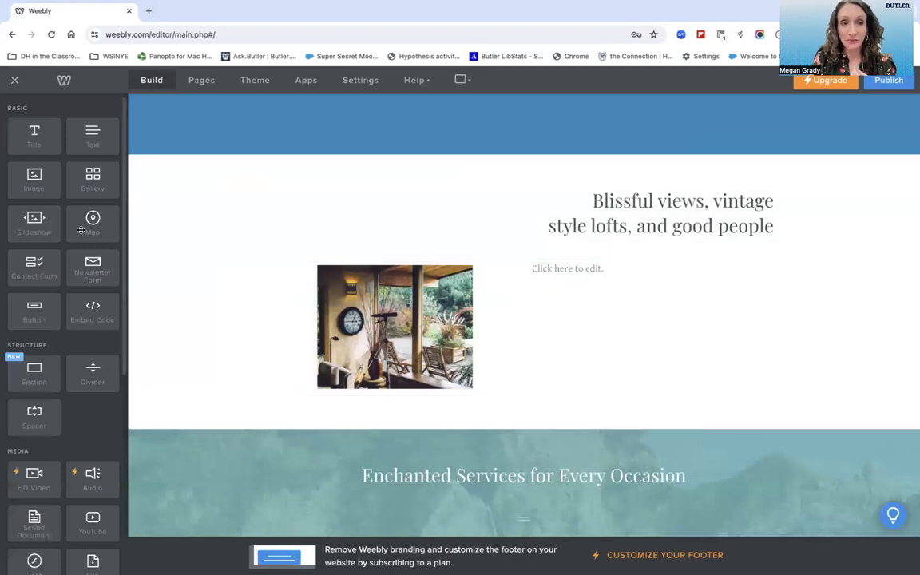
{"action": "mouse_move", "coordinate": [87, 230]}
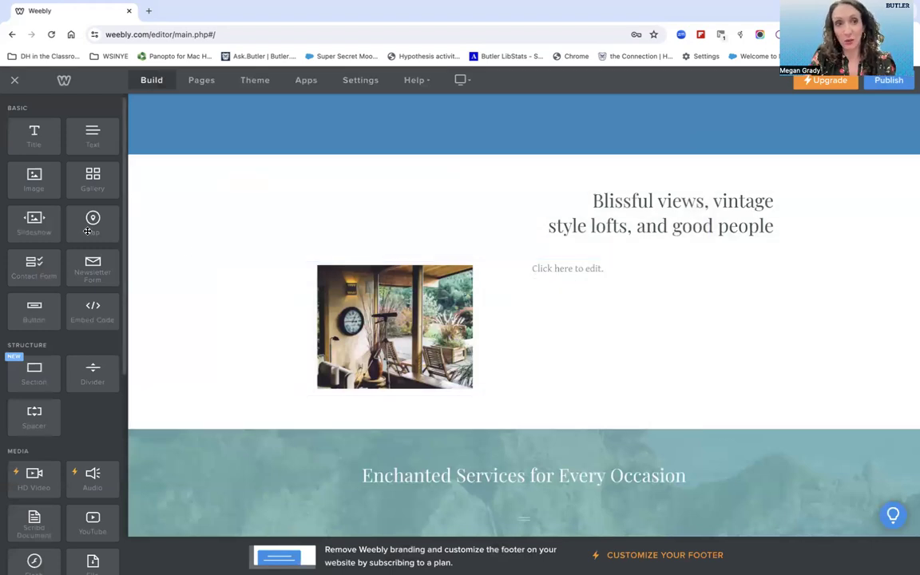
- Add a map beside the porch photo, then delete the photo
{"action": "left_click_drag", "start_coordinate": [93, 223], "coordinate": [548, 316]}
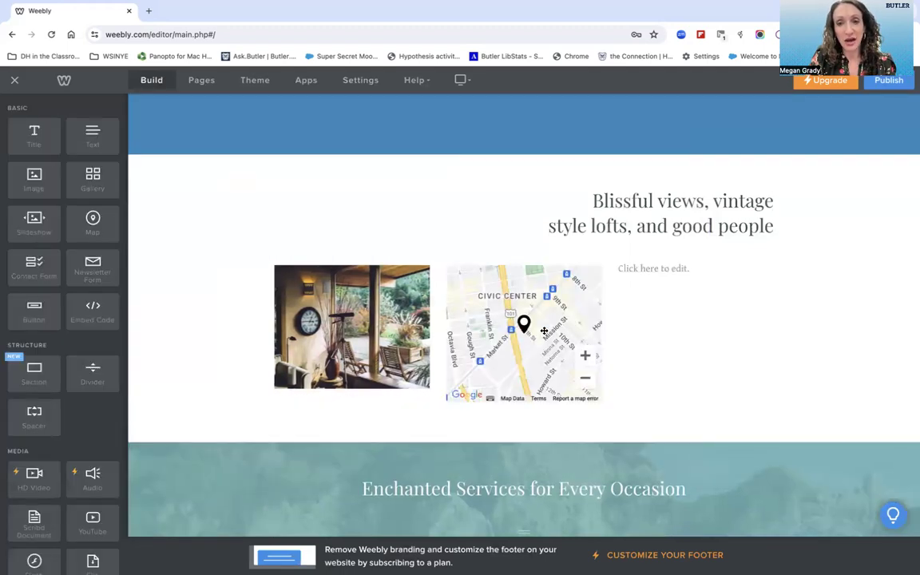
{"action": "left_click", "coordinate": [524, 326]}
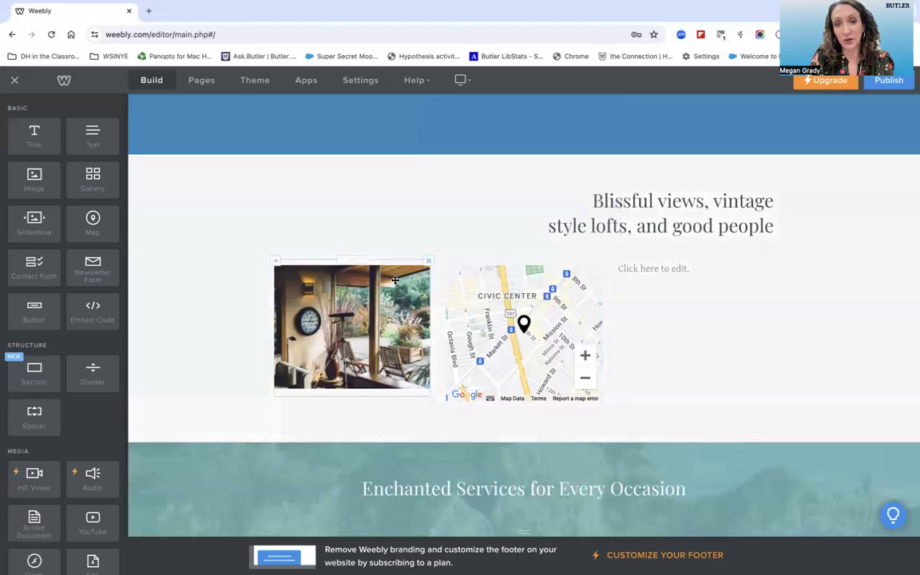
{"action": "left_click", "coordinate": [428, 262]}
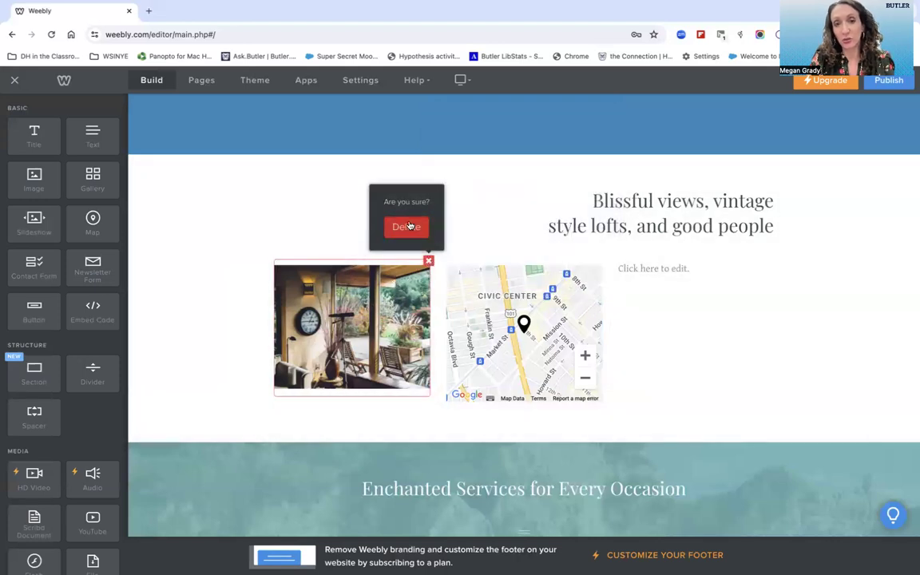
{"action": "left_click", "coordinate": [405, 227]}
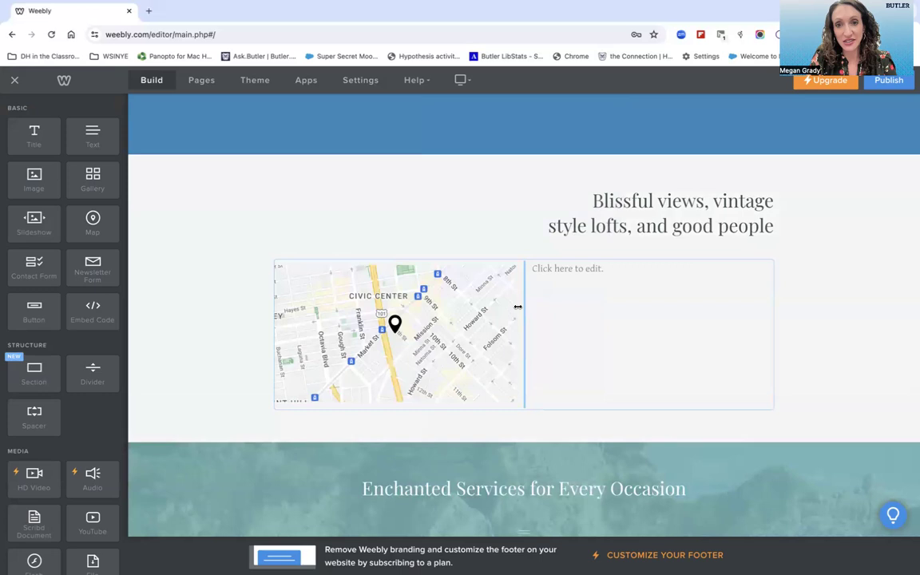
- Change the map address from San Francisco to 4600 Sunset Avenue, Indianapolis
{"action": "left_click", "coordinate": [395, 327]}
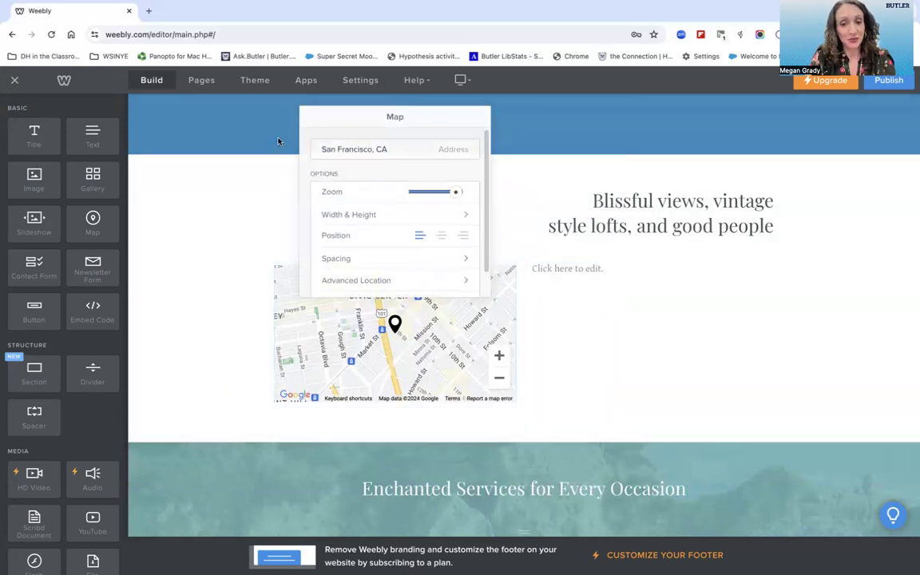
{"action": "left_click", "coordinate": [277, 140]}
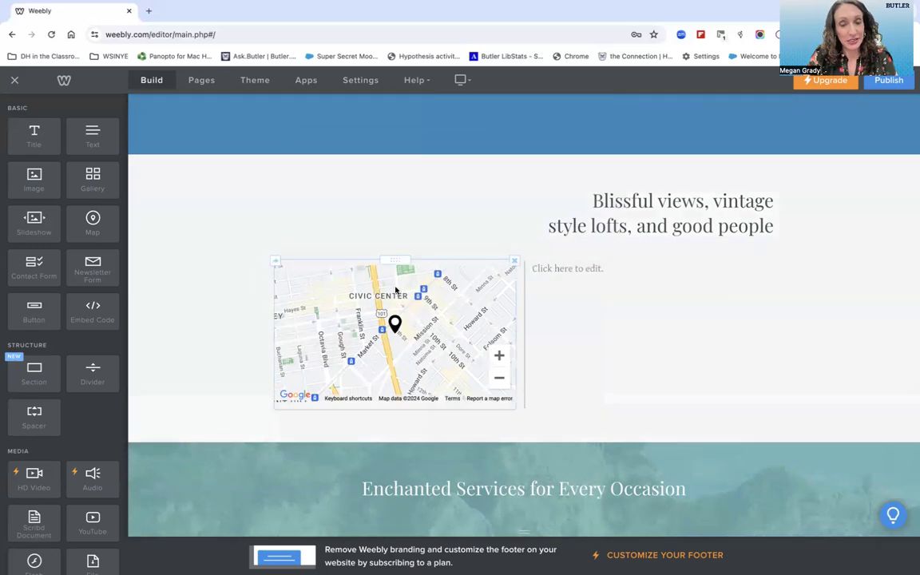
{"action": "left_click", "coordinate": [395, 326]}
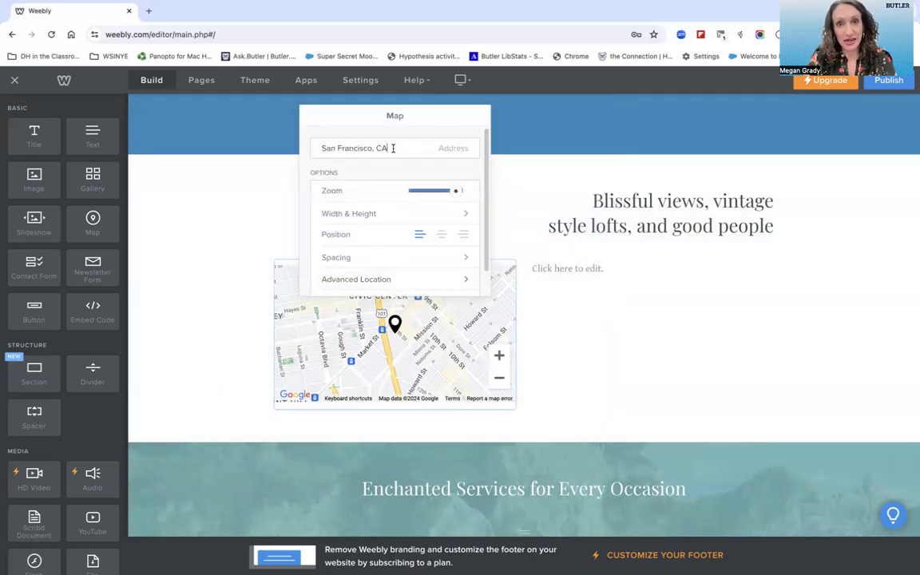
{"action": "key", "text": "Backspace"}
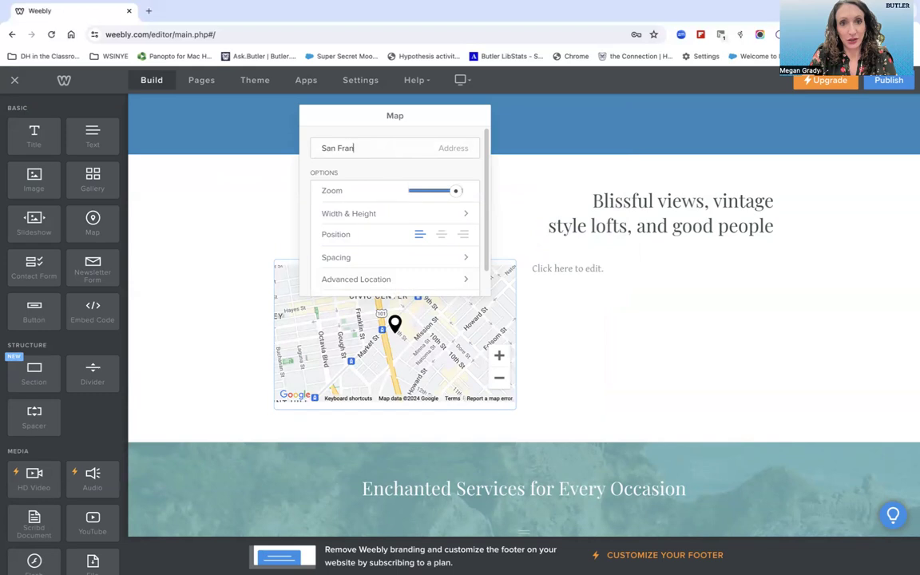
{"action": "type", "text": "46"}
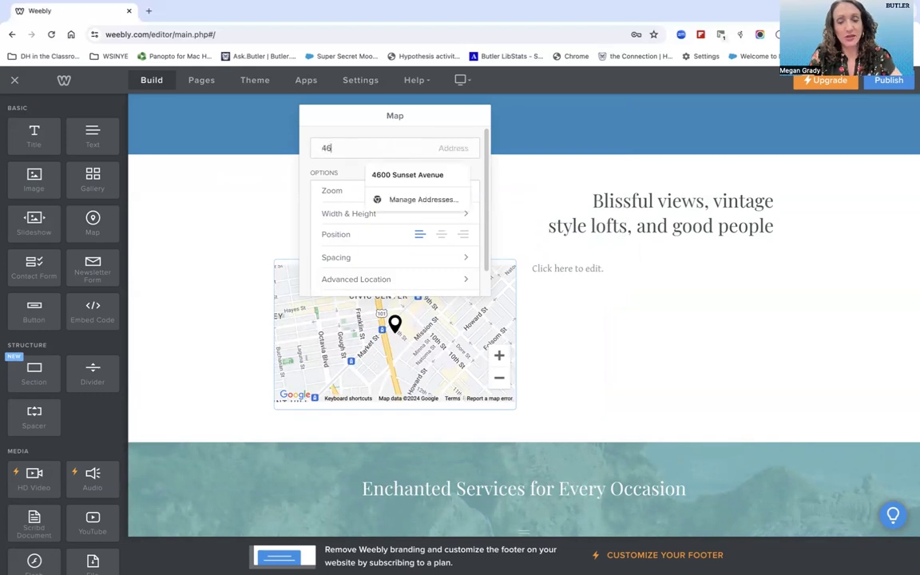
{"action": "type", "text": "00"}
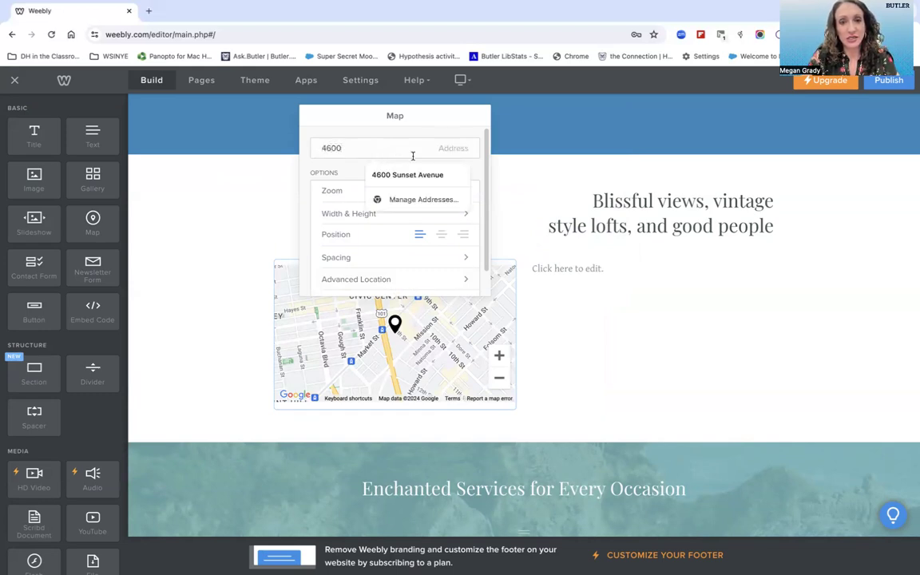
{"action": "left_click", "coordinate": [407, 174]}
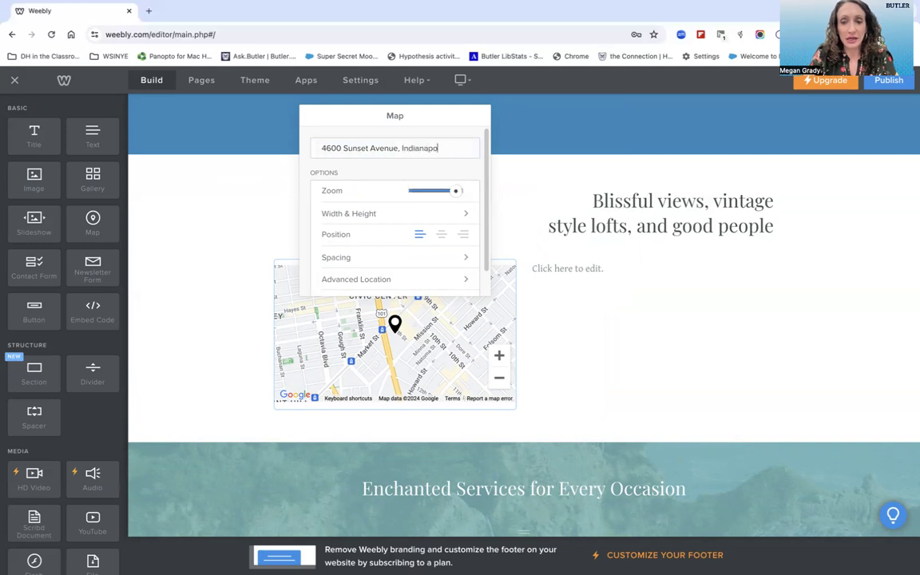
{"action": "type", "text": "lis"}
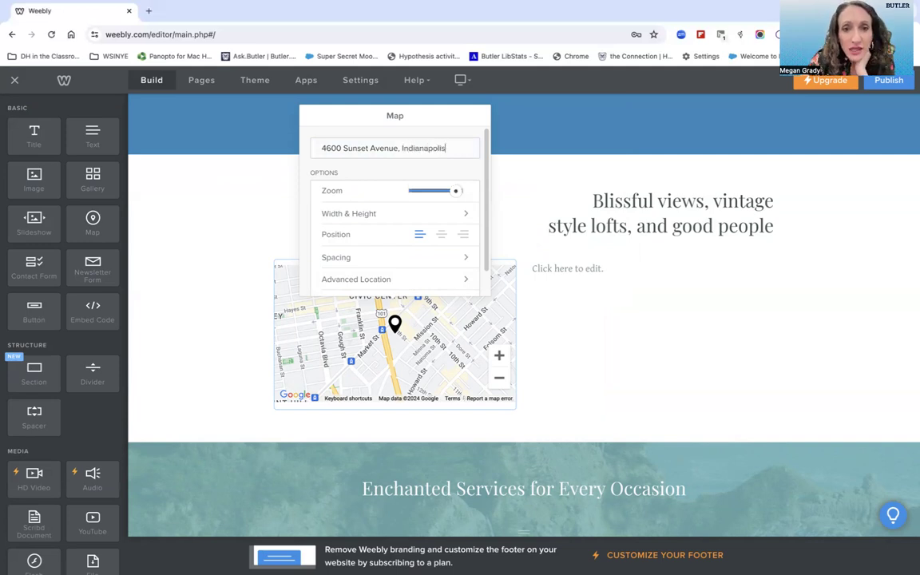
{"action": "left_click", "coordinate": [265, 249]}
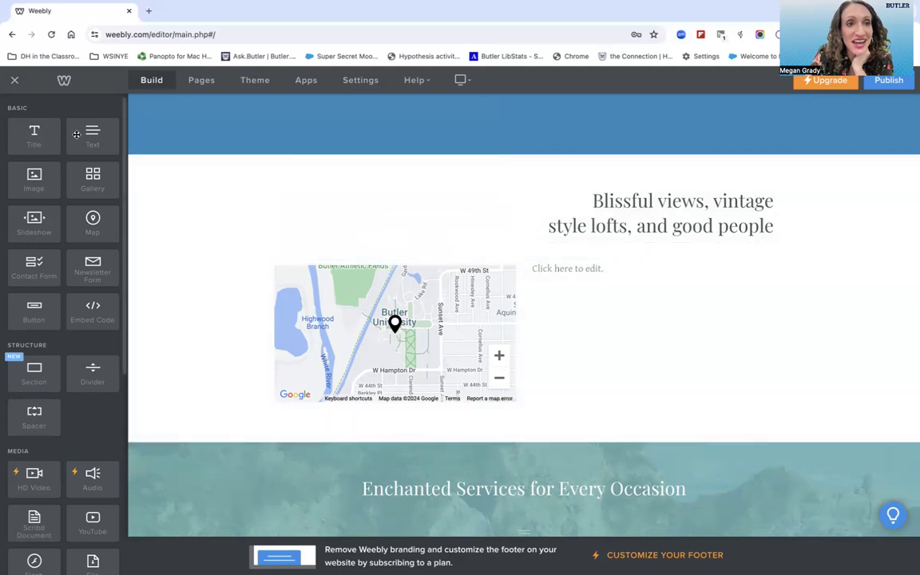
- Add a text block above the map reading 'You are here!'
{"action": "left_click_drag", "start_coordinate": [92, 136], "coordinate": [310, 247]}
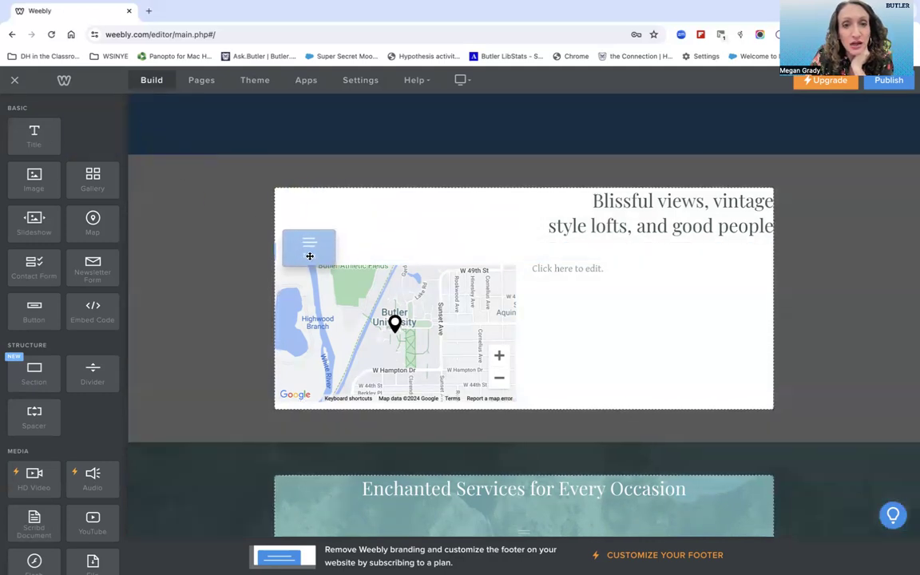
{"action": "left_click", "coordinate": [310, 248]}
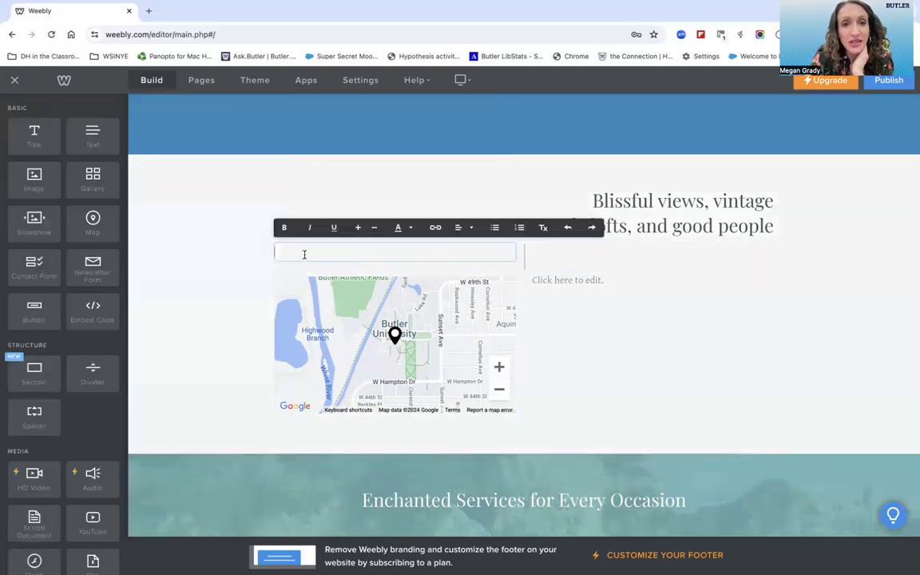
{"action": "type", "text": "You a"}
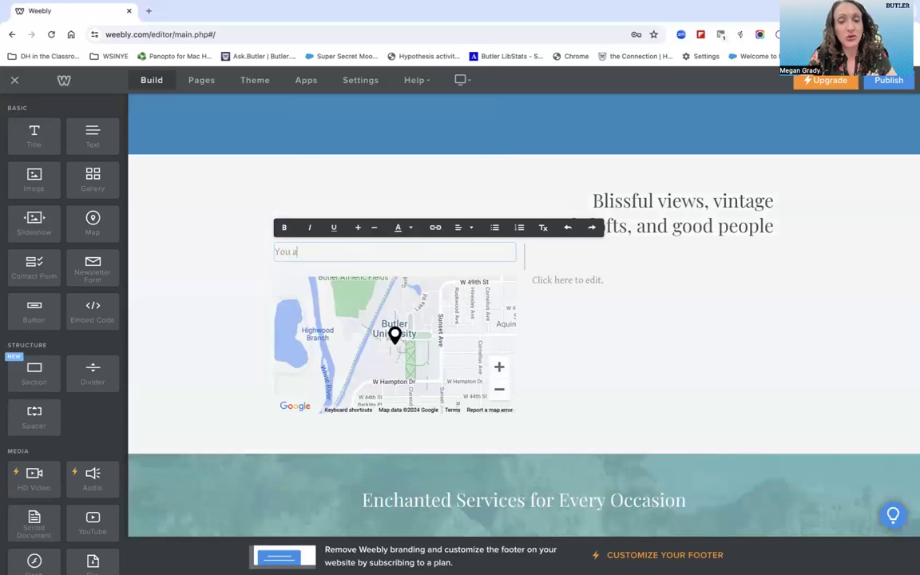
{"action": "type", "text": "re hi"}
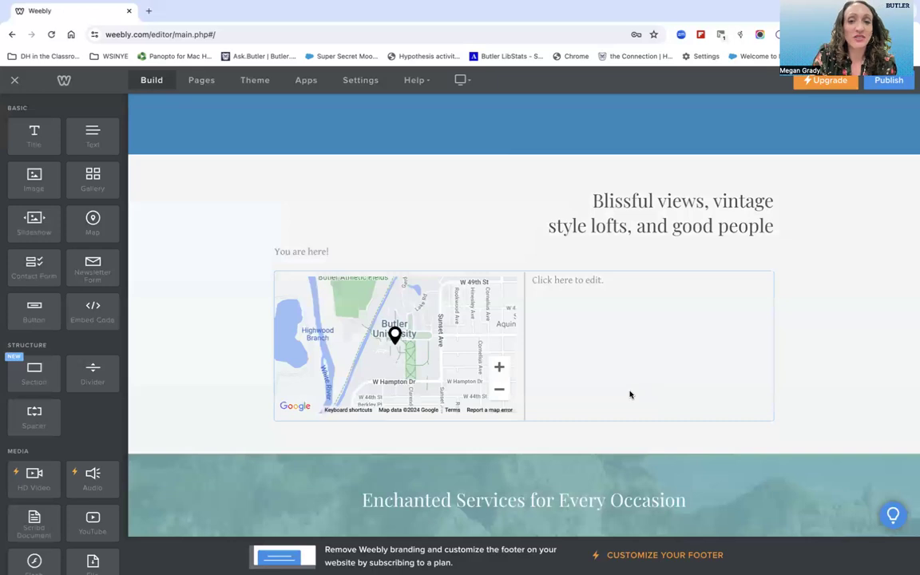
{"action": "scroll", "scroll_direction": "down", "scroll_amount": 3}
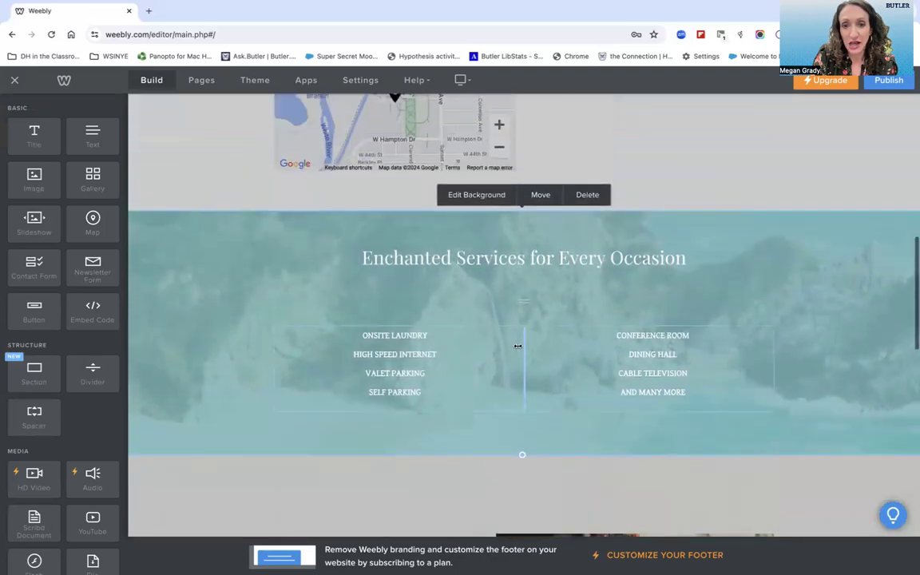
{"action": "mouse_move", "coordinate": [513, 469]}
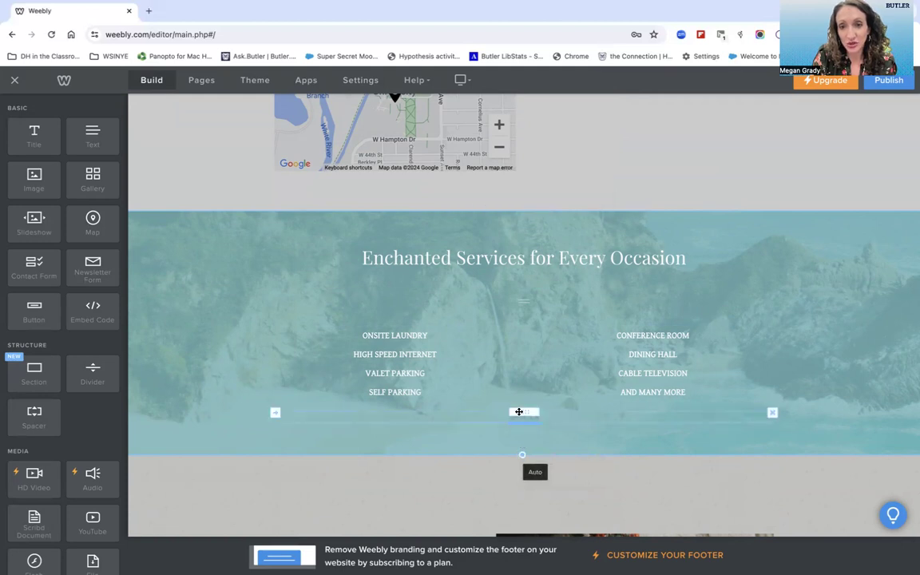
{"action": "left_click", "coordinate": [524, 412]}
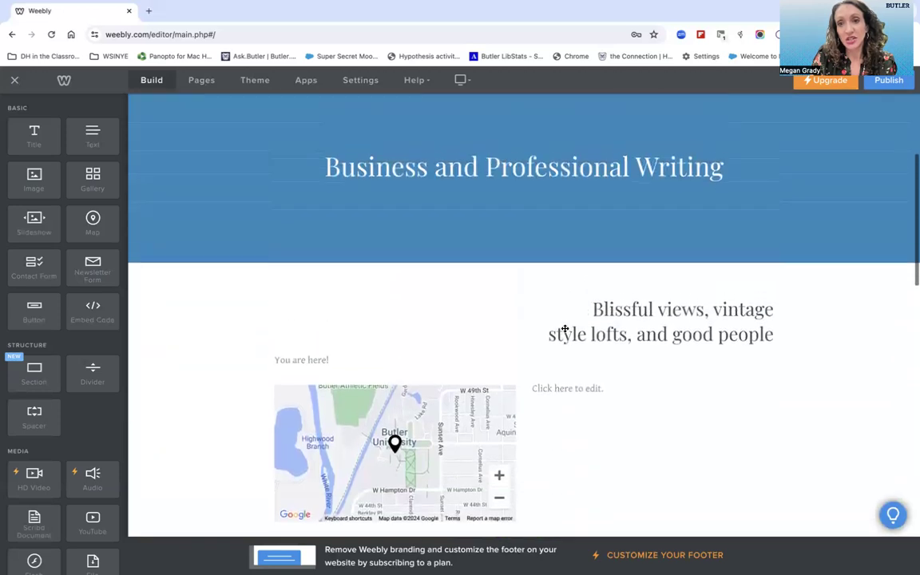
{"action": "scroll", "scroll_direction": "down", "scroll_amount": 3}
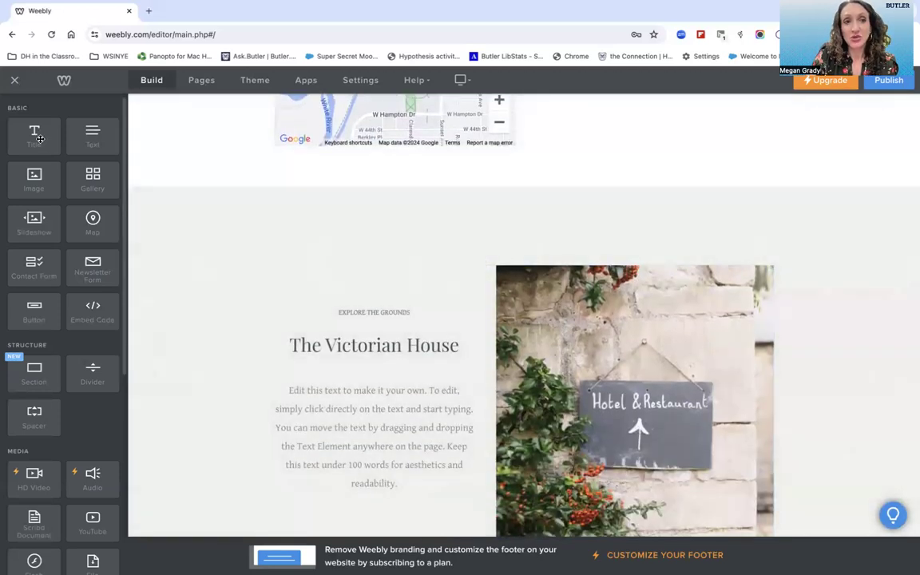
- Place a new empty text block above the Victorian House section and start editing it
{"action": "left_click_drag", "start_coordinate": [33, 136], "coordinate": [378, 214]}
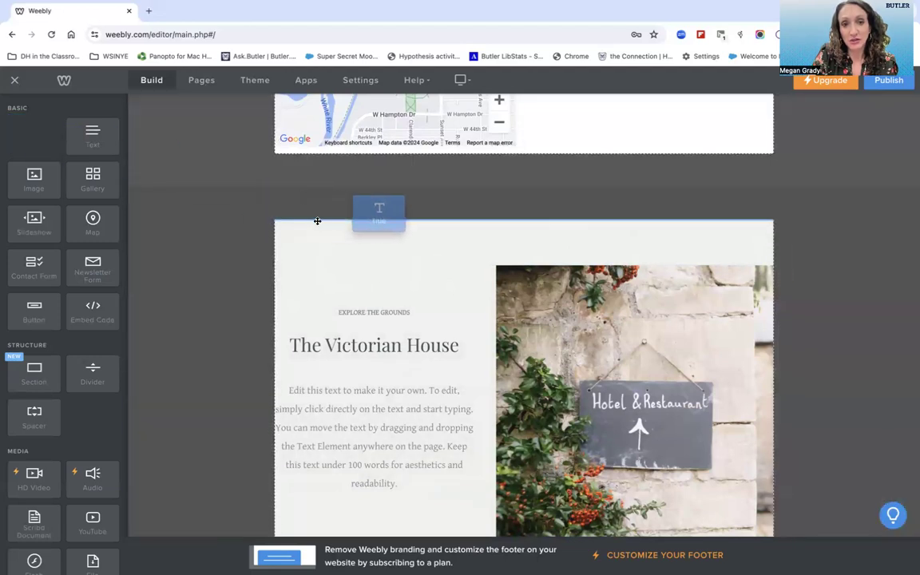
{"action": "left_click", "coordinate": [378, 214]}
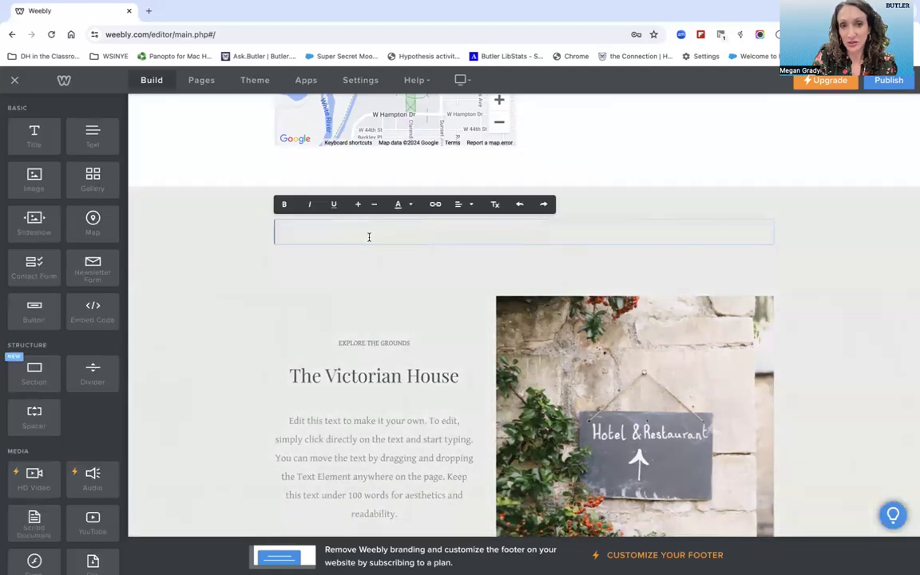
{"action": "mouse_move", "coordinate": [326, 224]}
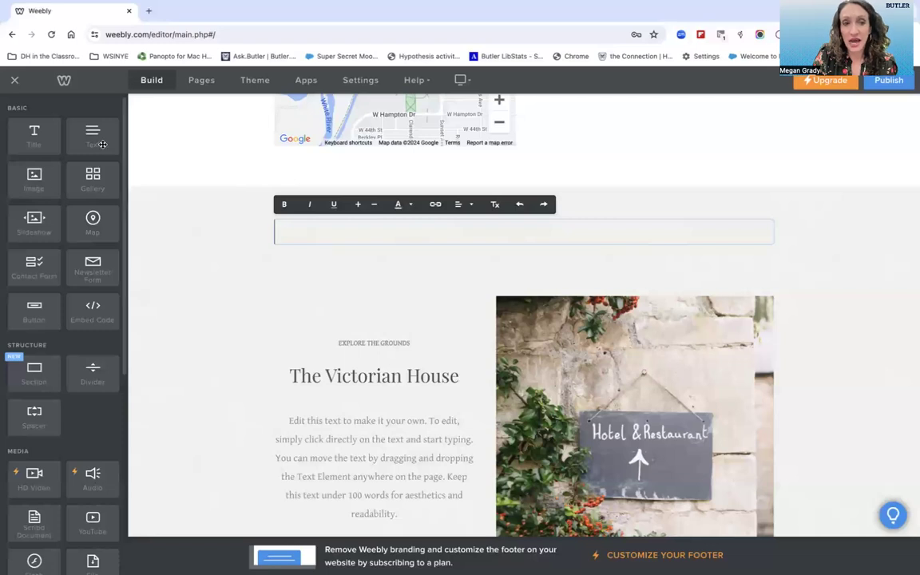
{"action": "mouse_move", "coordinate": [51, 309]}
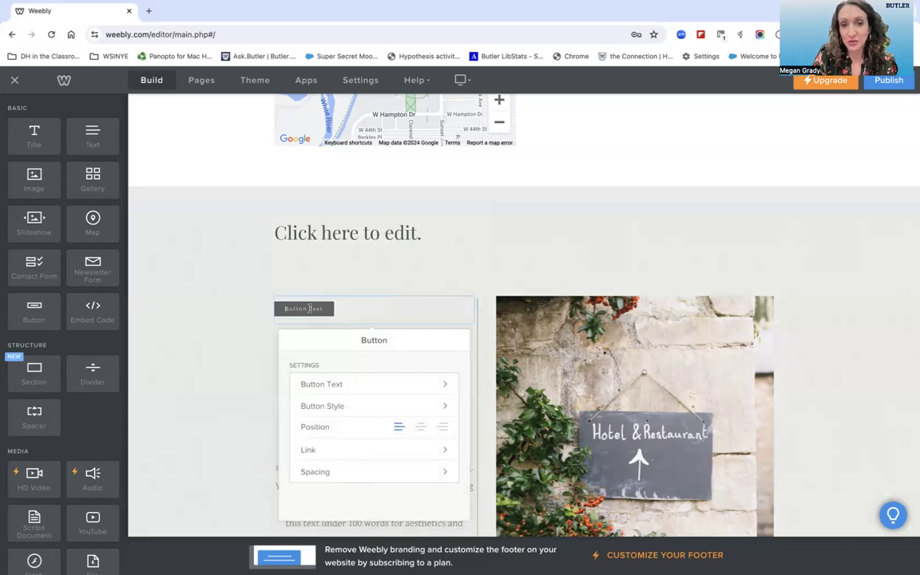
{"action": "mouse_move", "coordinate": [383, 389]}
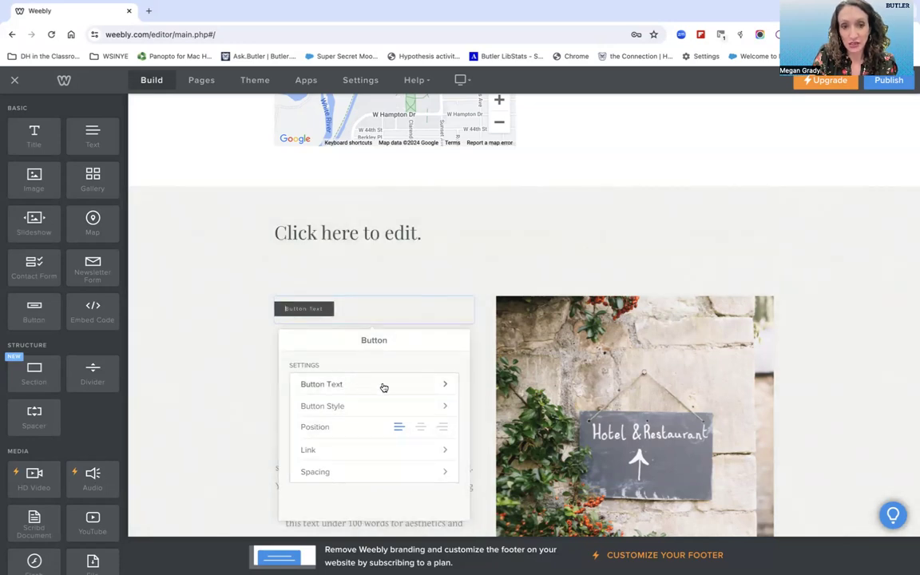
- Change the button label to 'More Info'
{"action": "left_click", "coordinate": [321, 383]}
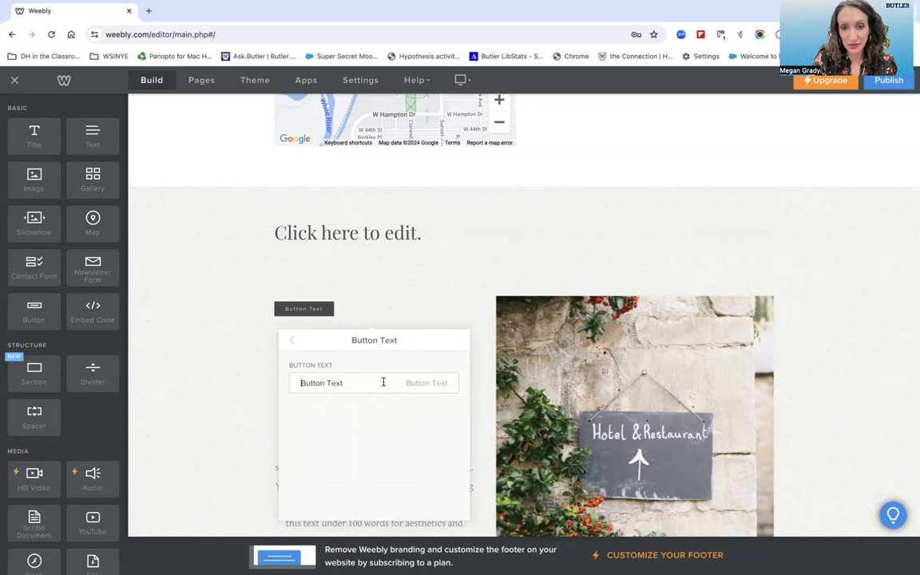
{"action": "double_click", "coordinate": [321, 383]}
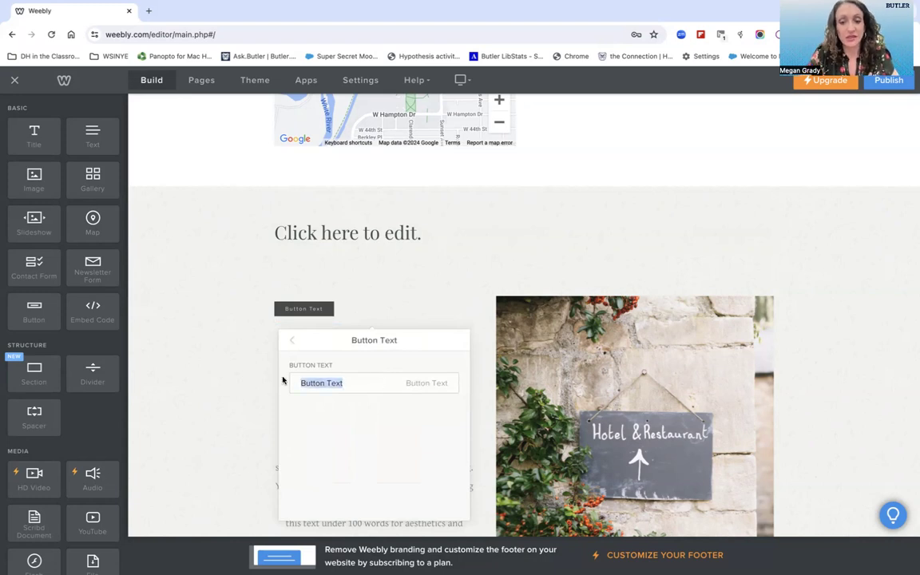
{"action": "type", "text": "More"}
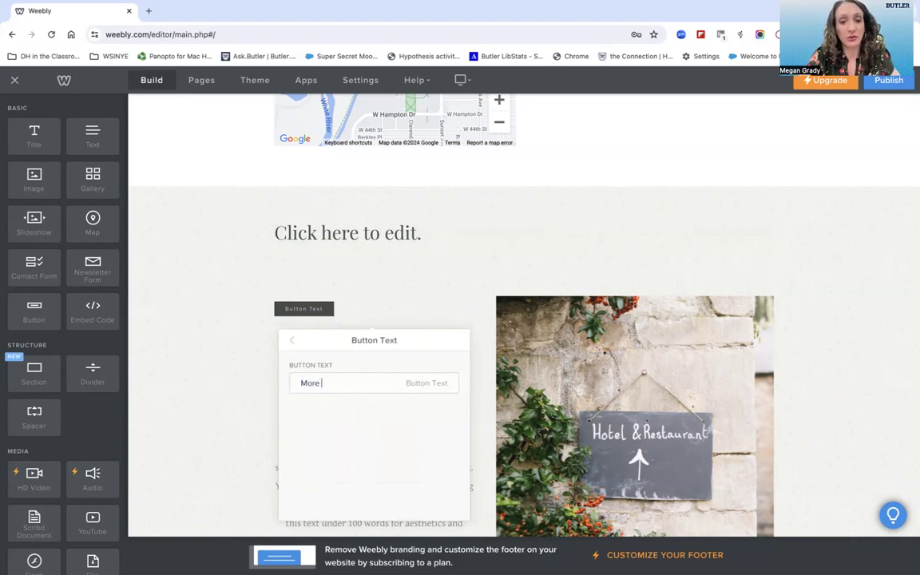
{"action": "type", "text": "In"}
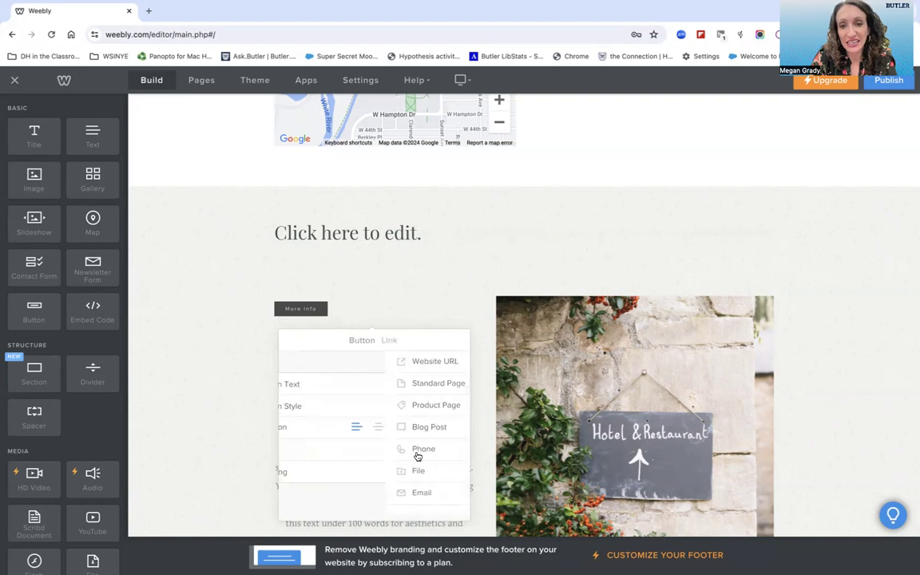
- Look at the button's link options and leave it unlinked
{"action": "left_click", "coordinate": [434, 361]}
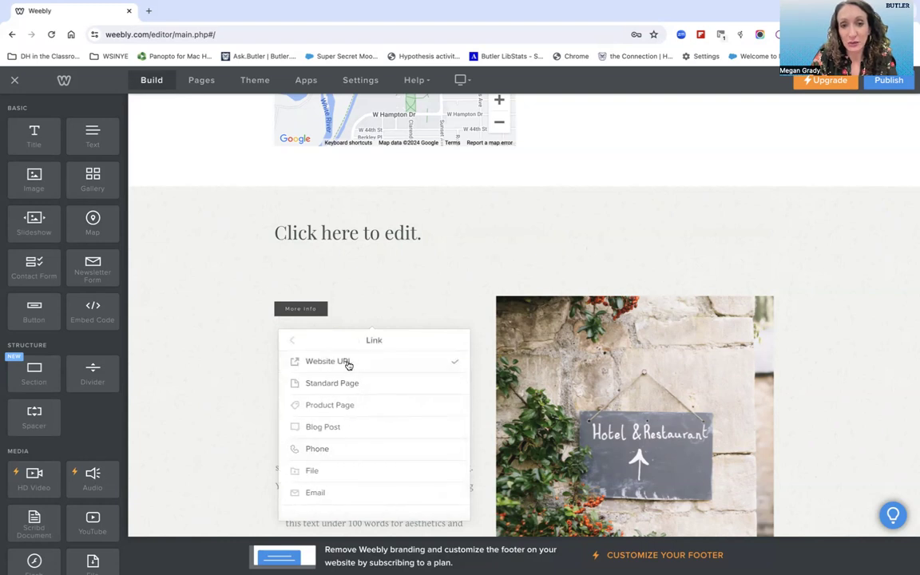
{"action": "left_click", "coordinate": [327, 361]}
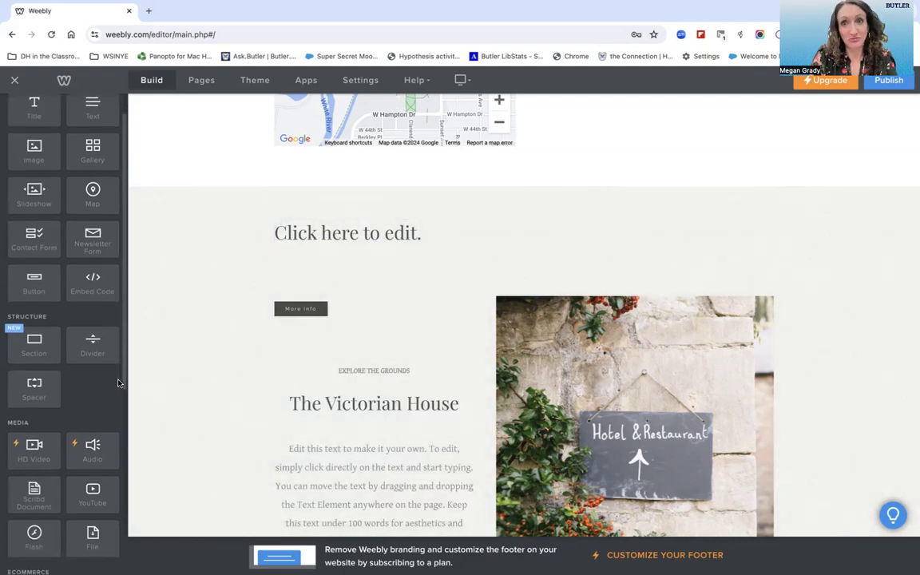
{"action": "mouse_move", "coordinate": [93, 344]}
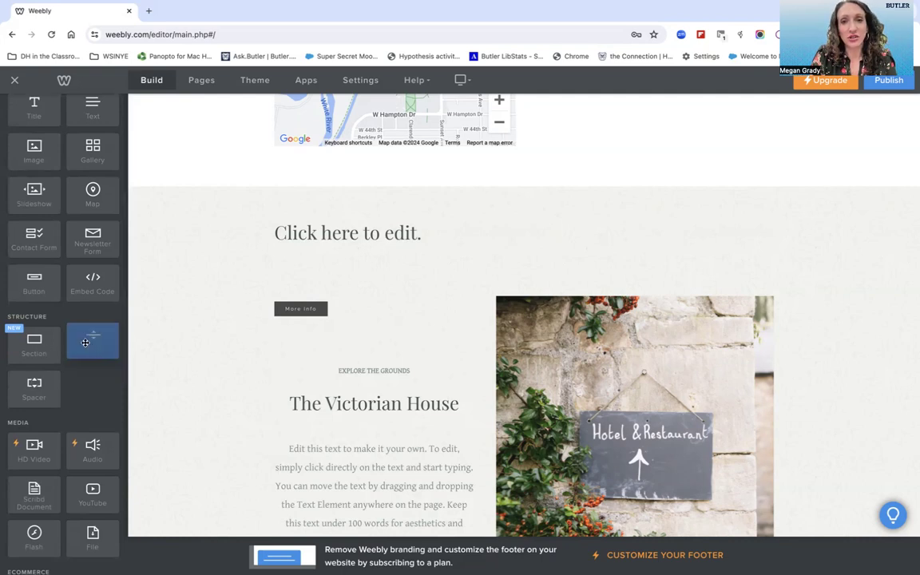
{"action": "left_click_drag", "start_coordinate": [92, 342], "coordinate": [325, 272]}
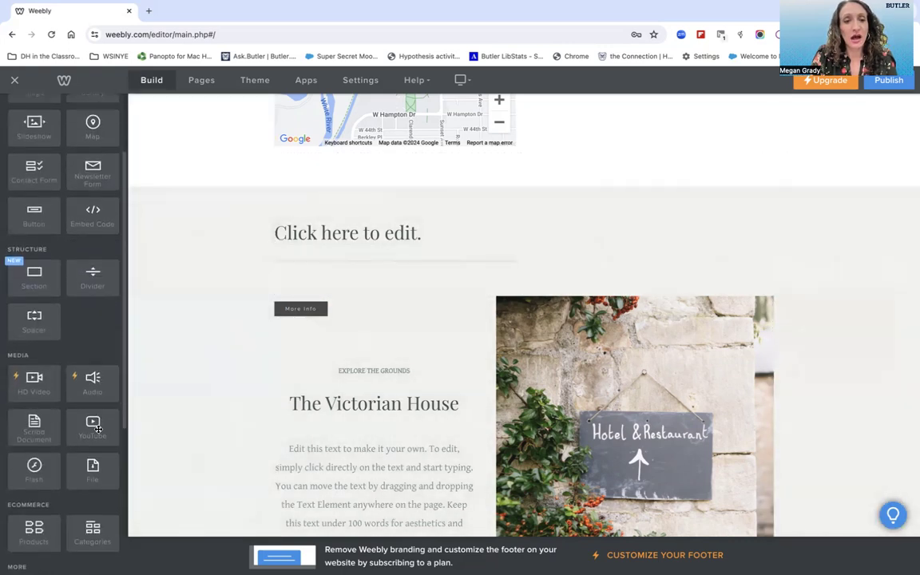
{"action": "scroll", "scroll_direction": "down", "scroll_amount": 3}
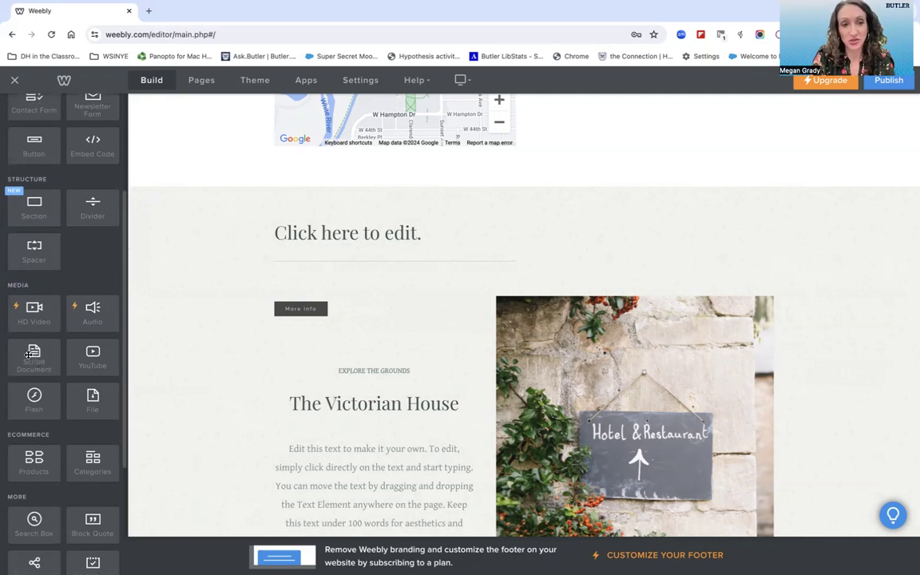
{"action": "mouse_move", "coordinate": [34, 358]}
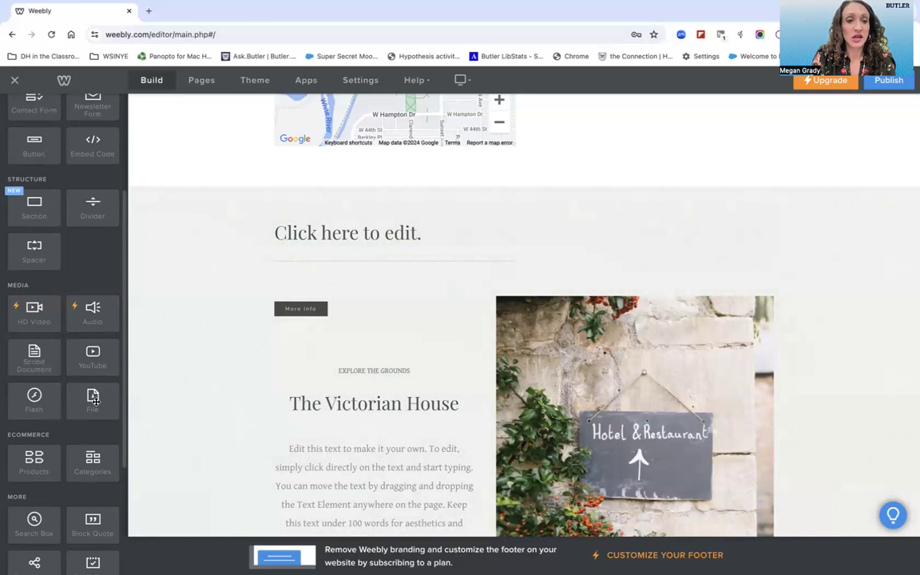
{"action": "scroll", "scroll_direction": "down", "scroll_amount": 3}
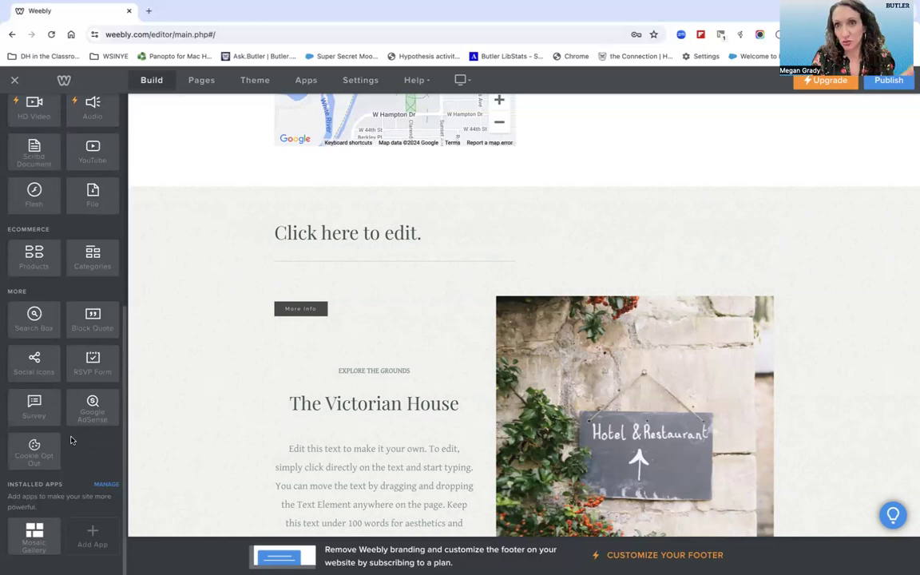
{"action": "left_click", "coordinate": [374, 370]}
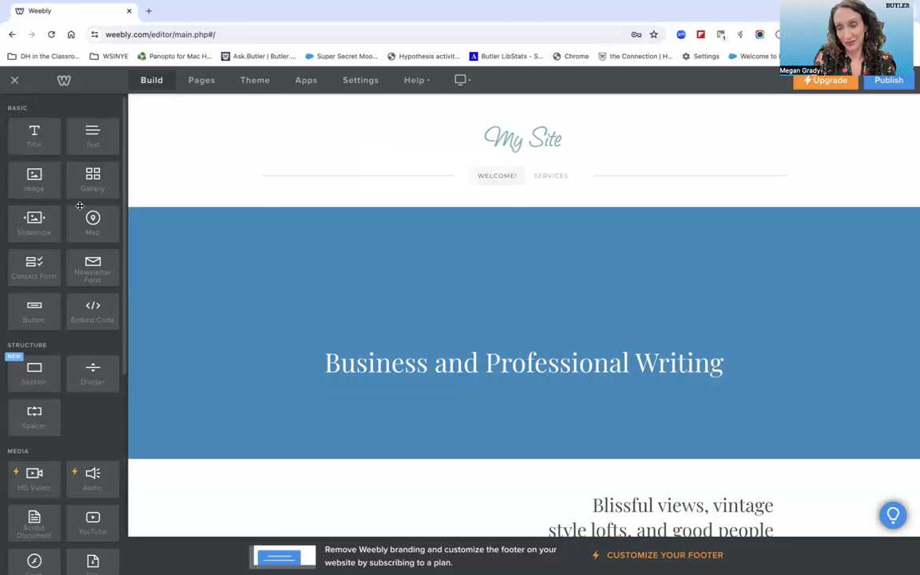
{"action": "scroll", "scroll_direction": "down", "scroll_amount": 3}
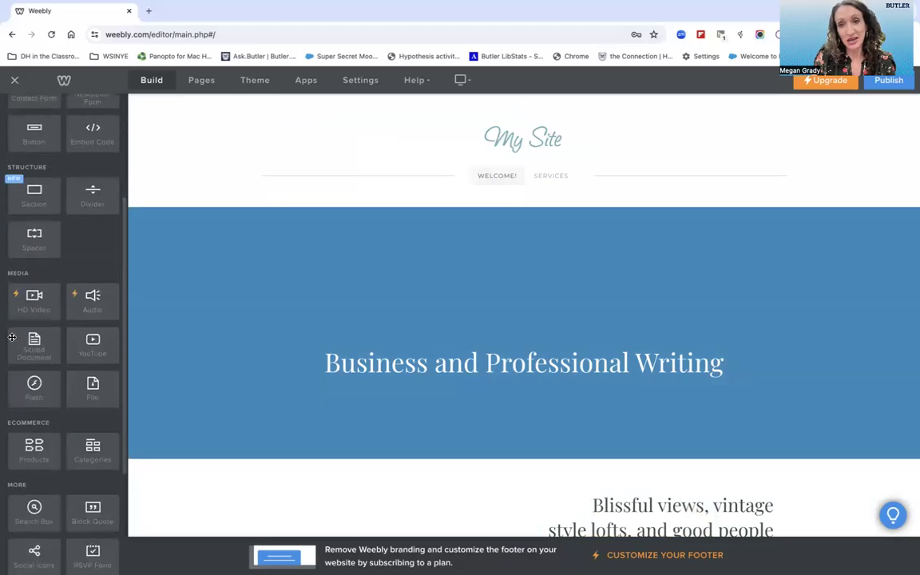
{"action": "scroll", "scroll_direction": "down", "scroll_amount": 3}
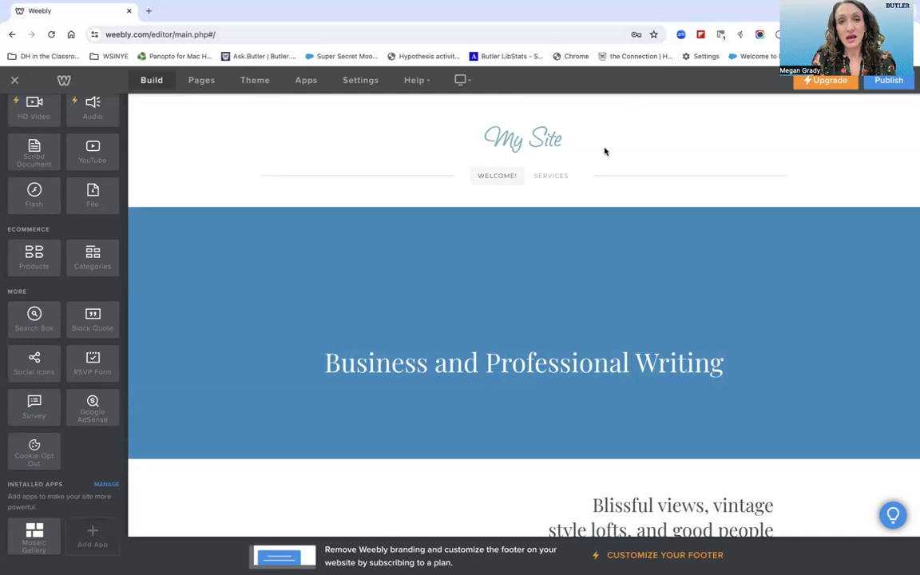
{"action": "mouse_move", "coordinate": [575, 225]}
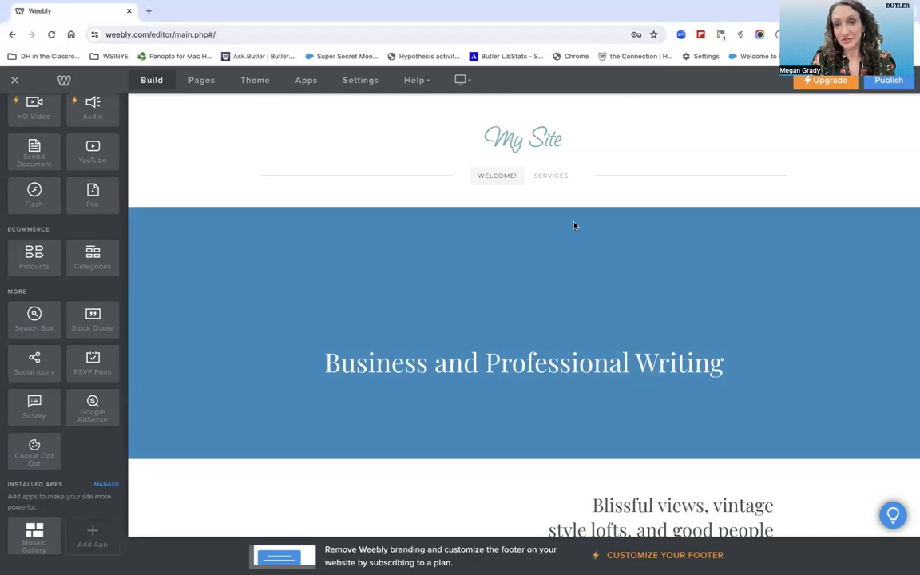
{"action": "mouse_move", "coordinate": [415, 80]}
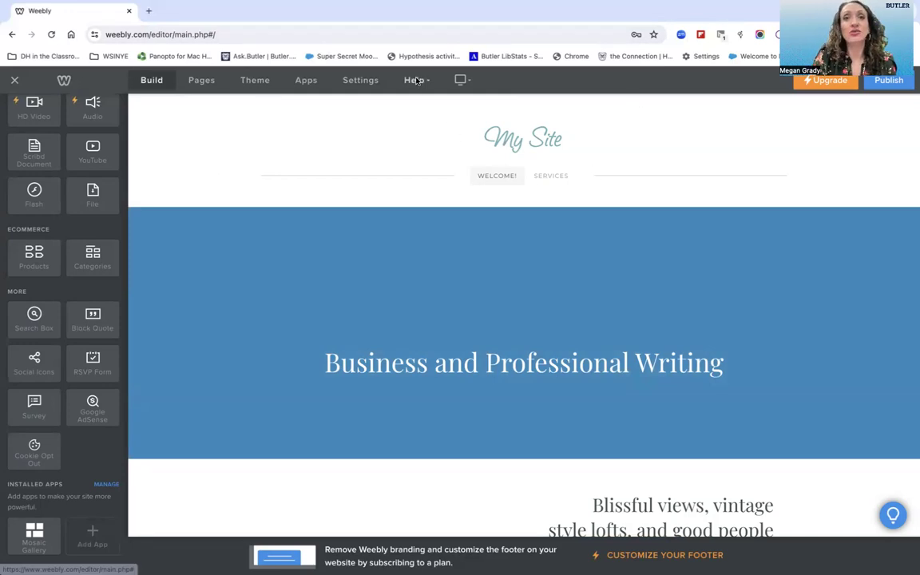
{"action": "left_click", "coordinate": [415, 80]}
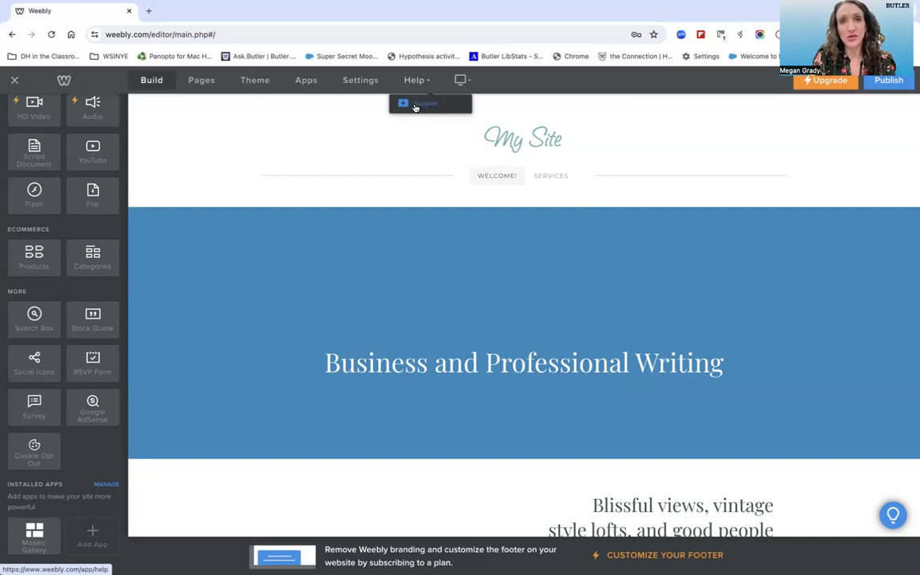
{"action": "left_click", "coordinate": [430, 104]}
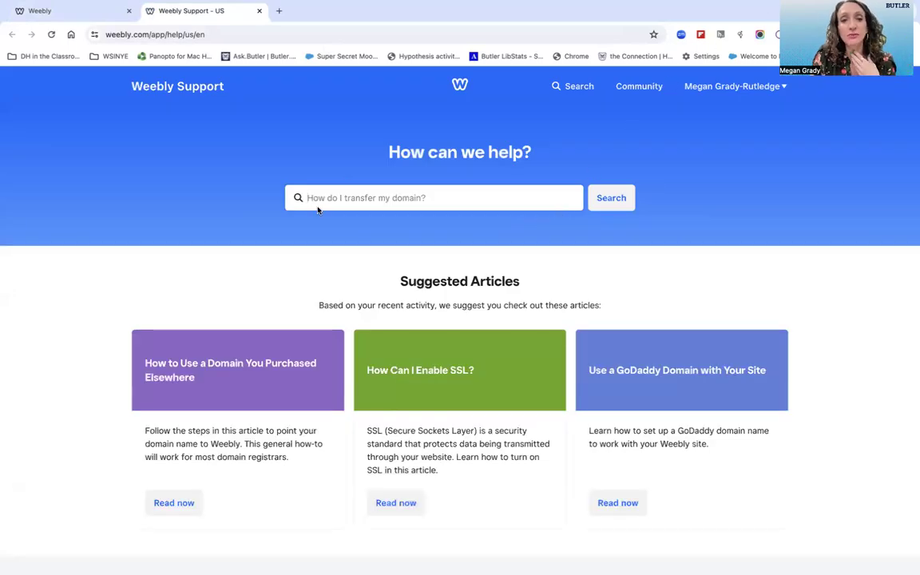
{"action": "scroll", "scroll_direction": "down", "scroll_amount": 3}
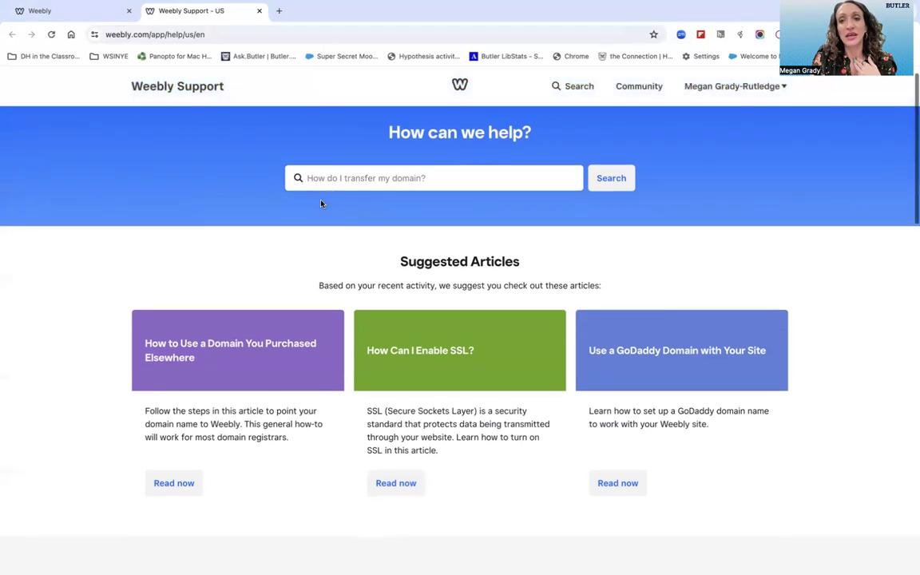
{"action": "scroll", "scroll_direction": "down", "scroll_amount": 3}
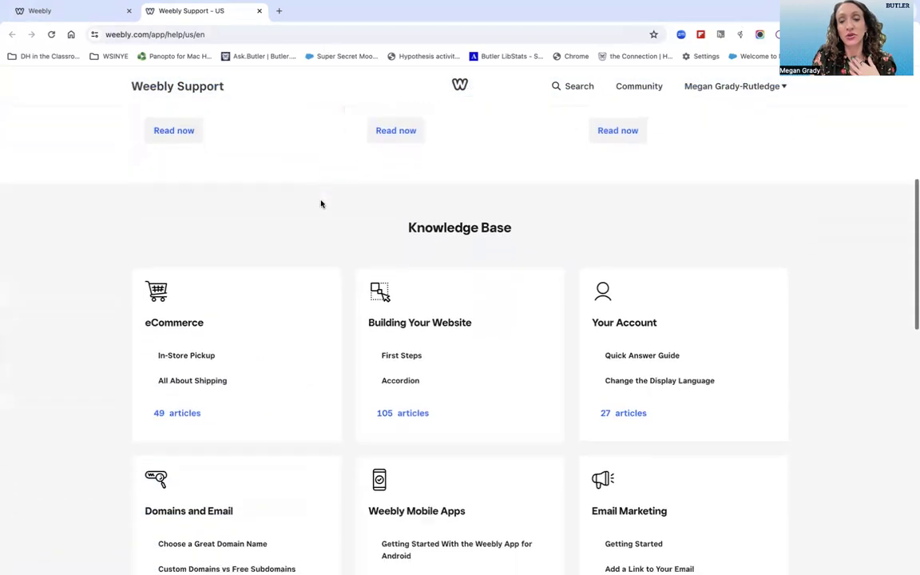
{"action": "scroll", "scroll_direction": "down", "scroll_amount": 3}
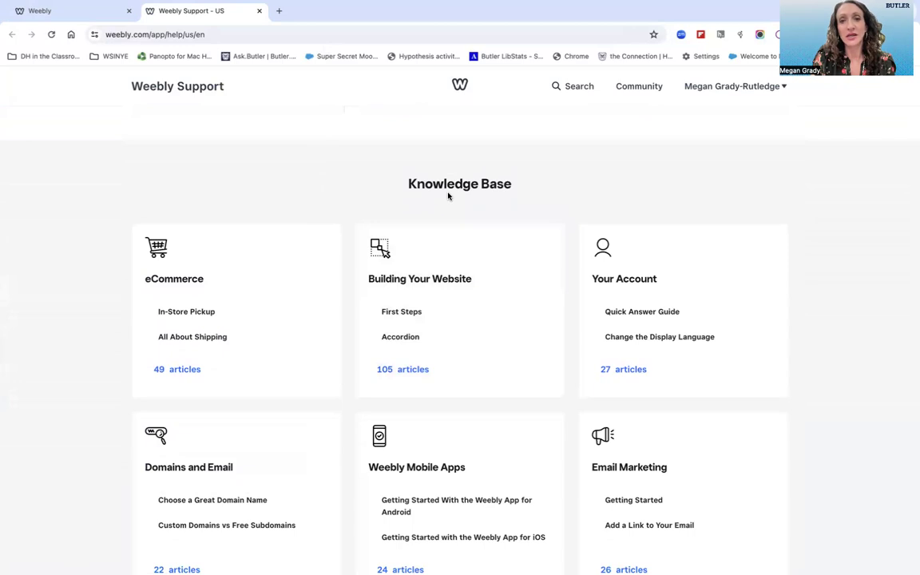
{"action": "mouse_move", "coordinate": [401, 311]}
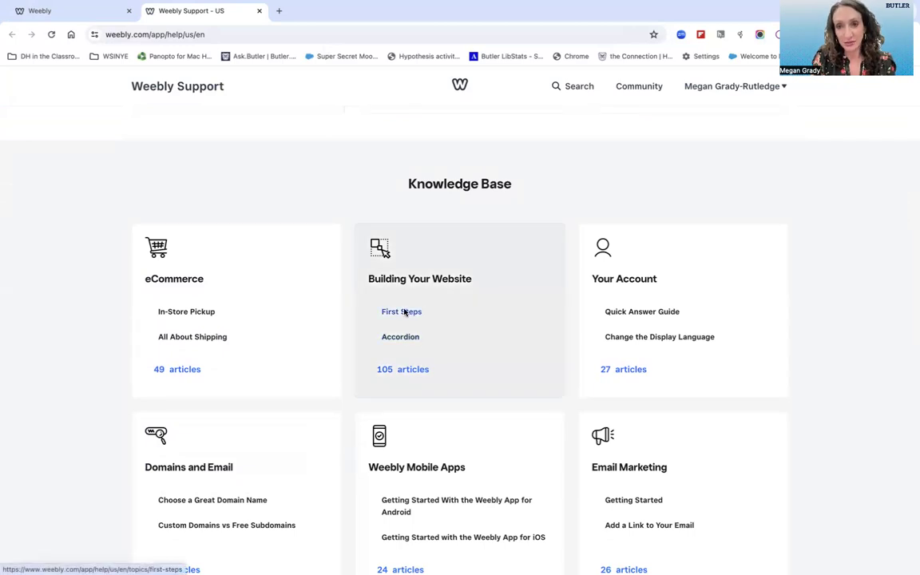
{"action": "scroll", "scroll_direction": "down", "scroll_amount": 3}
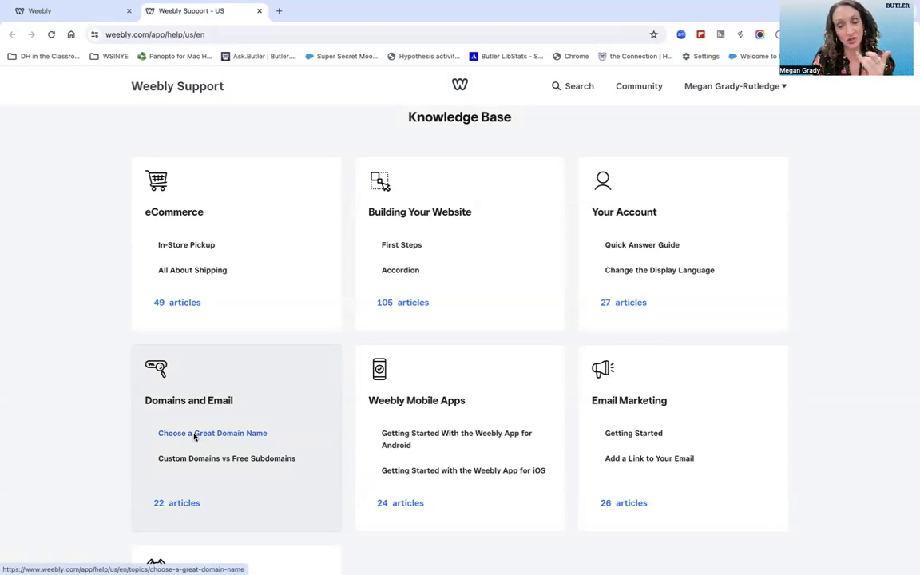
{"action": "scroll", "scroll_direction": "down", "scroll_amount": 3}
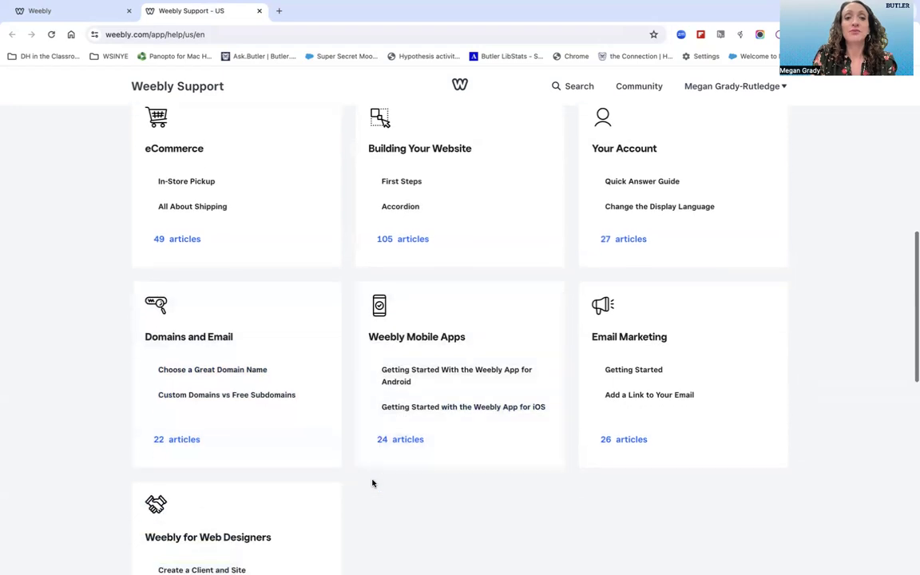
{"action": "scroll", "scroll_direction": "up", "scroll_amount": 3}
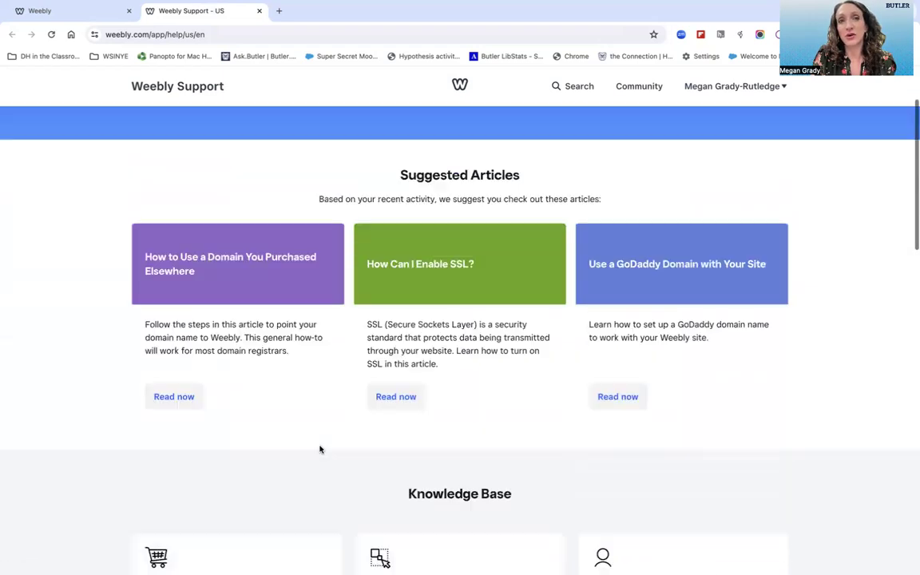
{"action": "scroll", "scroll_direction": "up", "scroll_amount": 3}
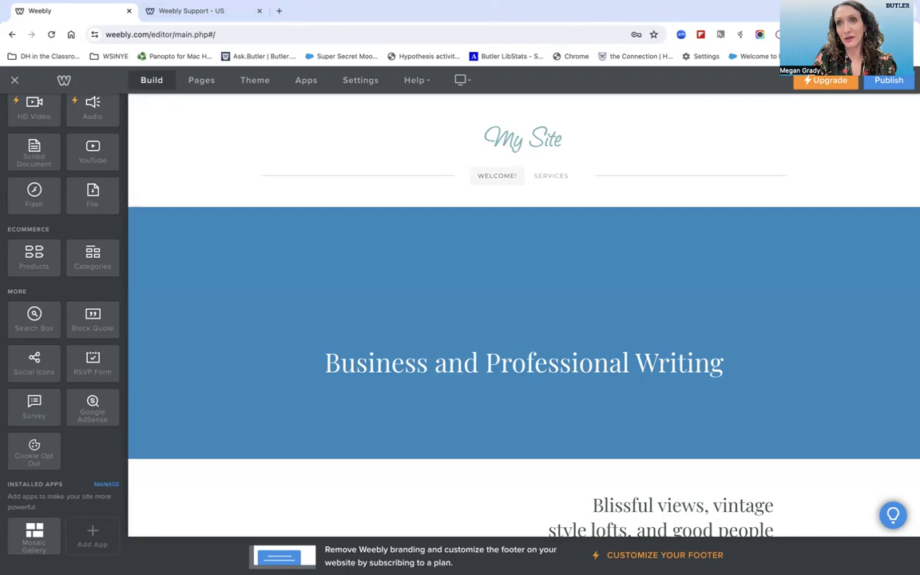
{"action": "mouse_move", "coordinate": [729, 4]}
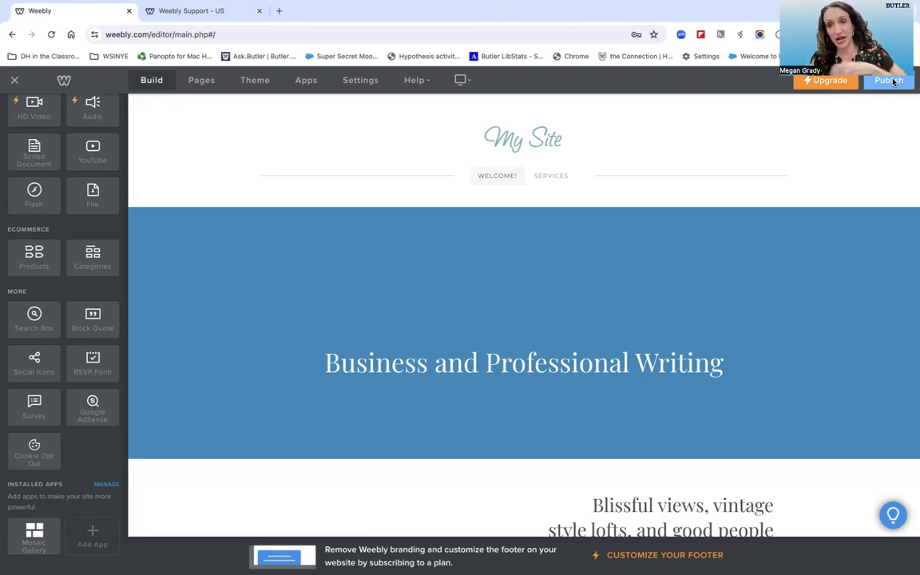
- Publish the site and open its weebly.com address in a new tab
{"action": "left_click", "coordinate": [888, 80]}
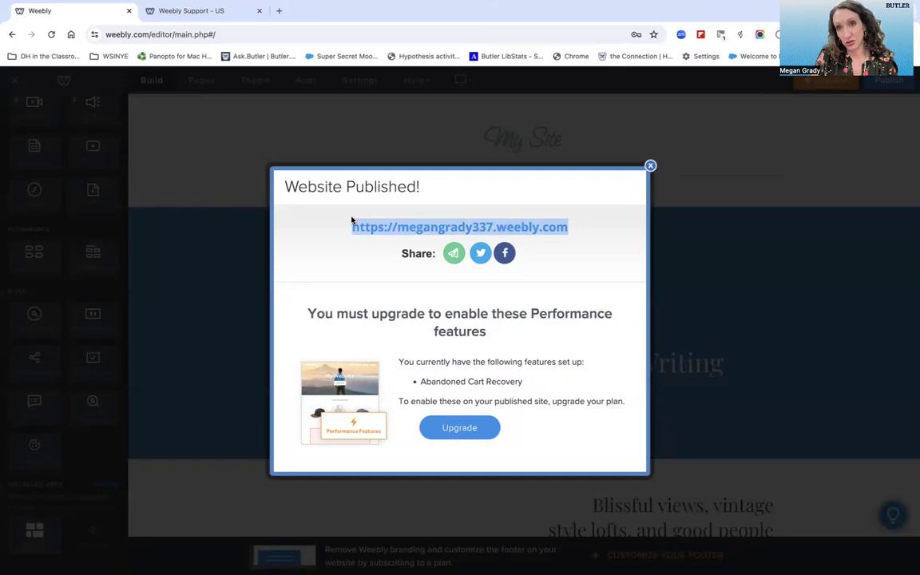
{"action": "right_click", "coordinate": [460, 227]}
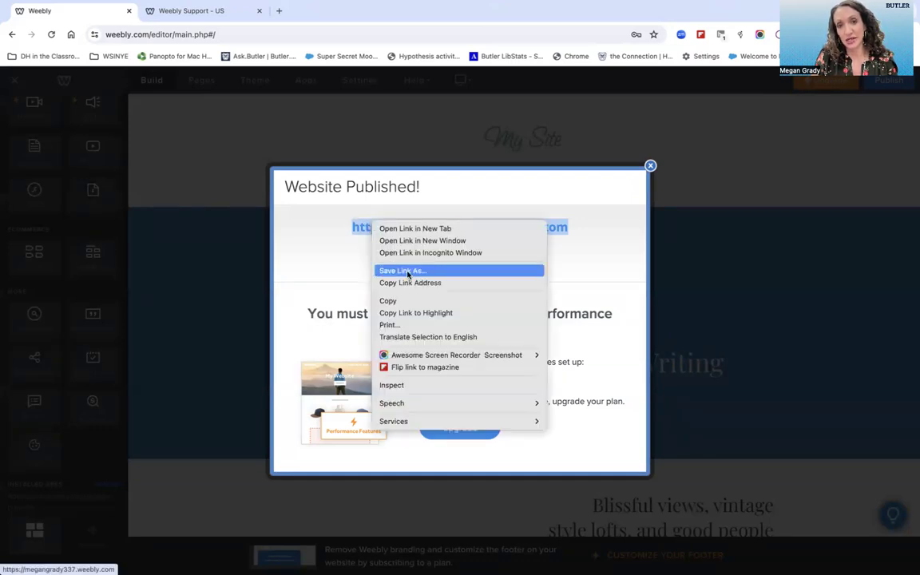
{"action": "left_click", "coordinate": [414, 284]}
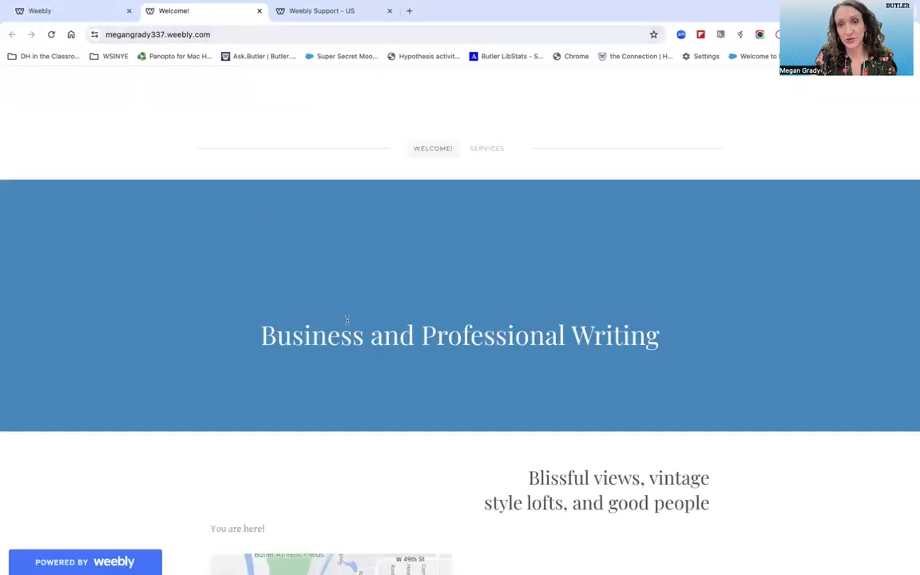
- Scroll the published page past the header and map, then switch to the Weebly Support tab
{"action": "scroll", "scroll_direction": "down", "scroll_amount": 3}
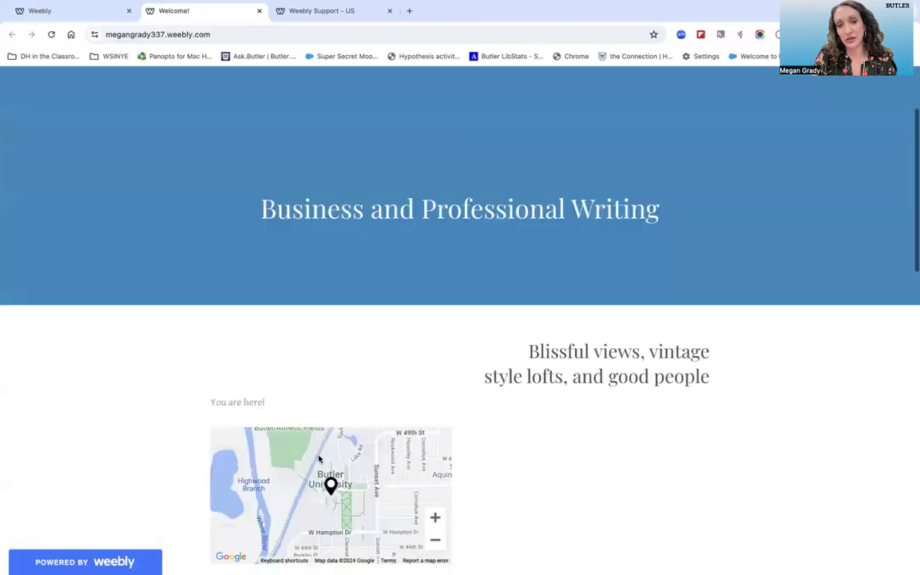
{"action": "scroll", "scroll_direction": "down", "scroll_amount": 3}
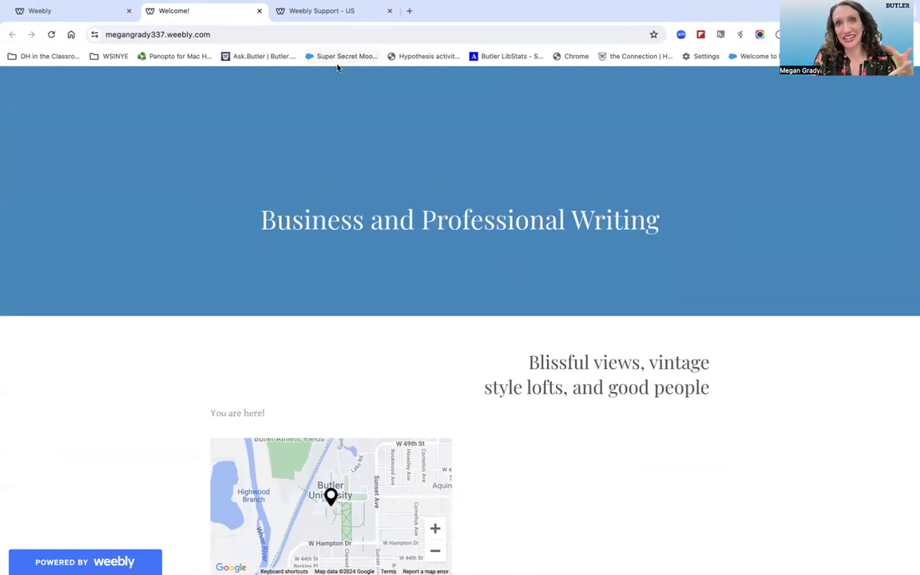
{"action": "left_click", "coordinate": [322, 9]}
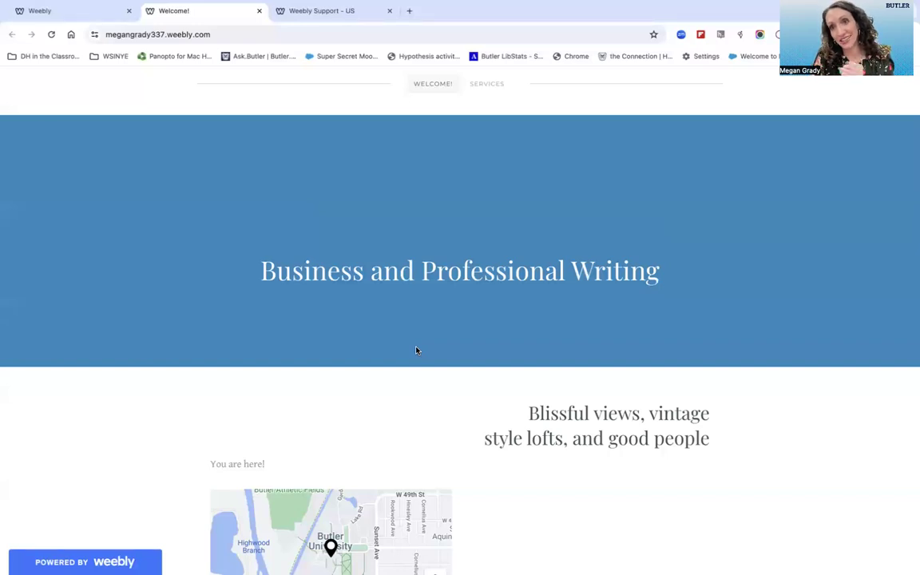
{"action": "mouse_move", "coordinate": [336, 227]}
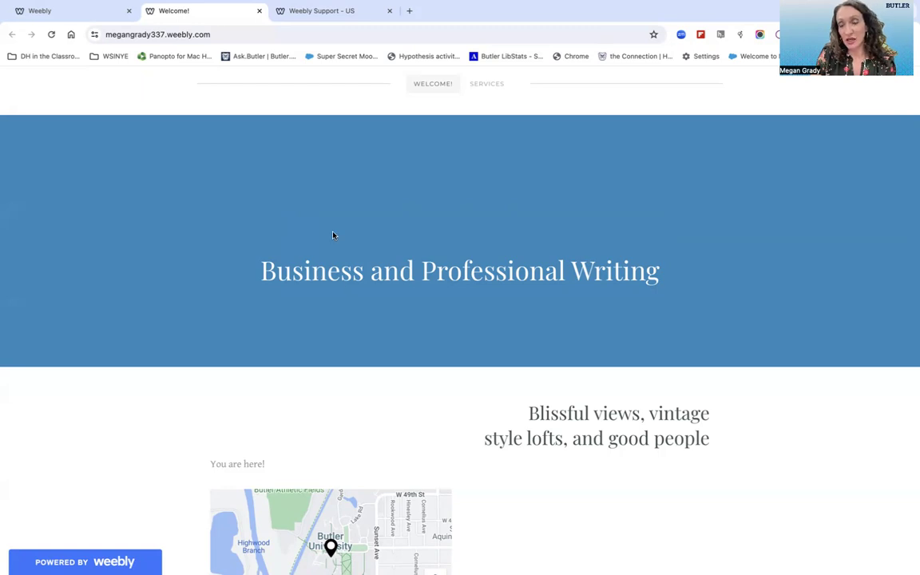
{"action": "mouse_move", "coordinate": [307, 134]}
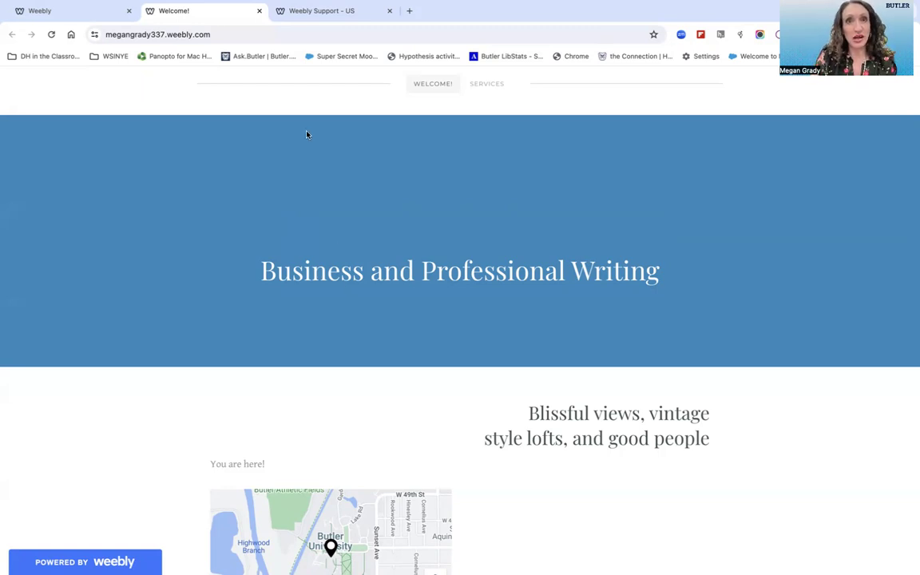
{"action": "left_click", "coordinate": [322, 10]}
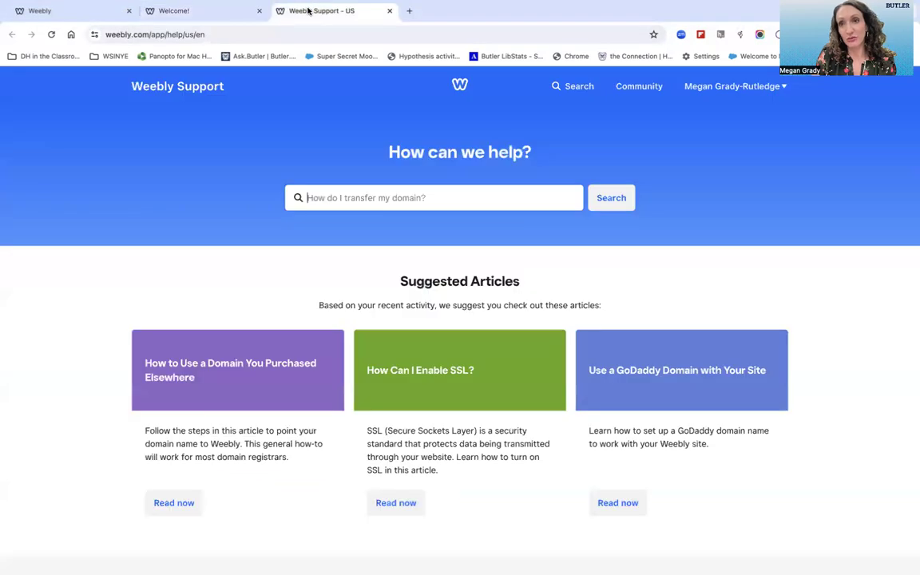